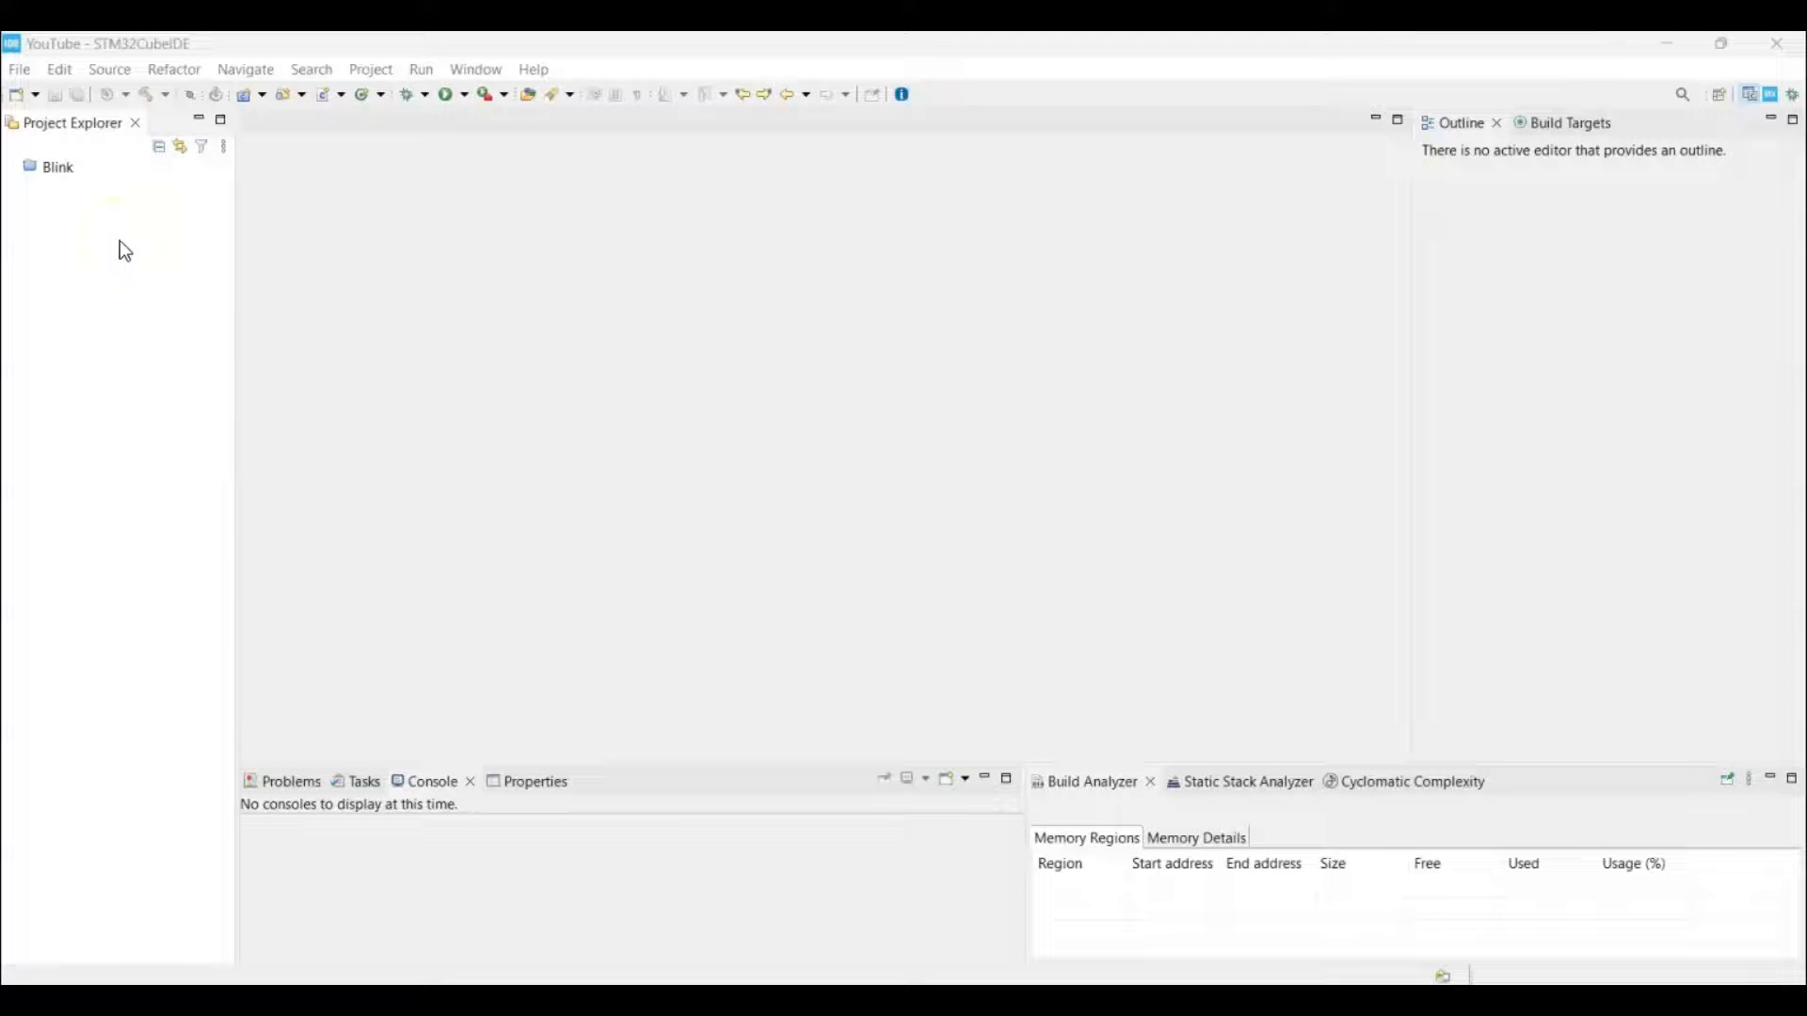
mouse_move(1037, 392)
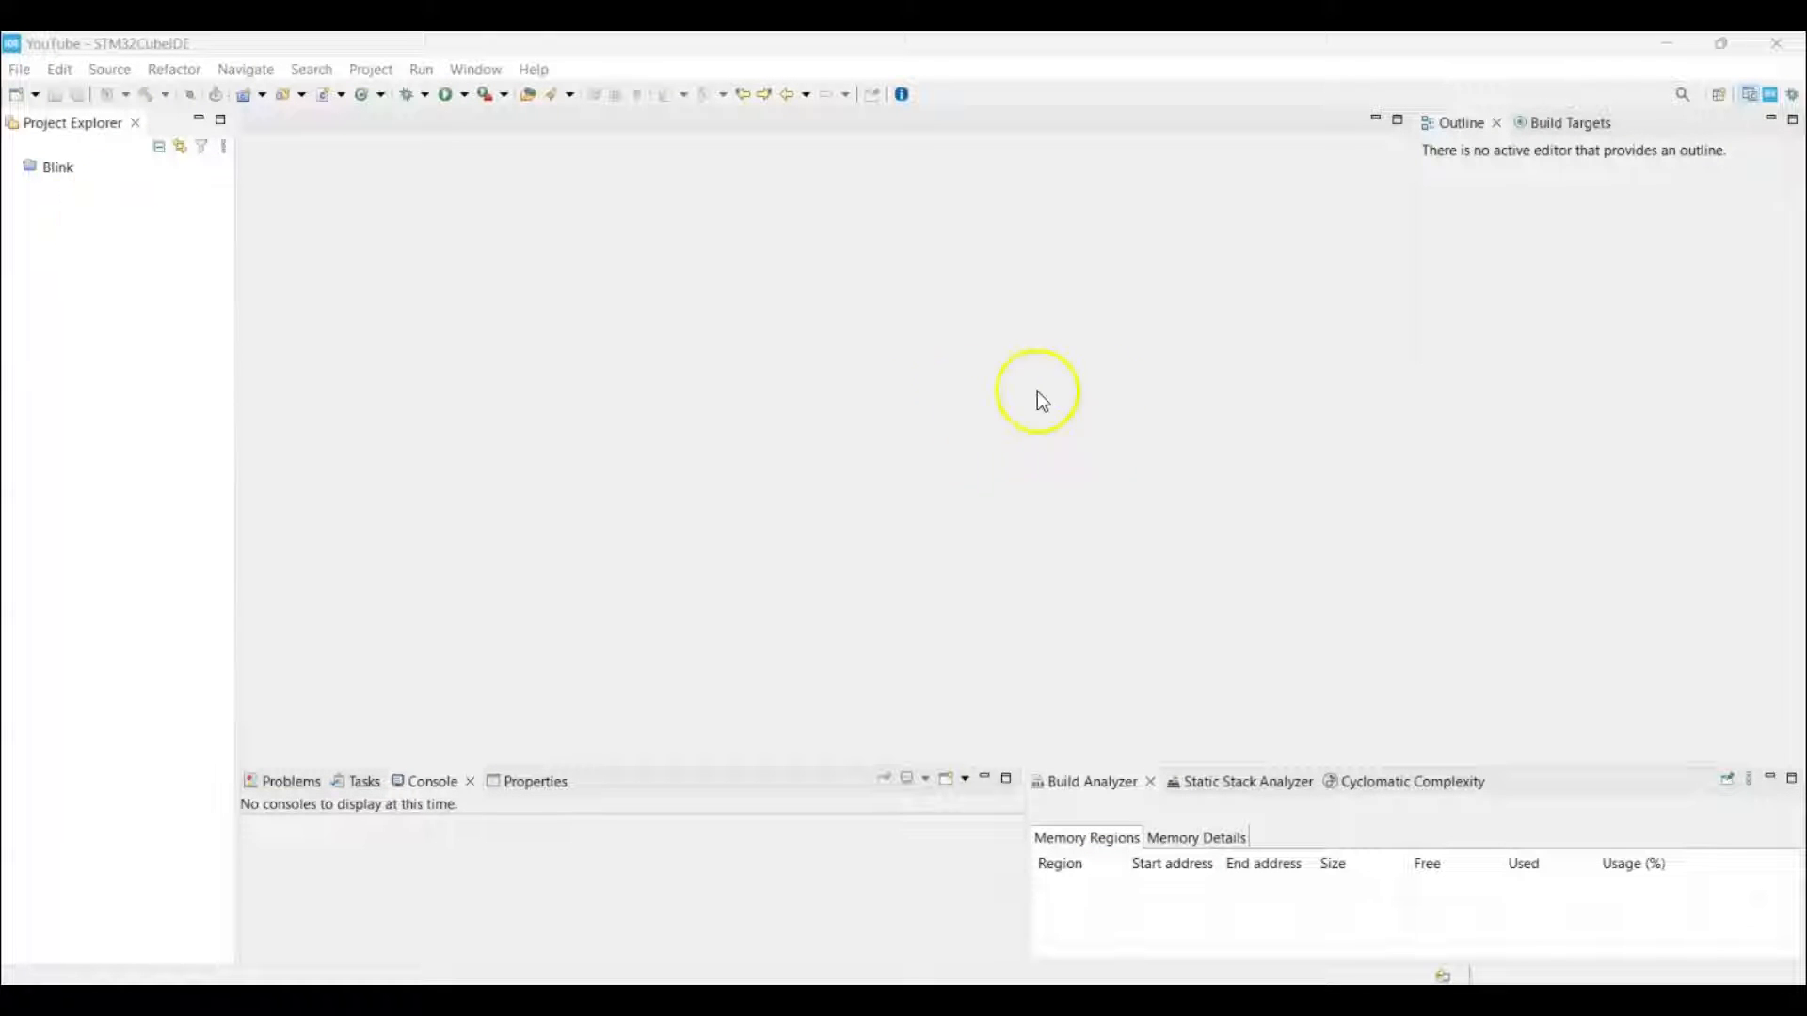
mouse_move(1720, 72)
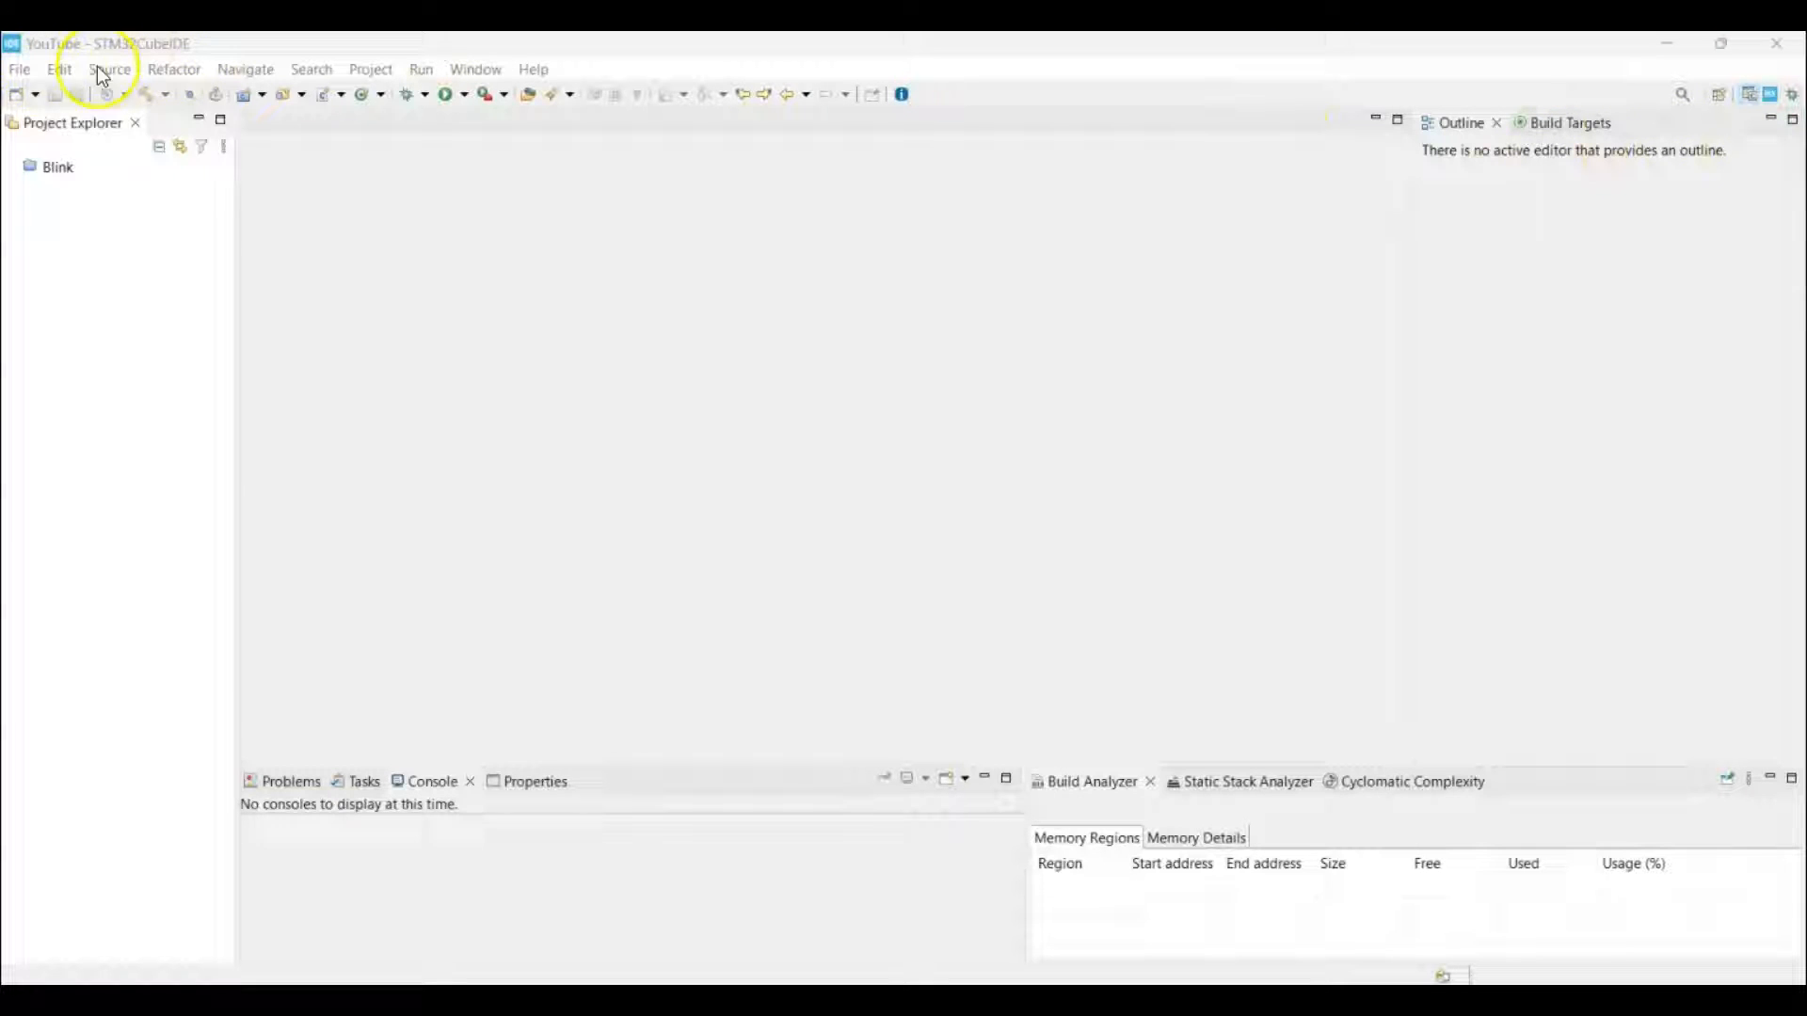
Start a new STM32 project targeting STM32F103C8T6, found by searching part number f103c8
left_click(19, 69)
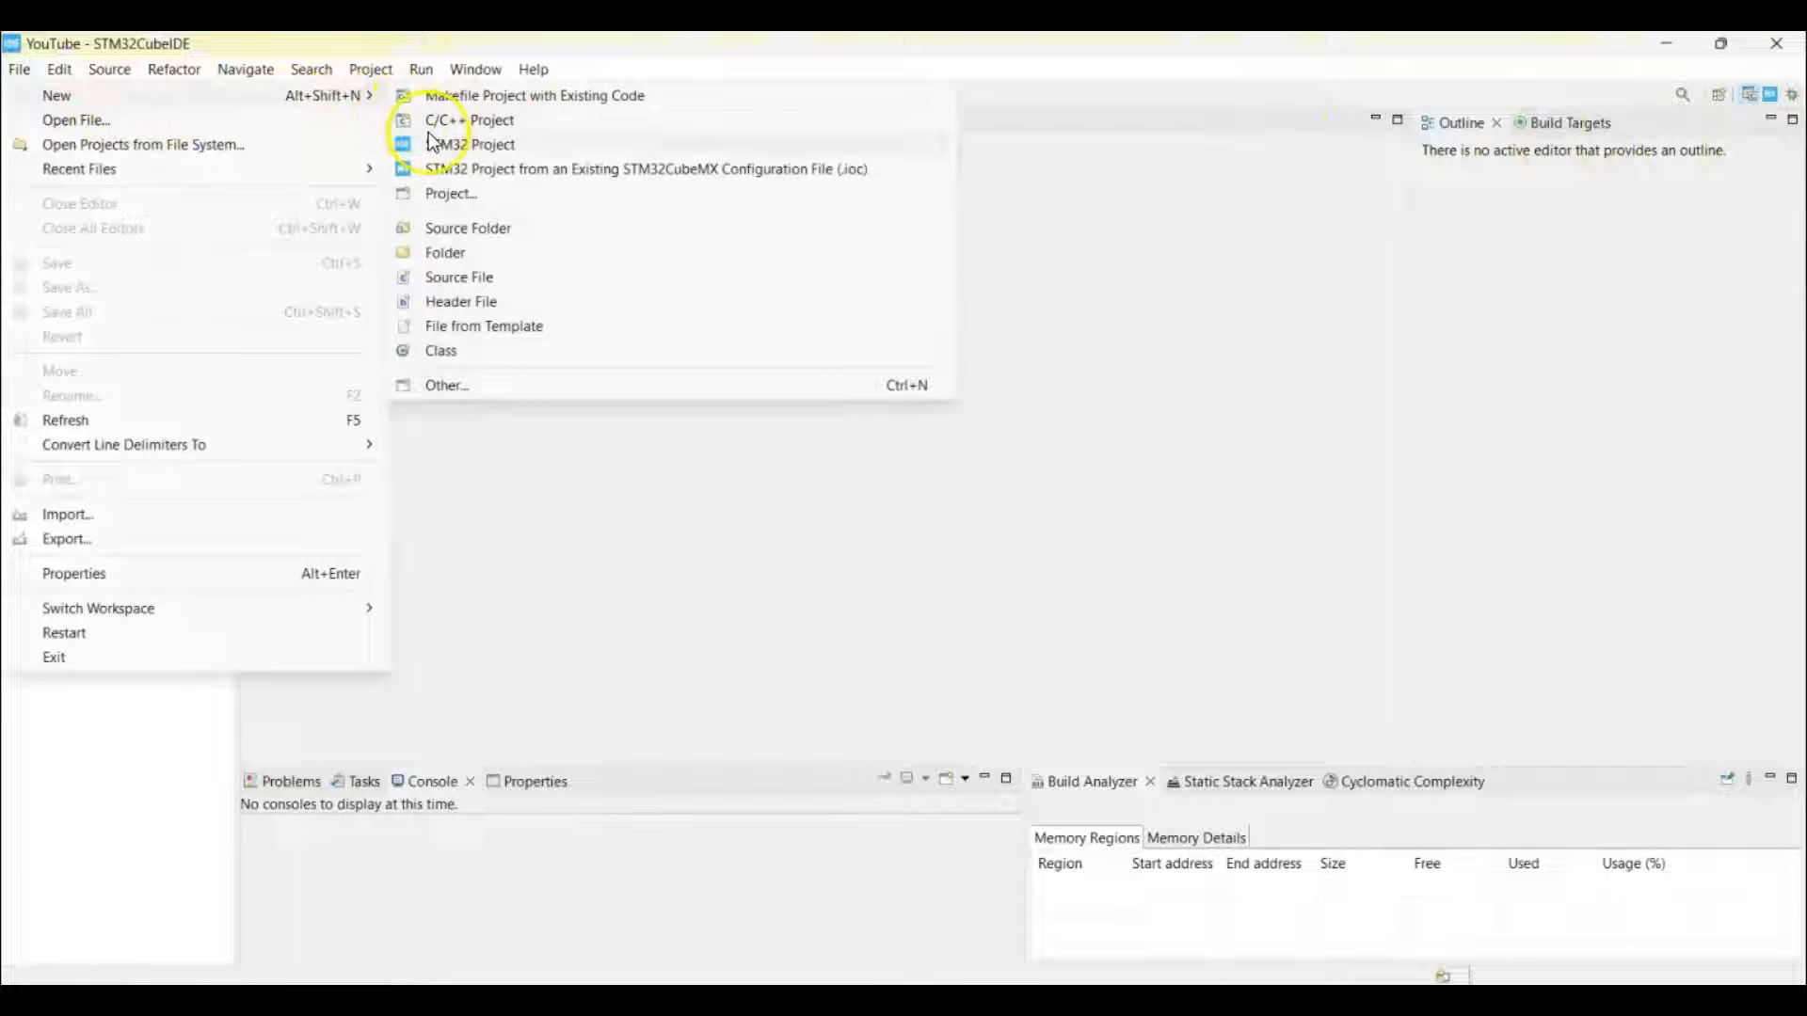
left_click(473, 144)
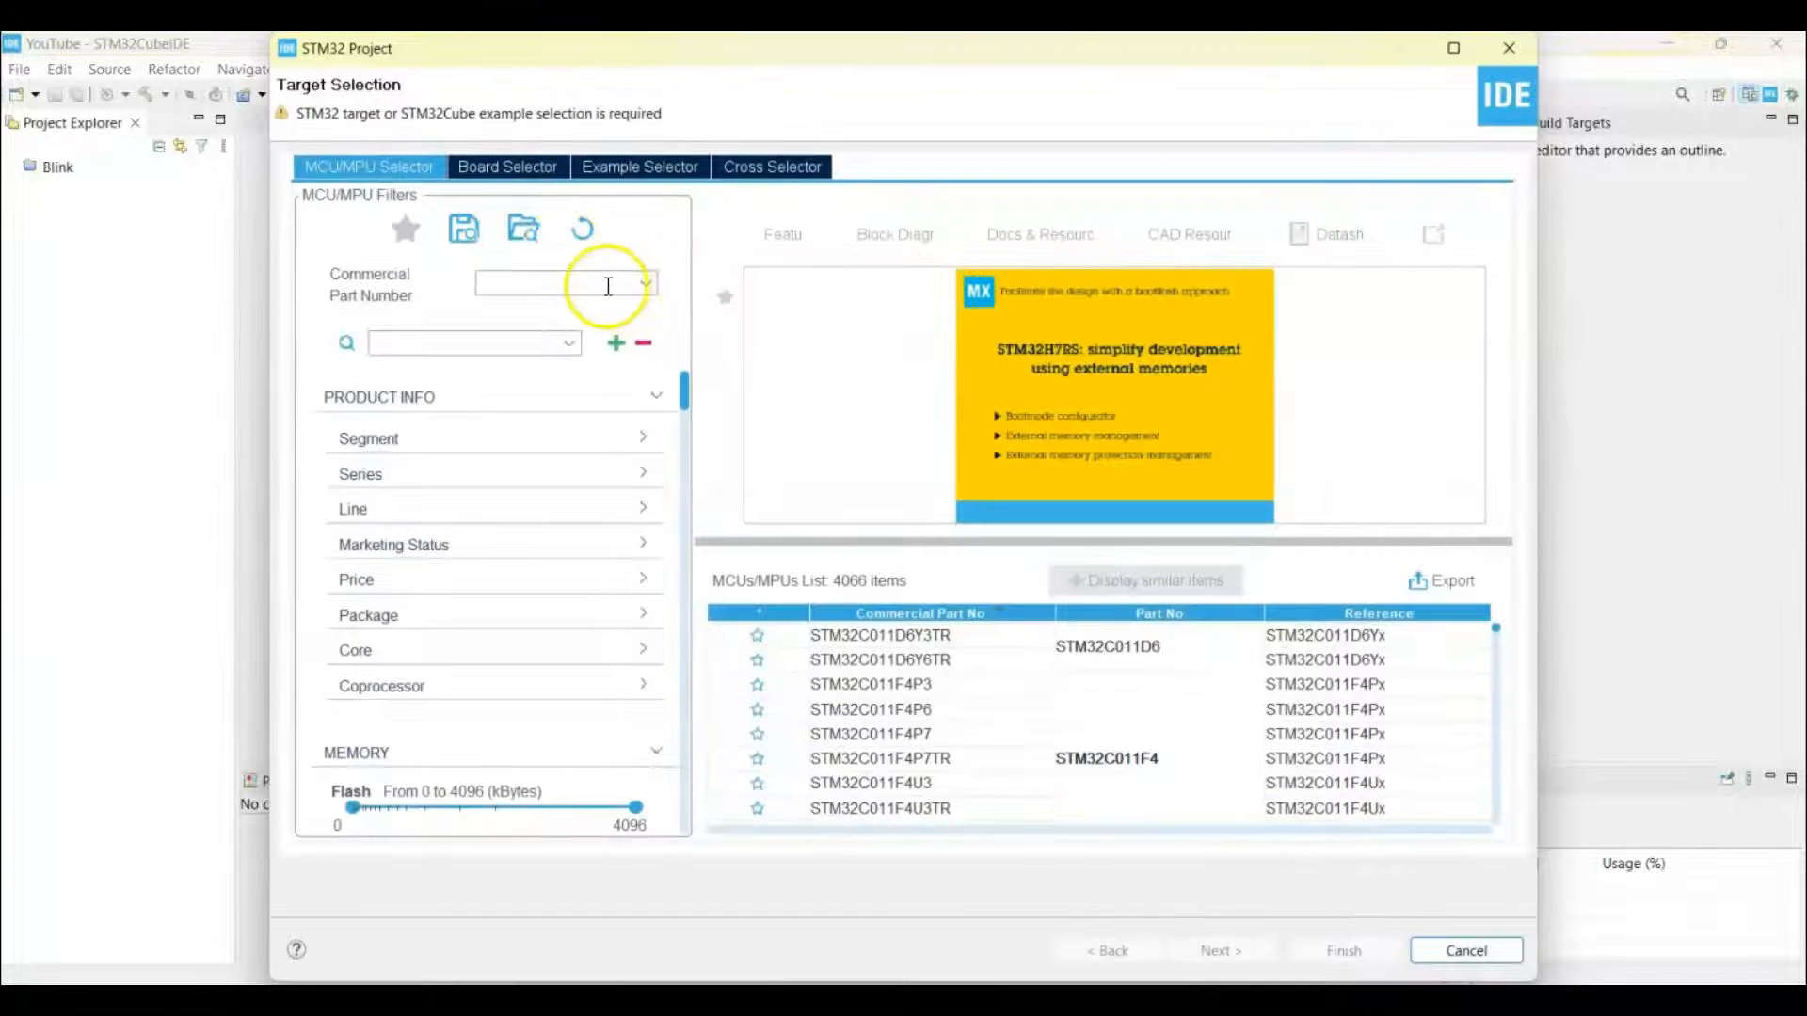
type("f1")
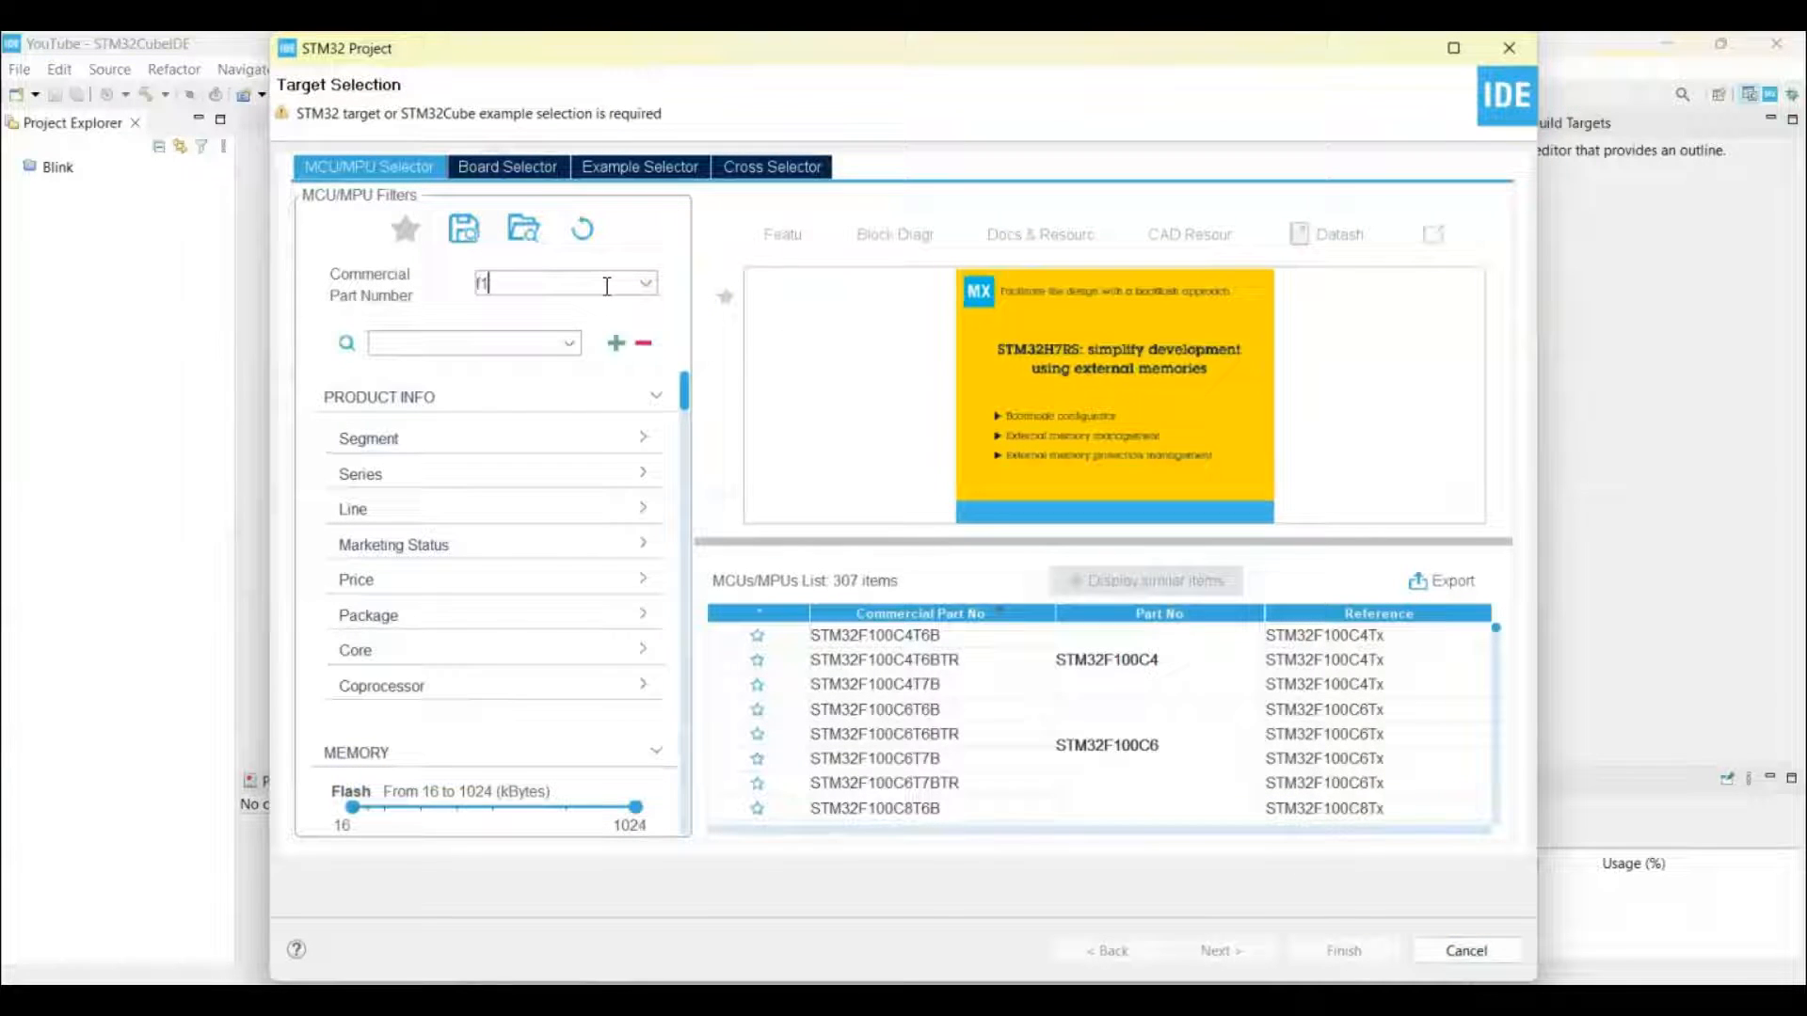
type("f103c8")
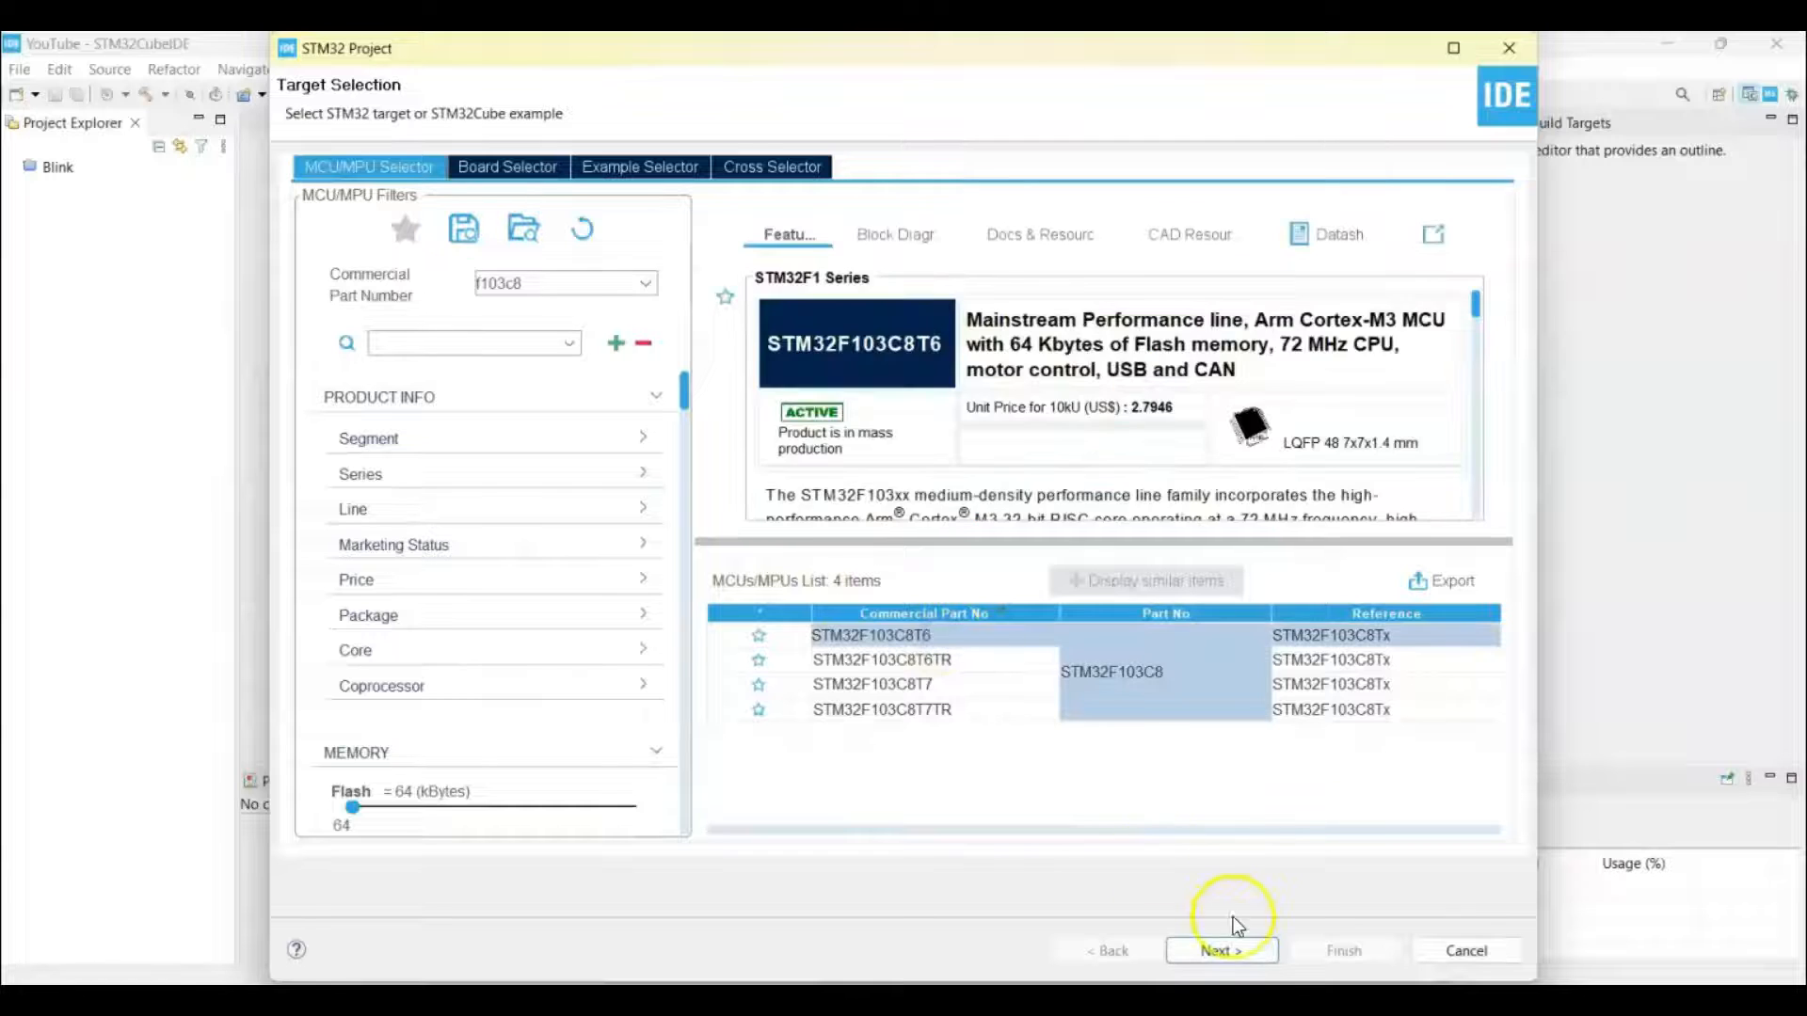
Name the project 'Color', finish the wizard and accept the follow-up dialogs
left_click(1220, 951)
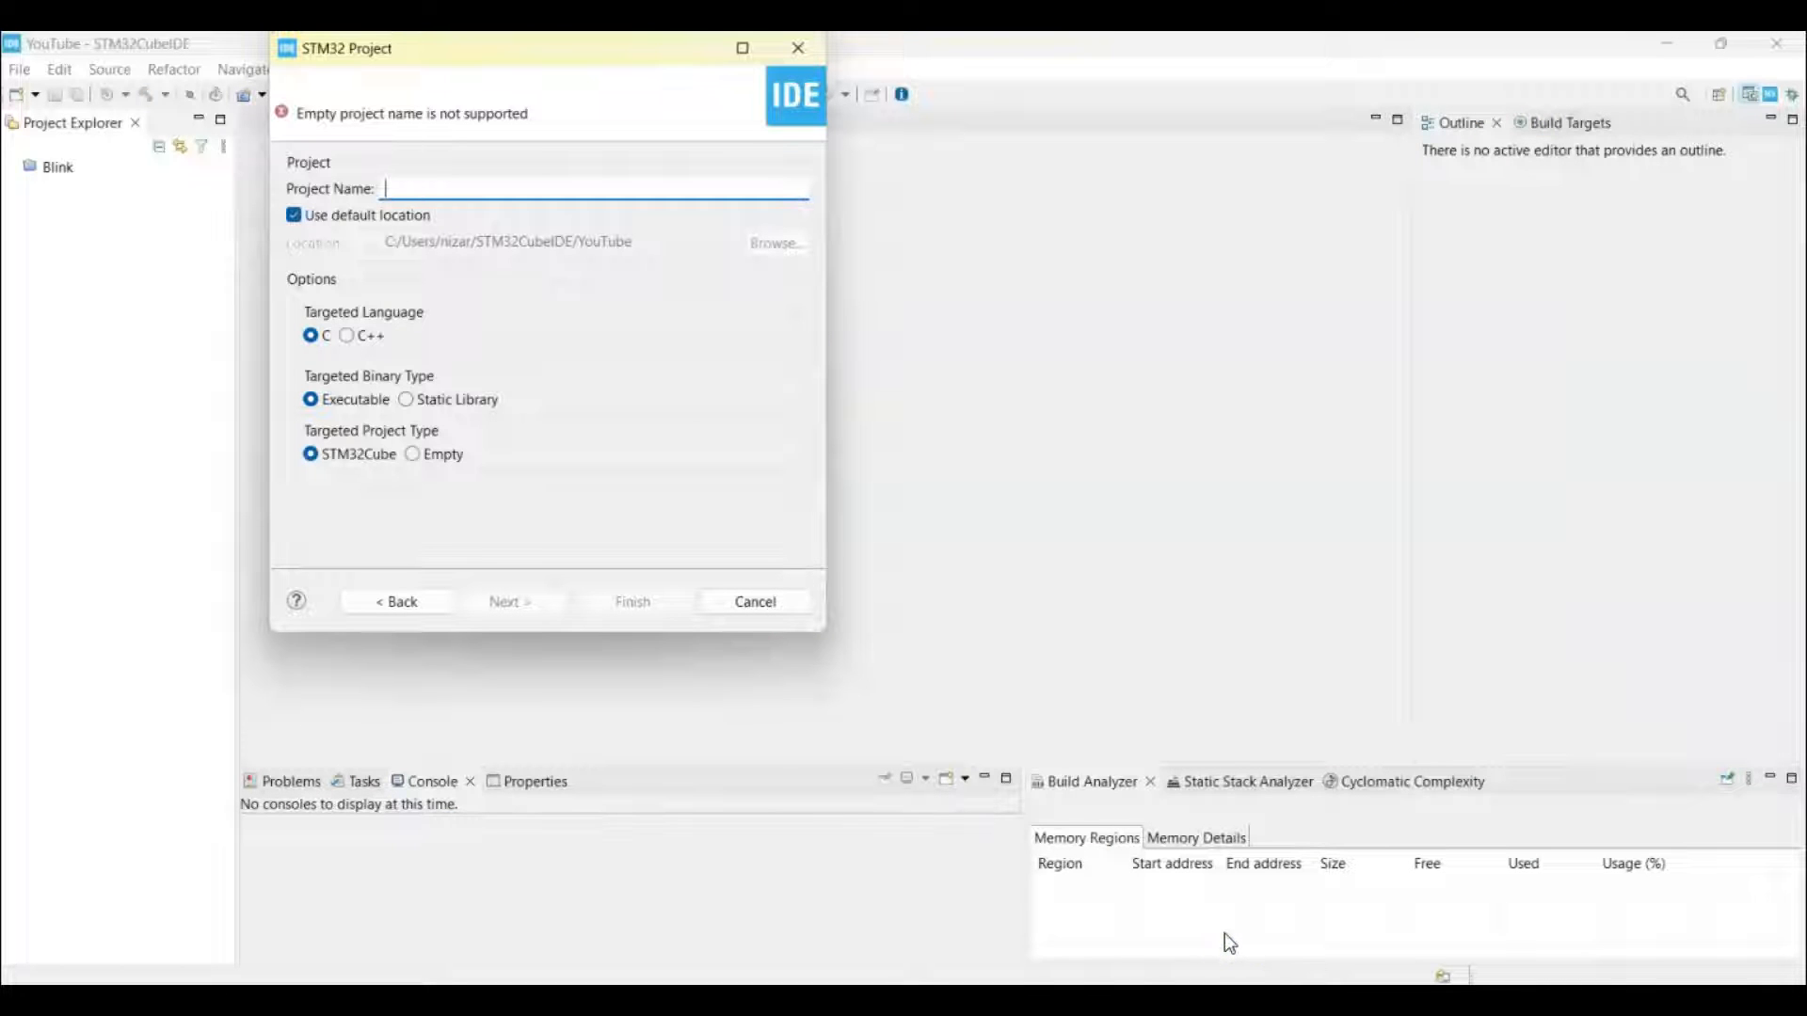
type("Color")
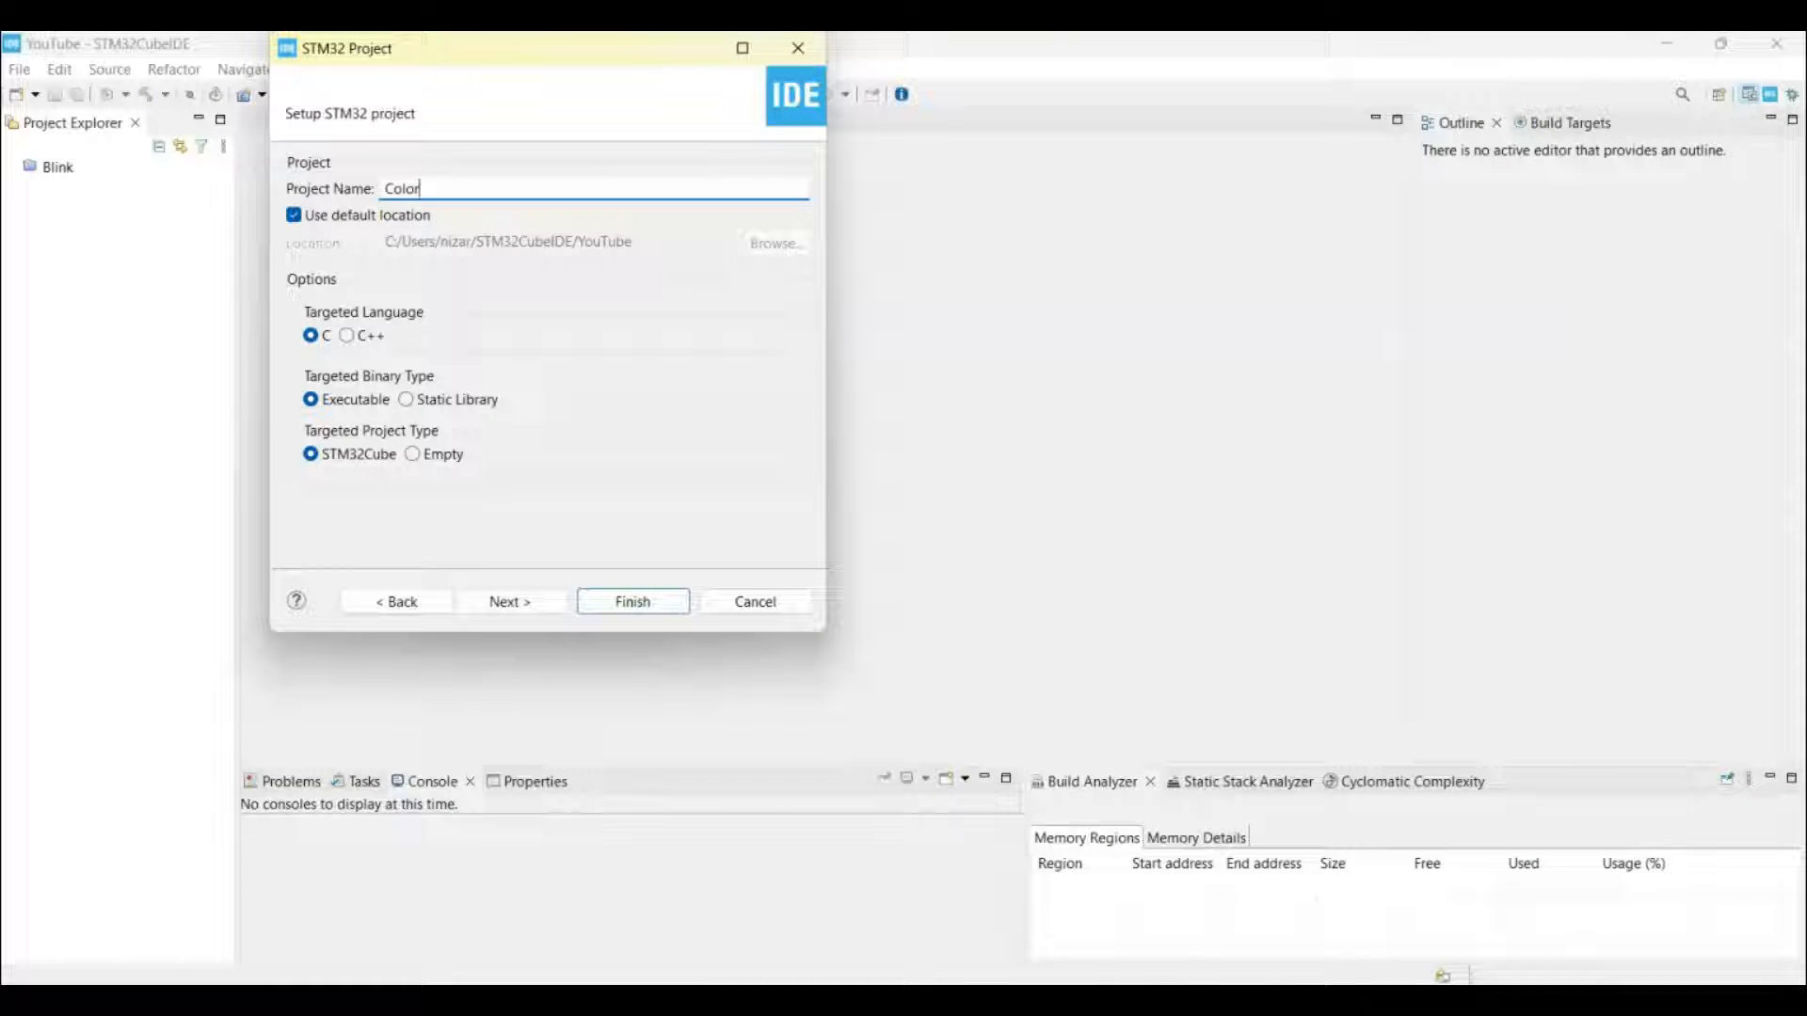
left_click(631, 601)
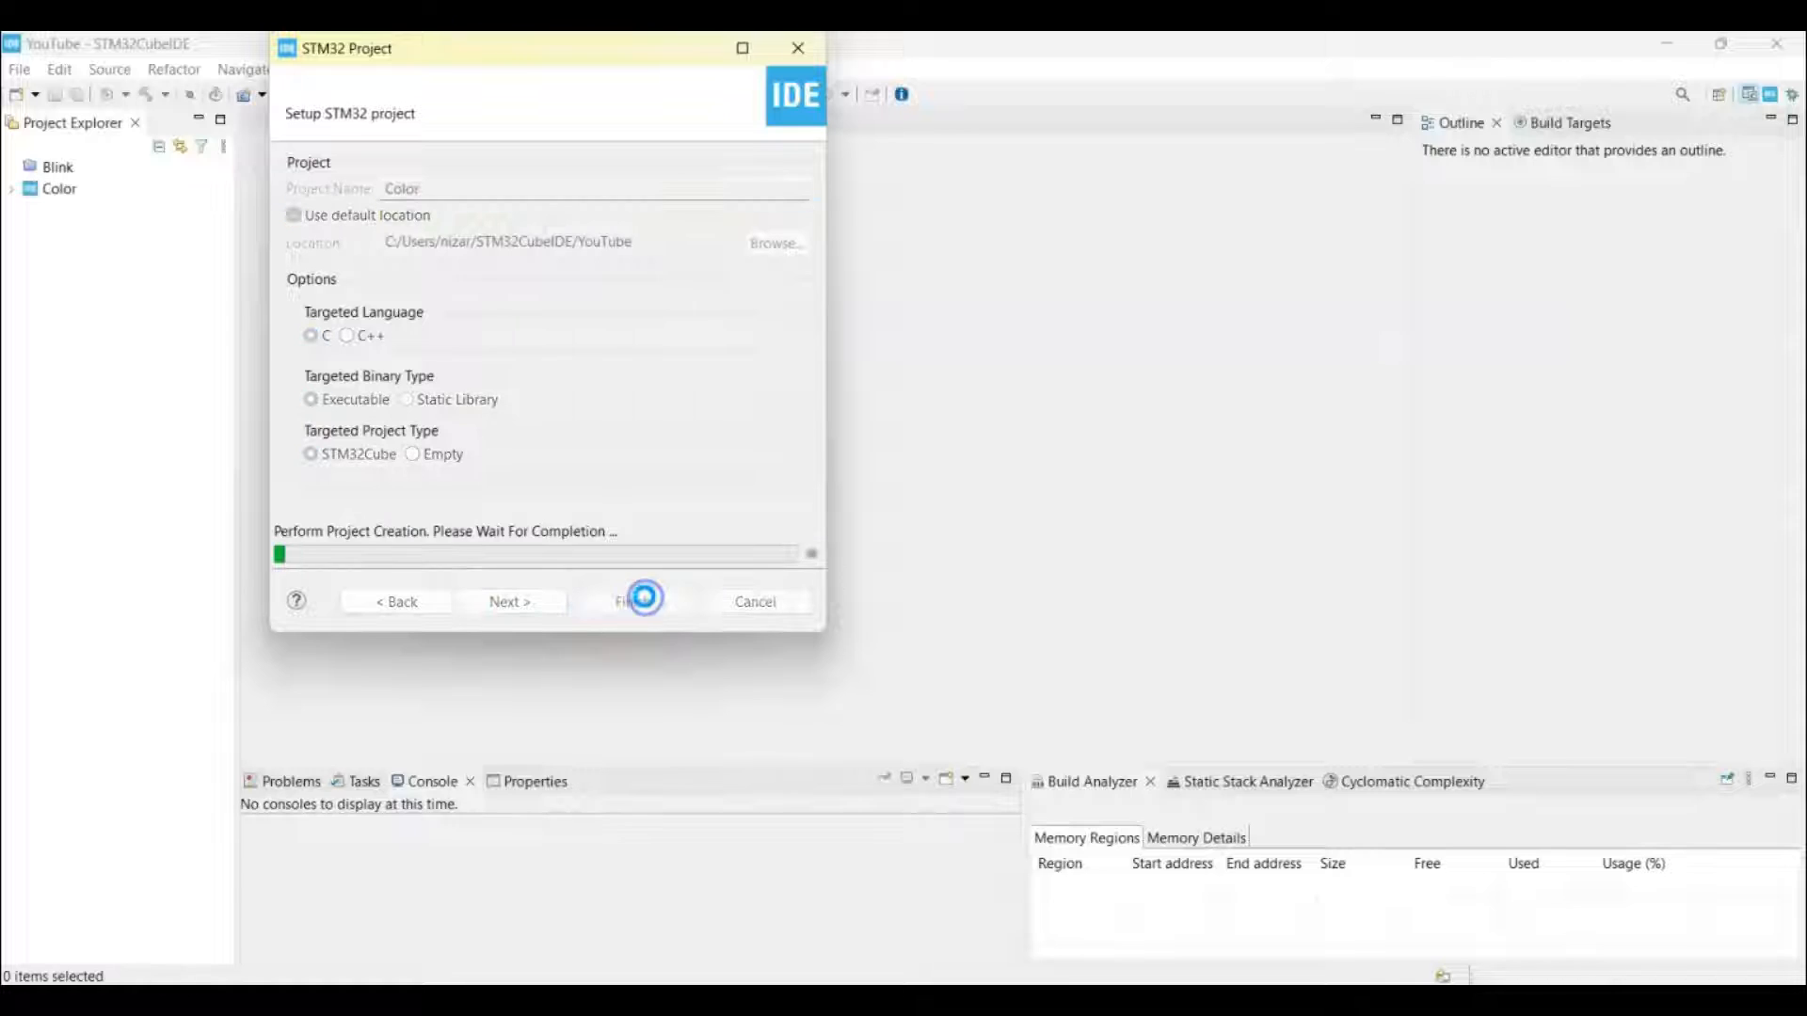
left_click(628, 601)
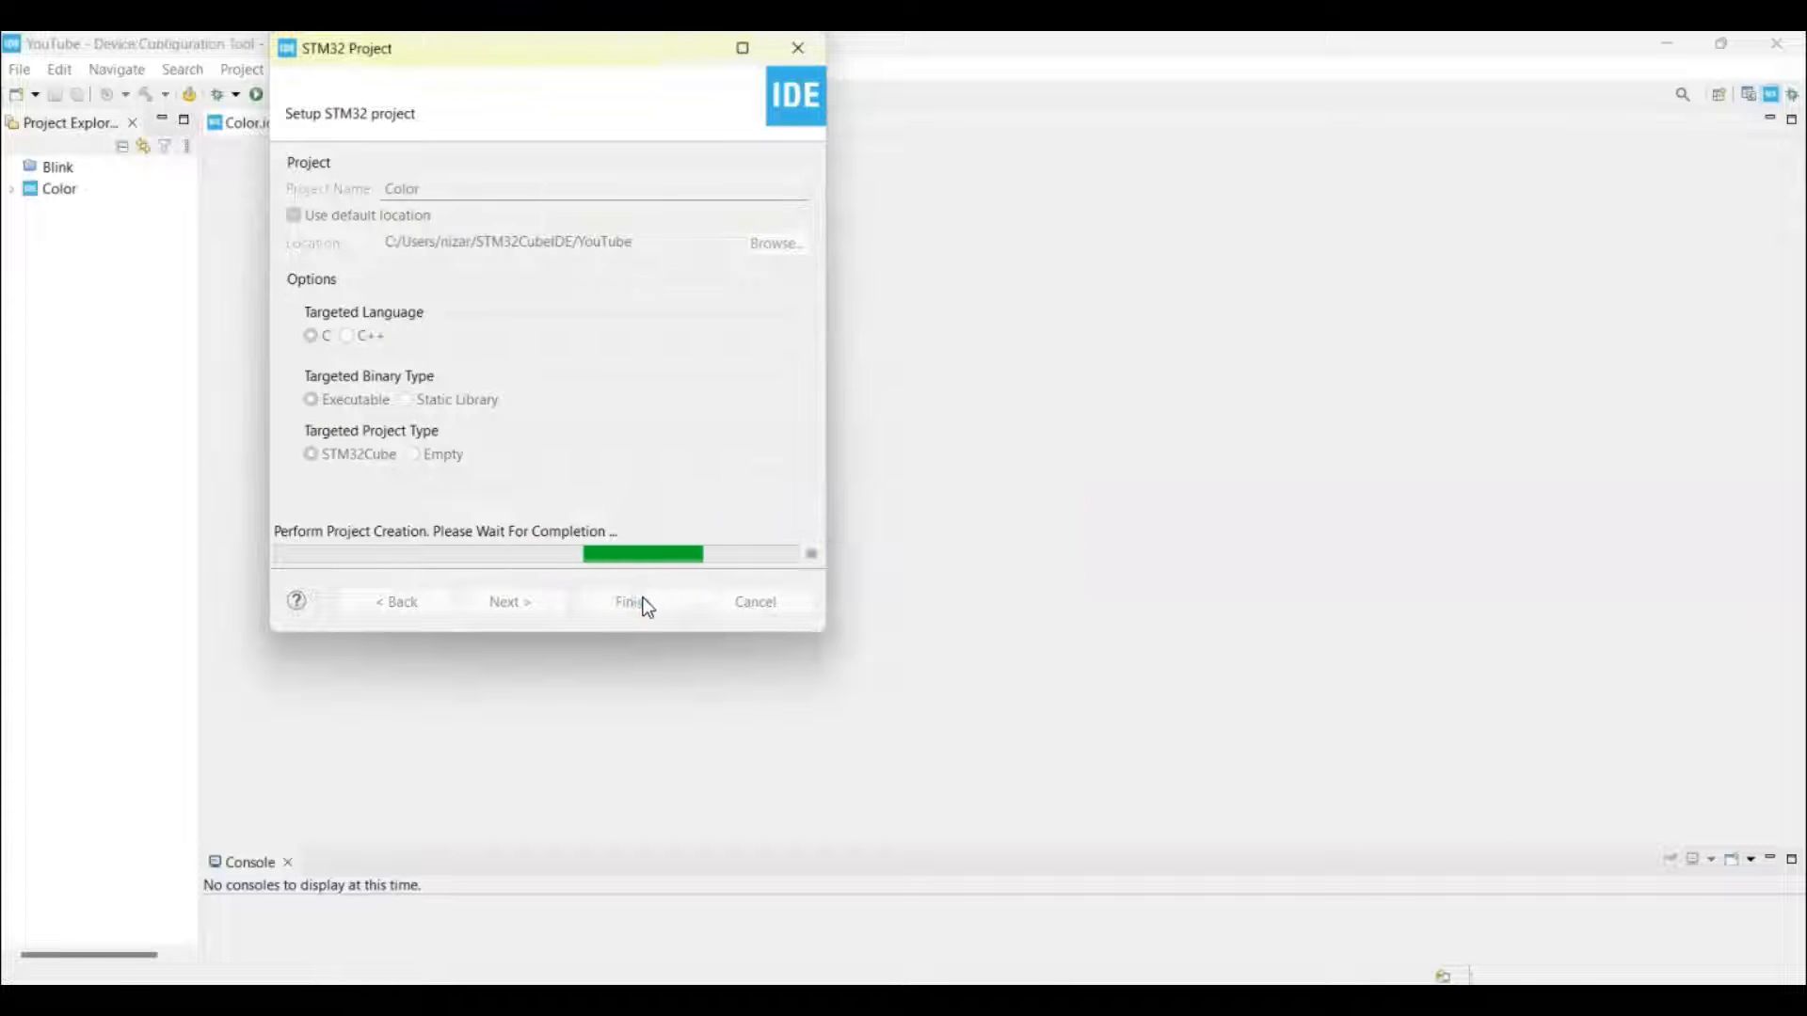
left_click(630, 602)
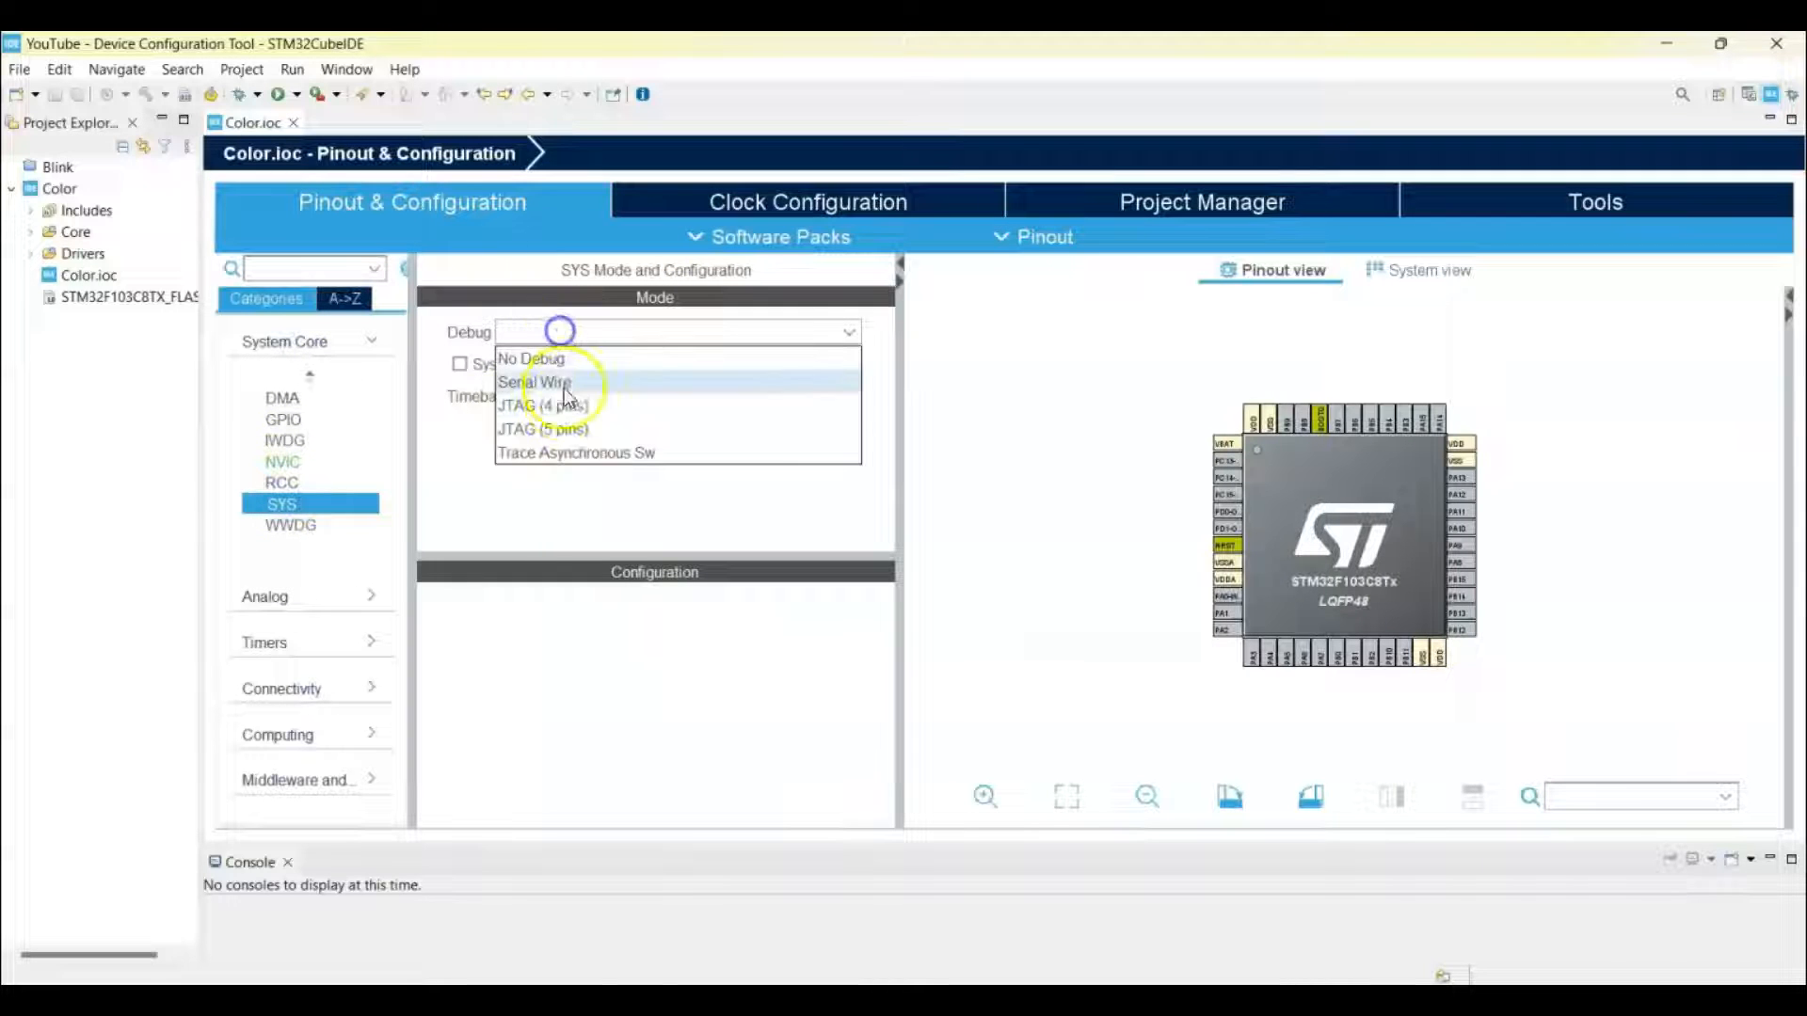
Set SYS debug to Serial Wire and I2C1 to Fast Mode, then save and generate code
left_click(533, 381)
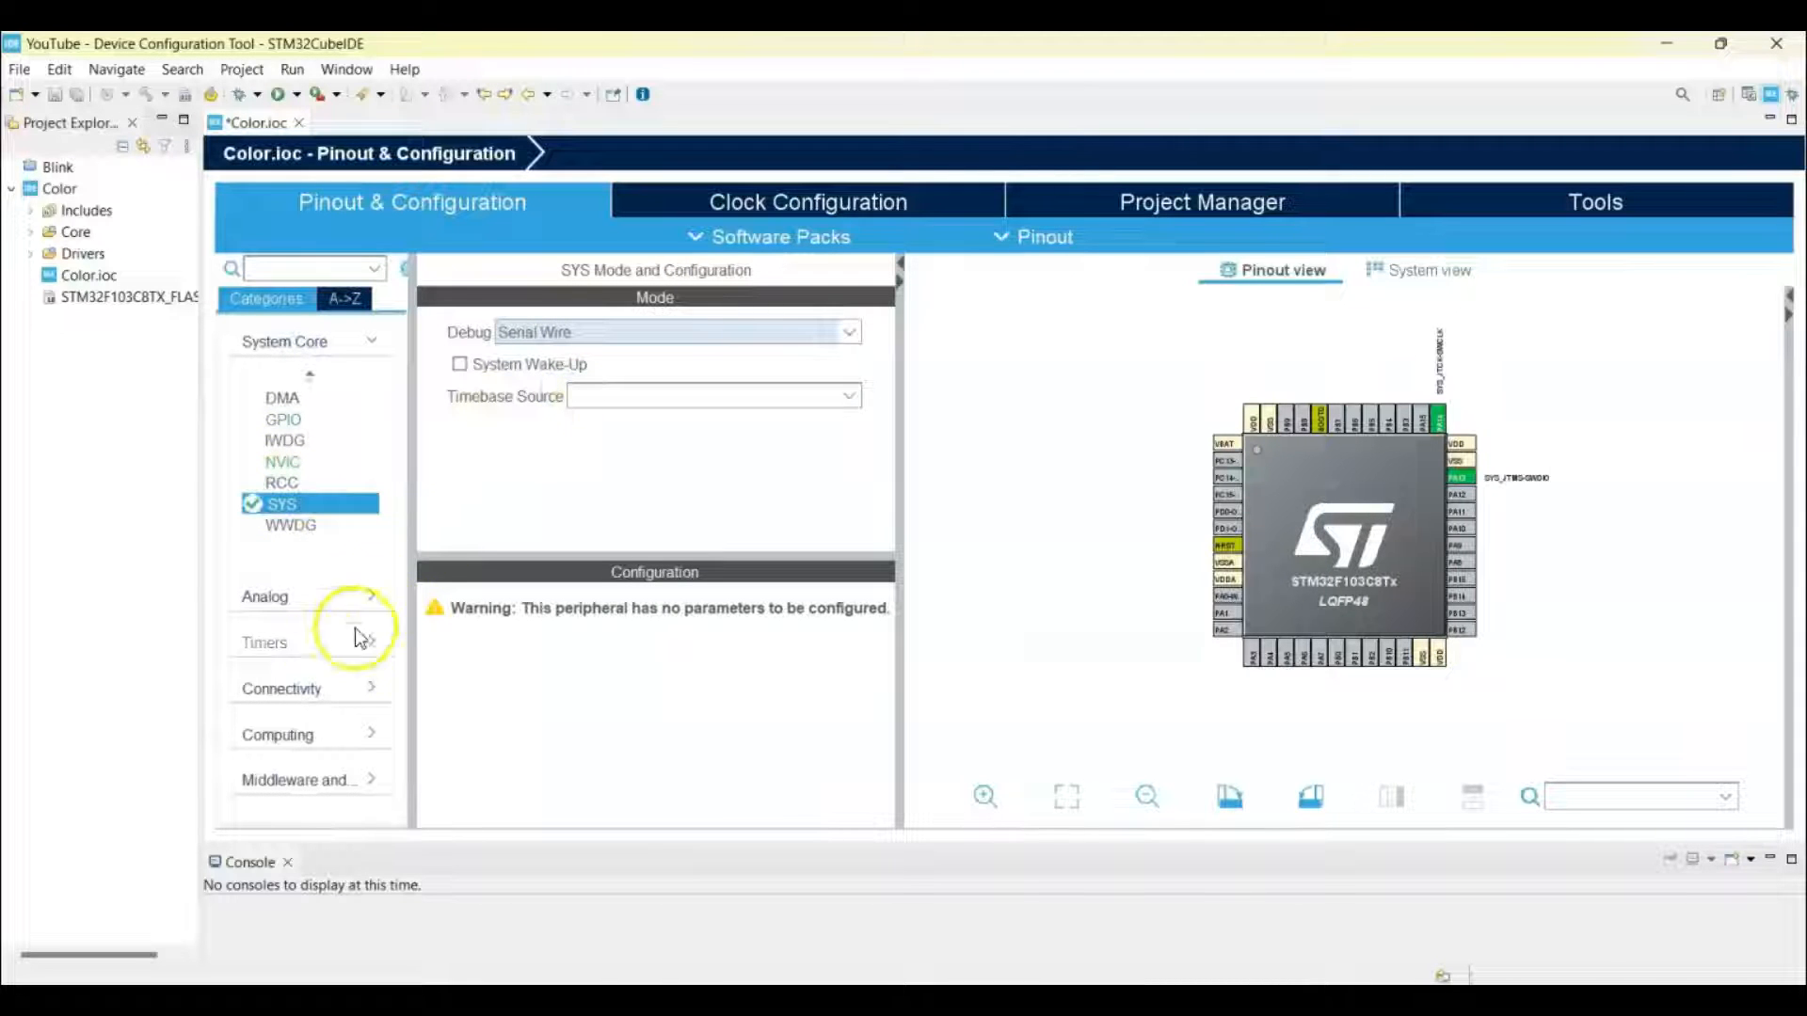
left_click(282, 688)
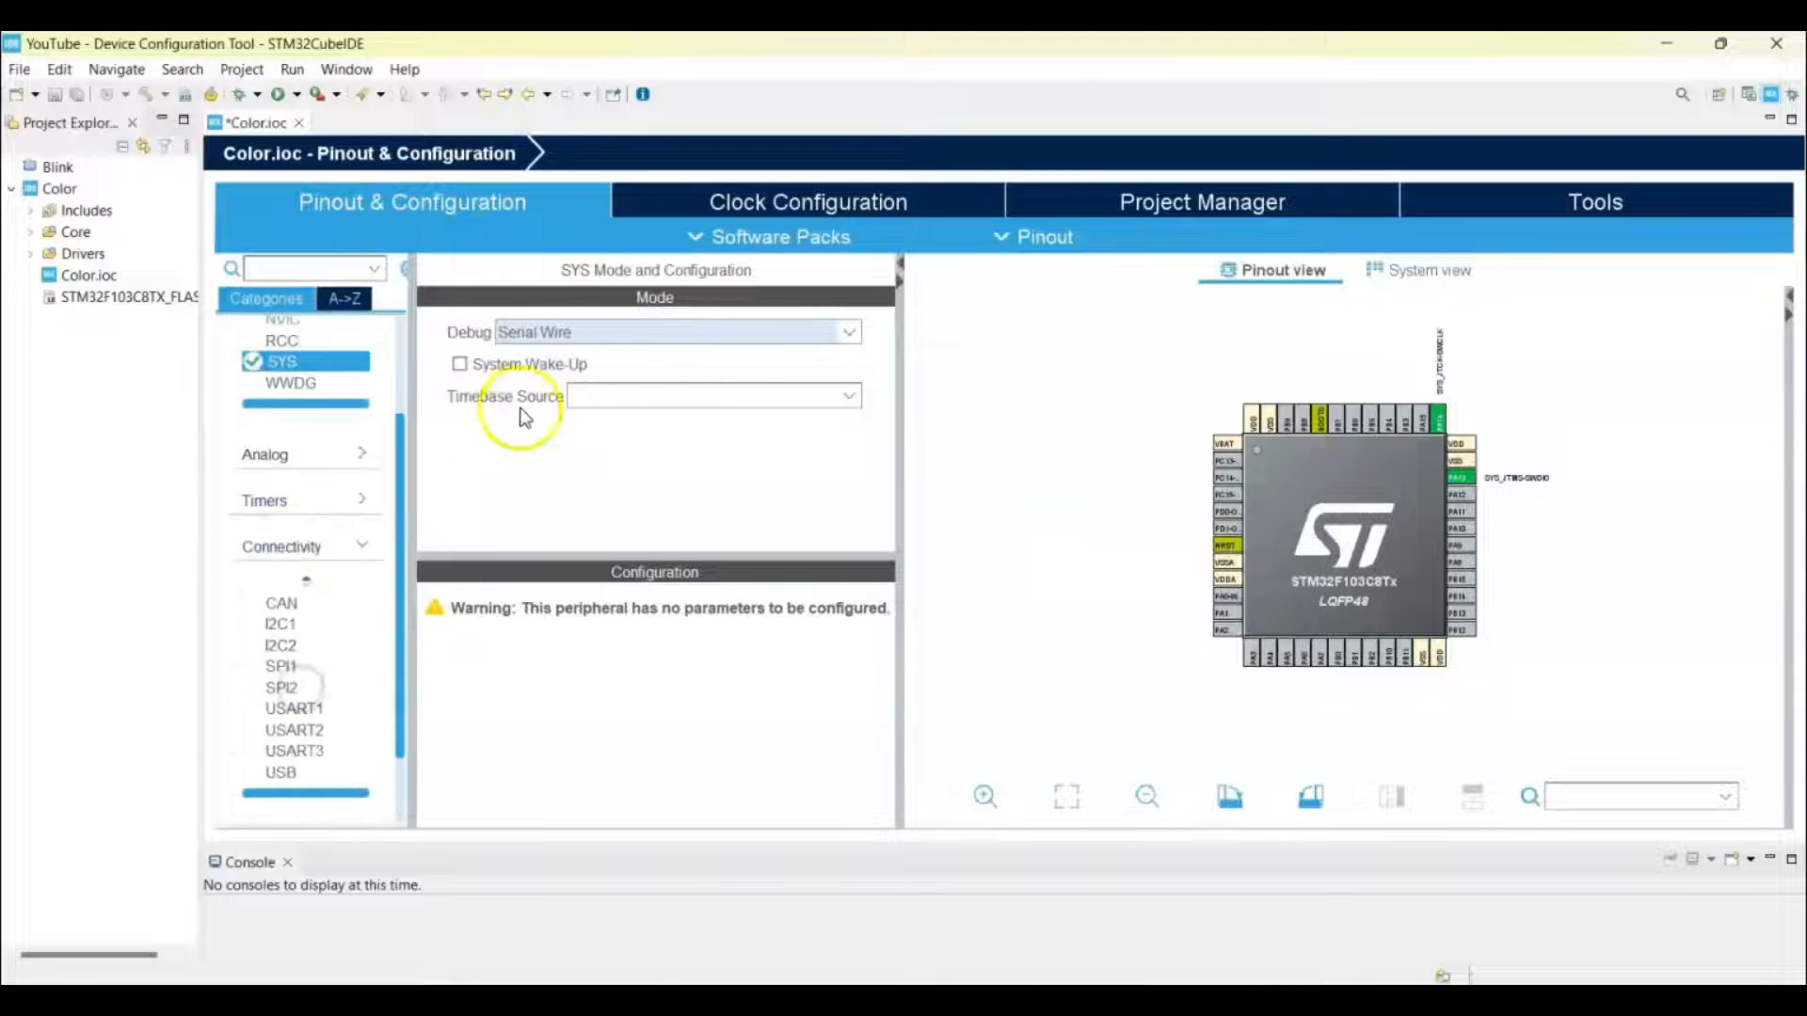
left_click(282, 623)
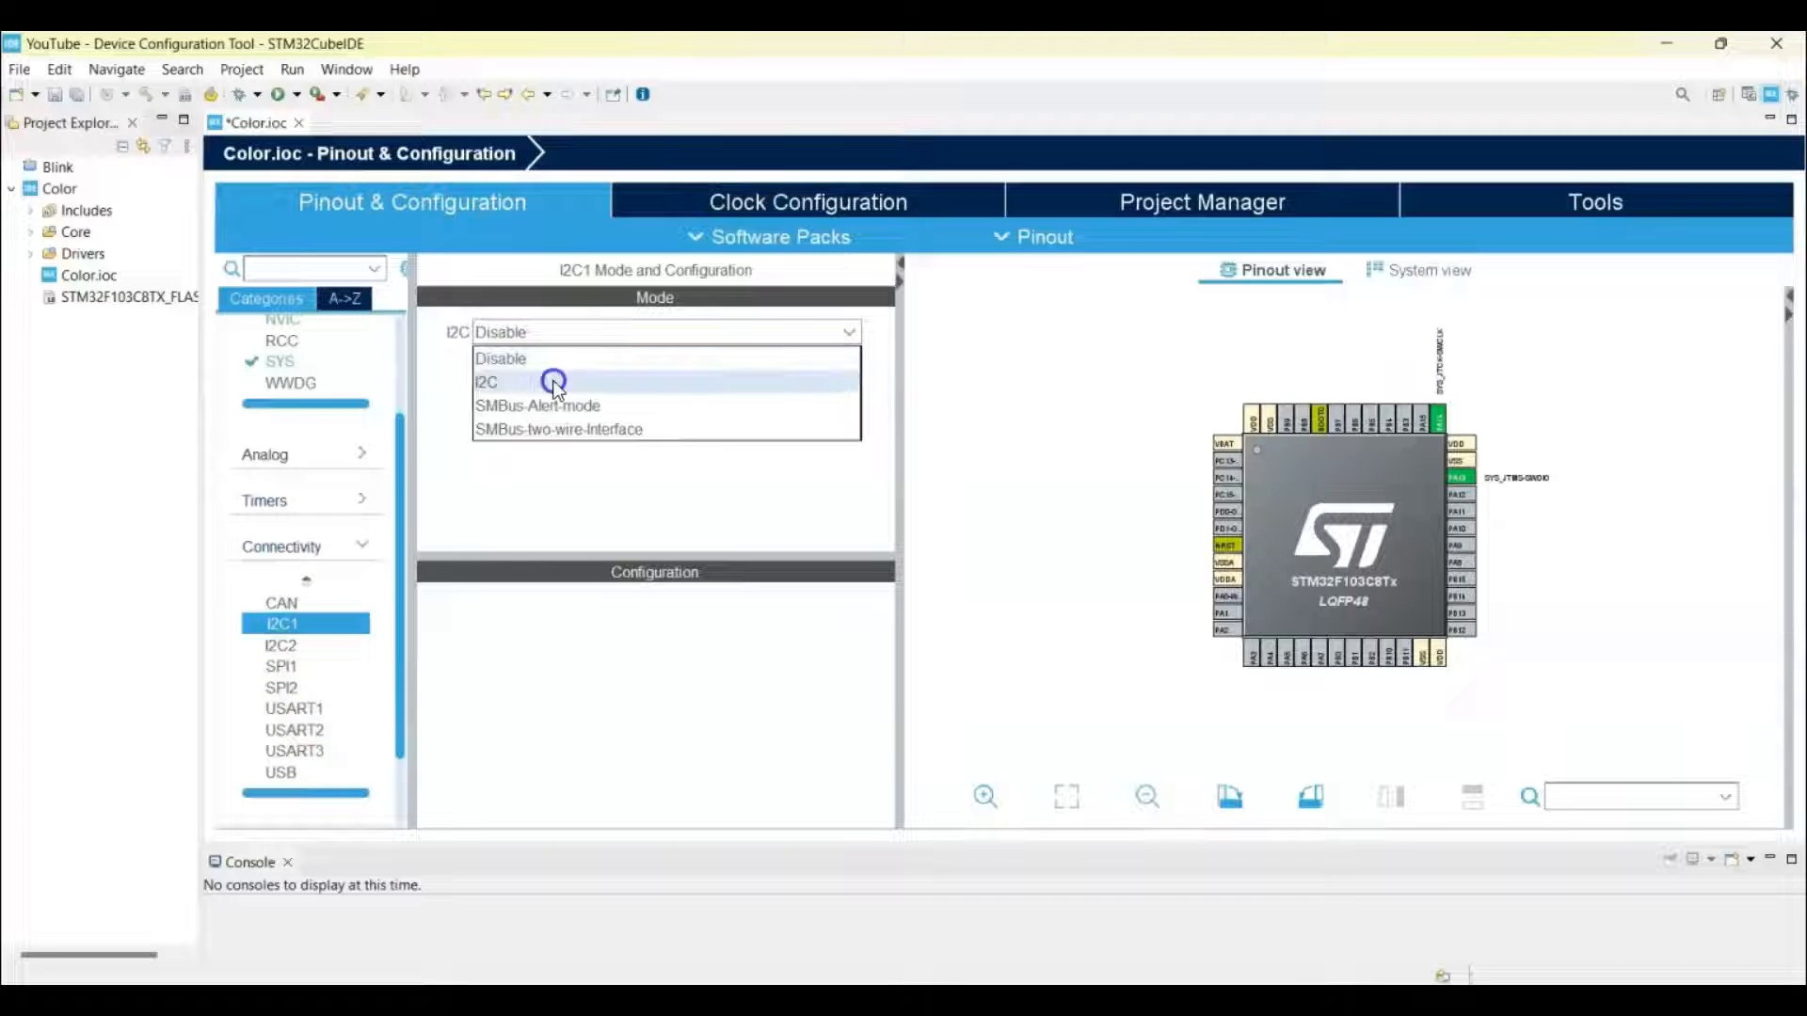
left_click(486, 382)
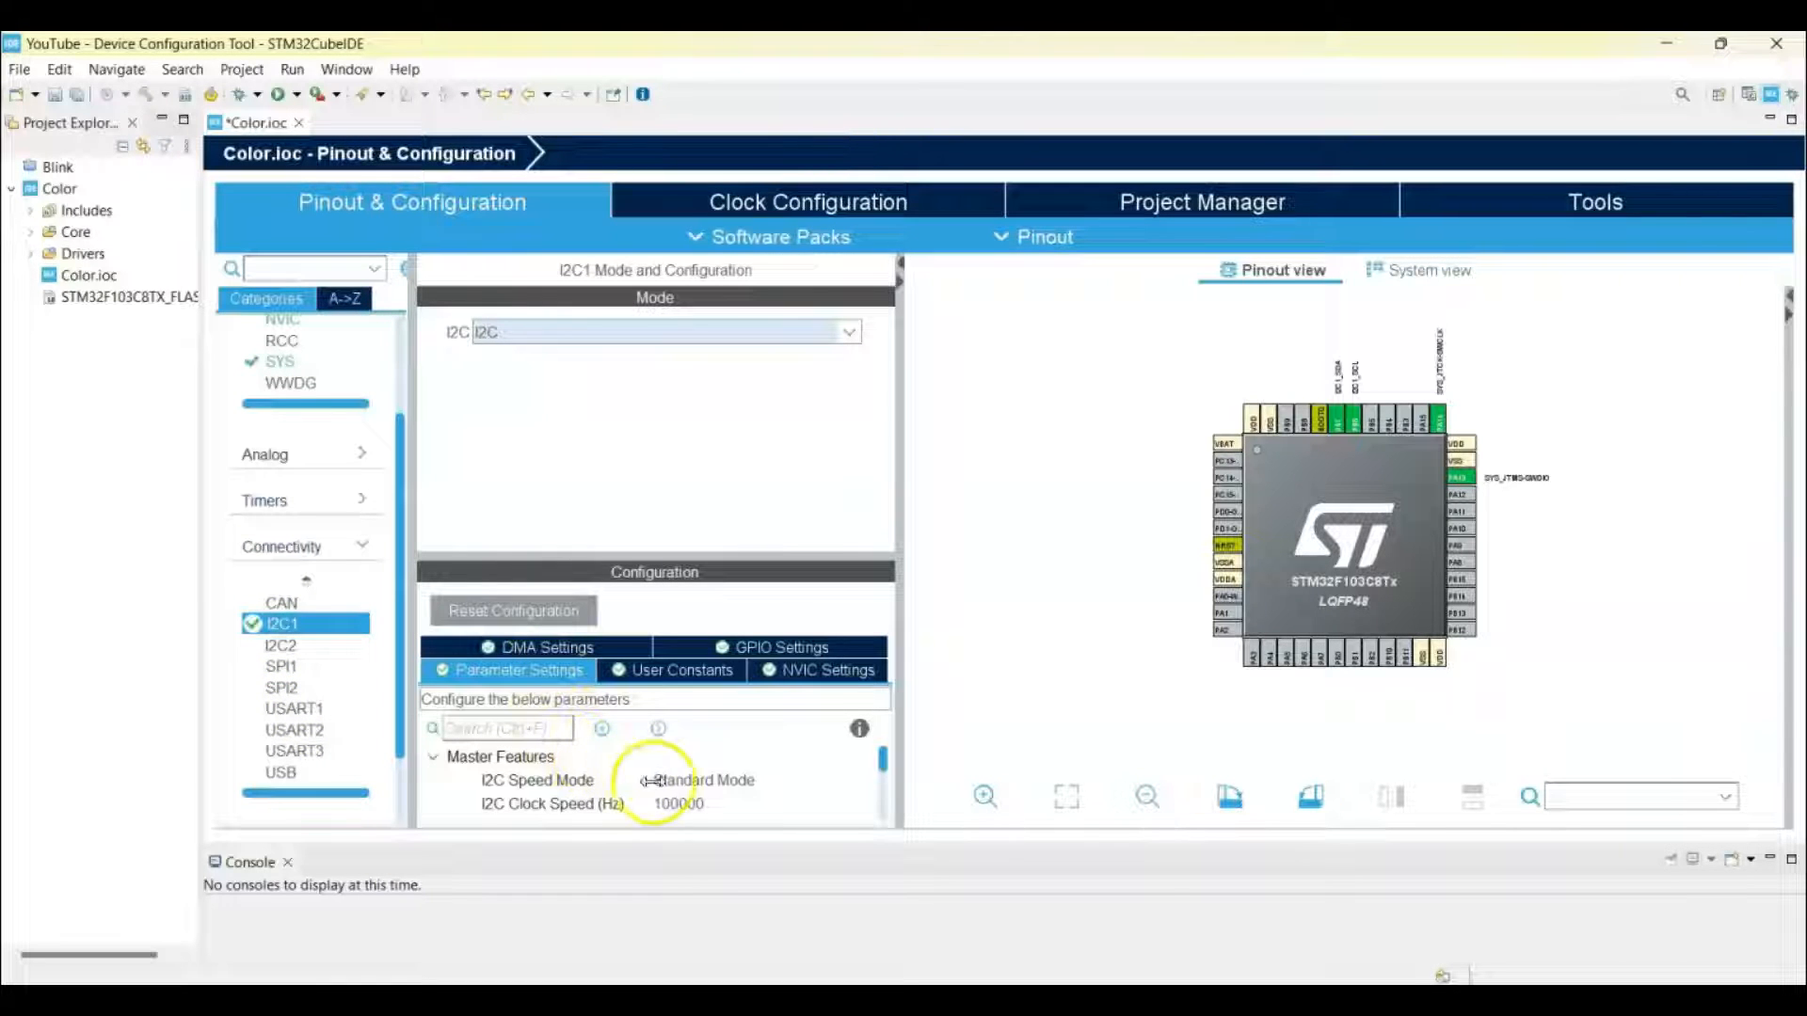
left_click(697, 780)
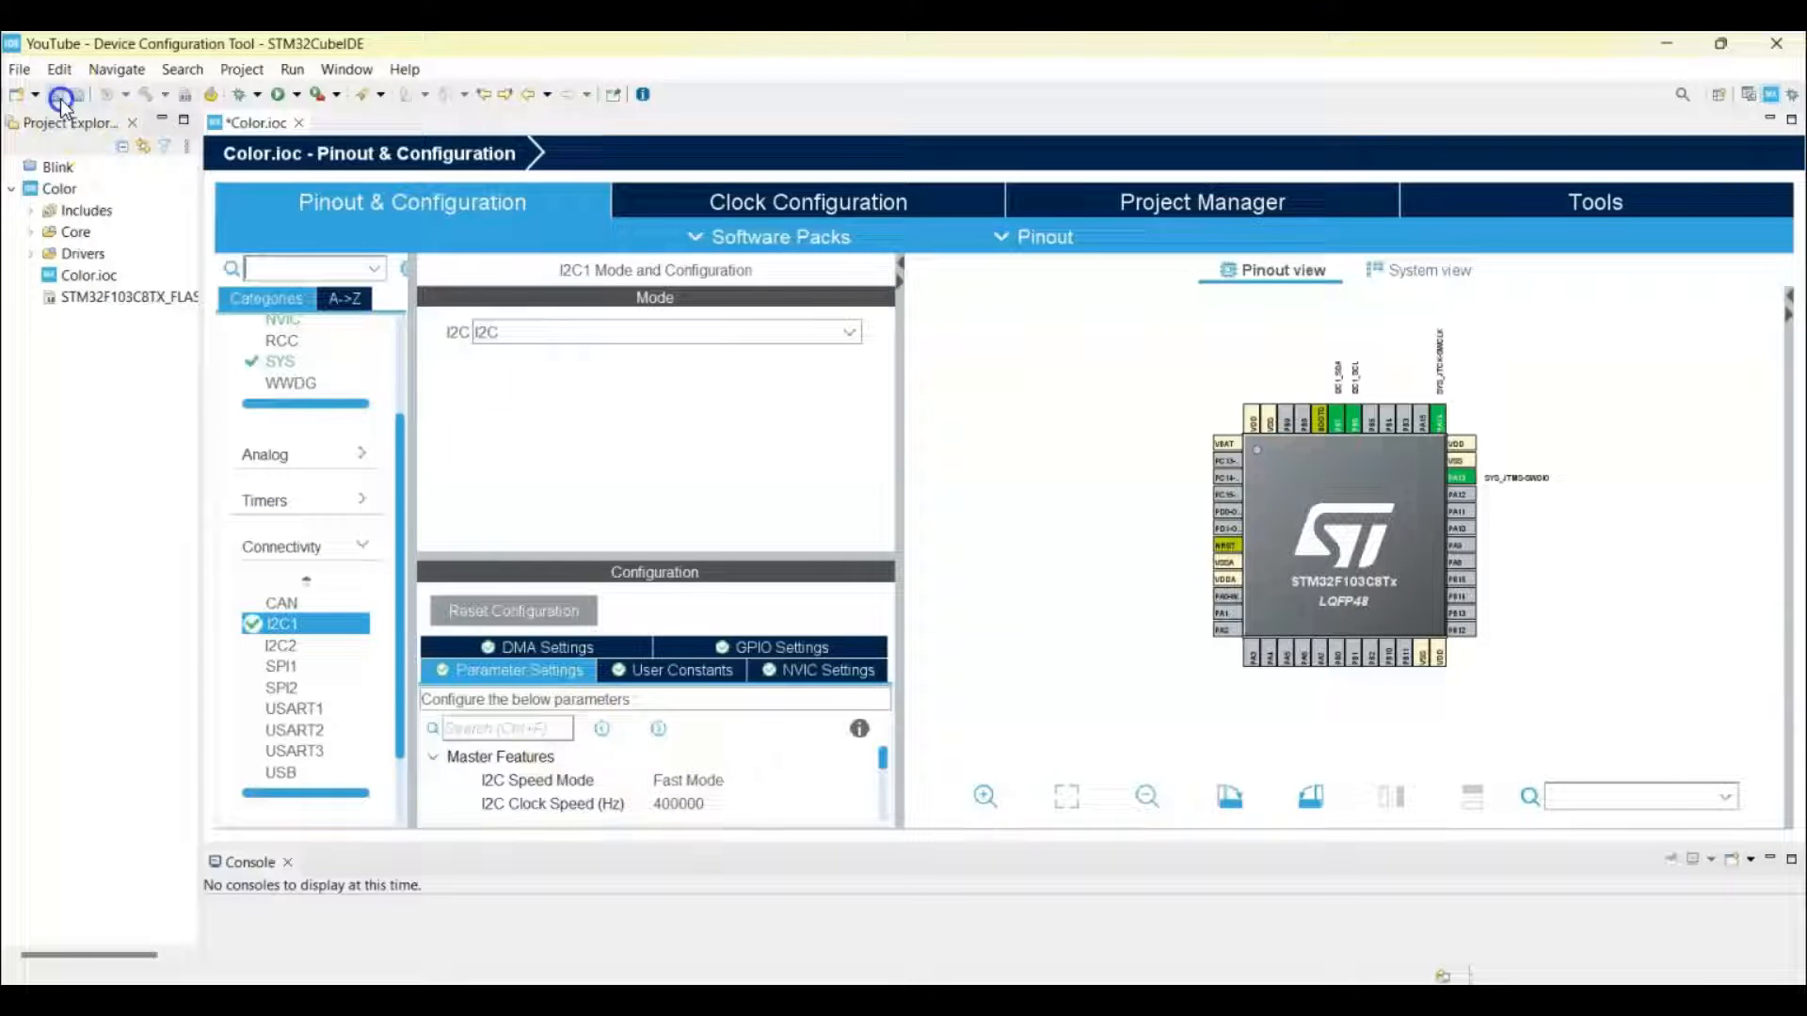
left_click(62, 94)
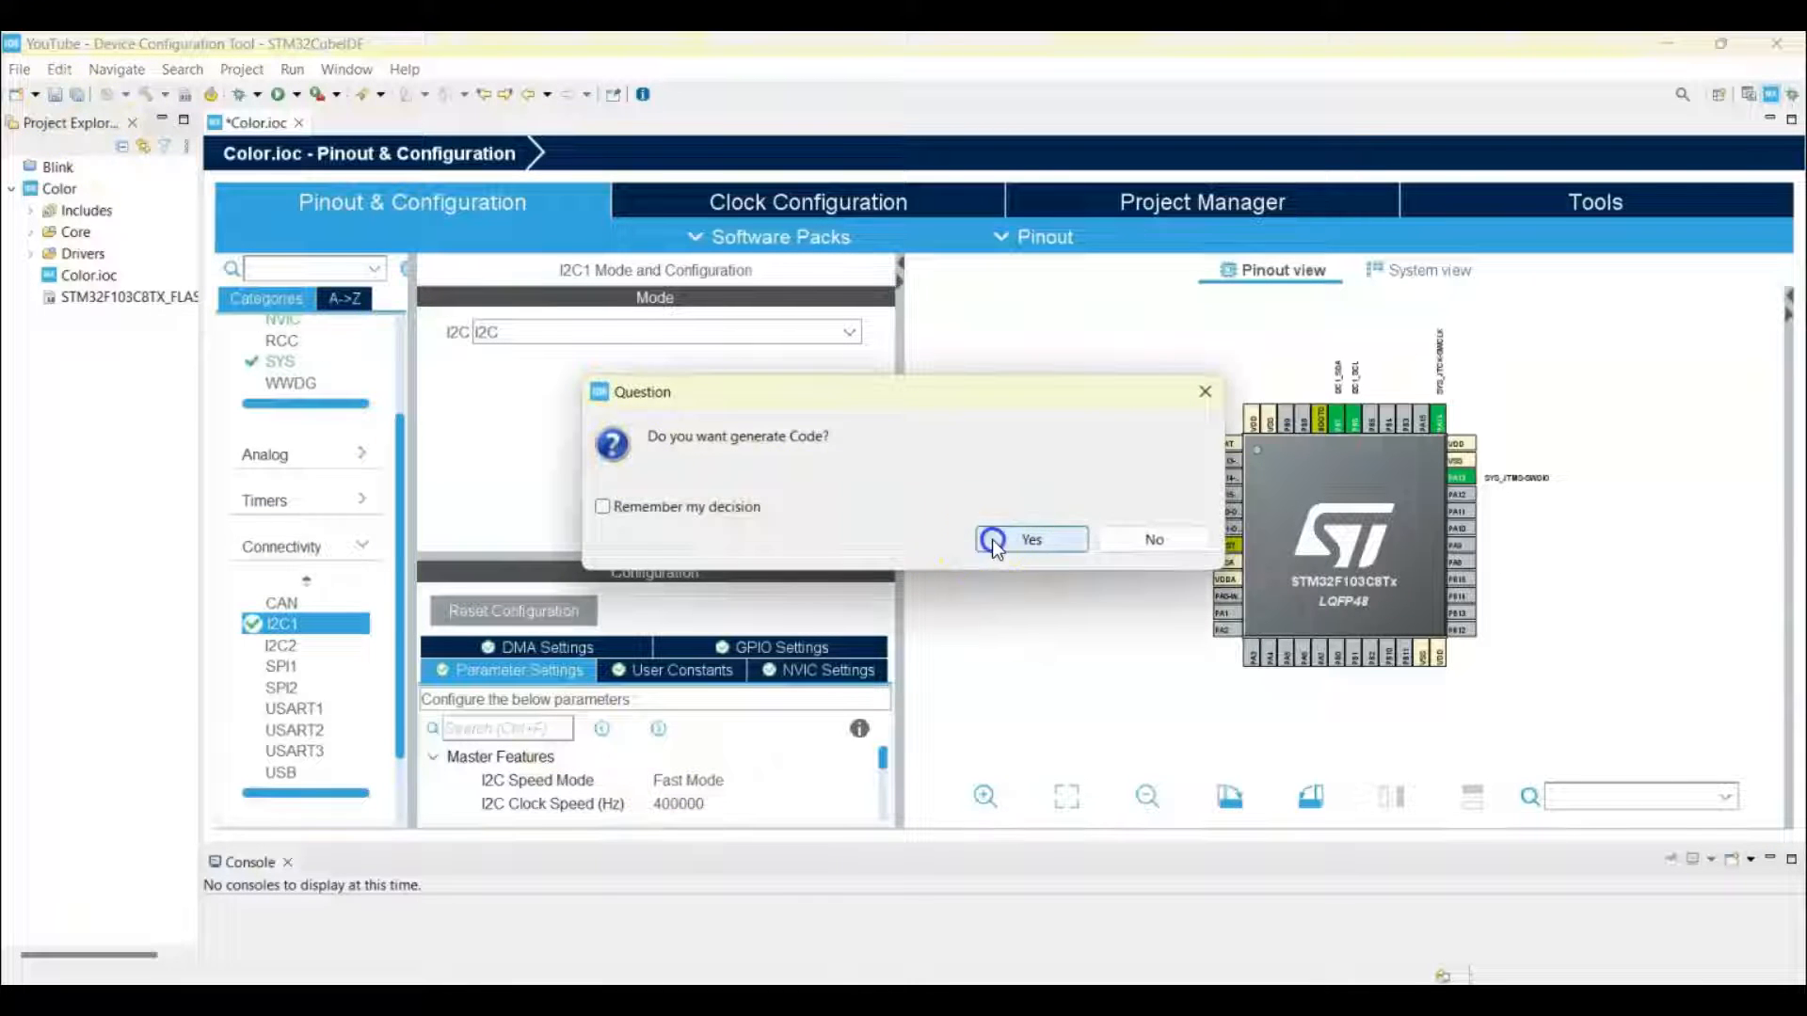
left_click(1028, 539)
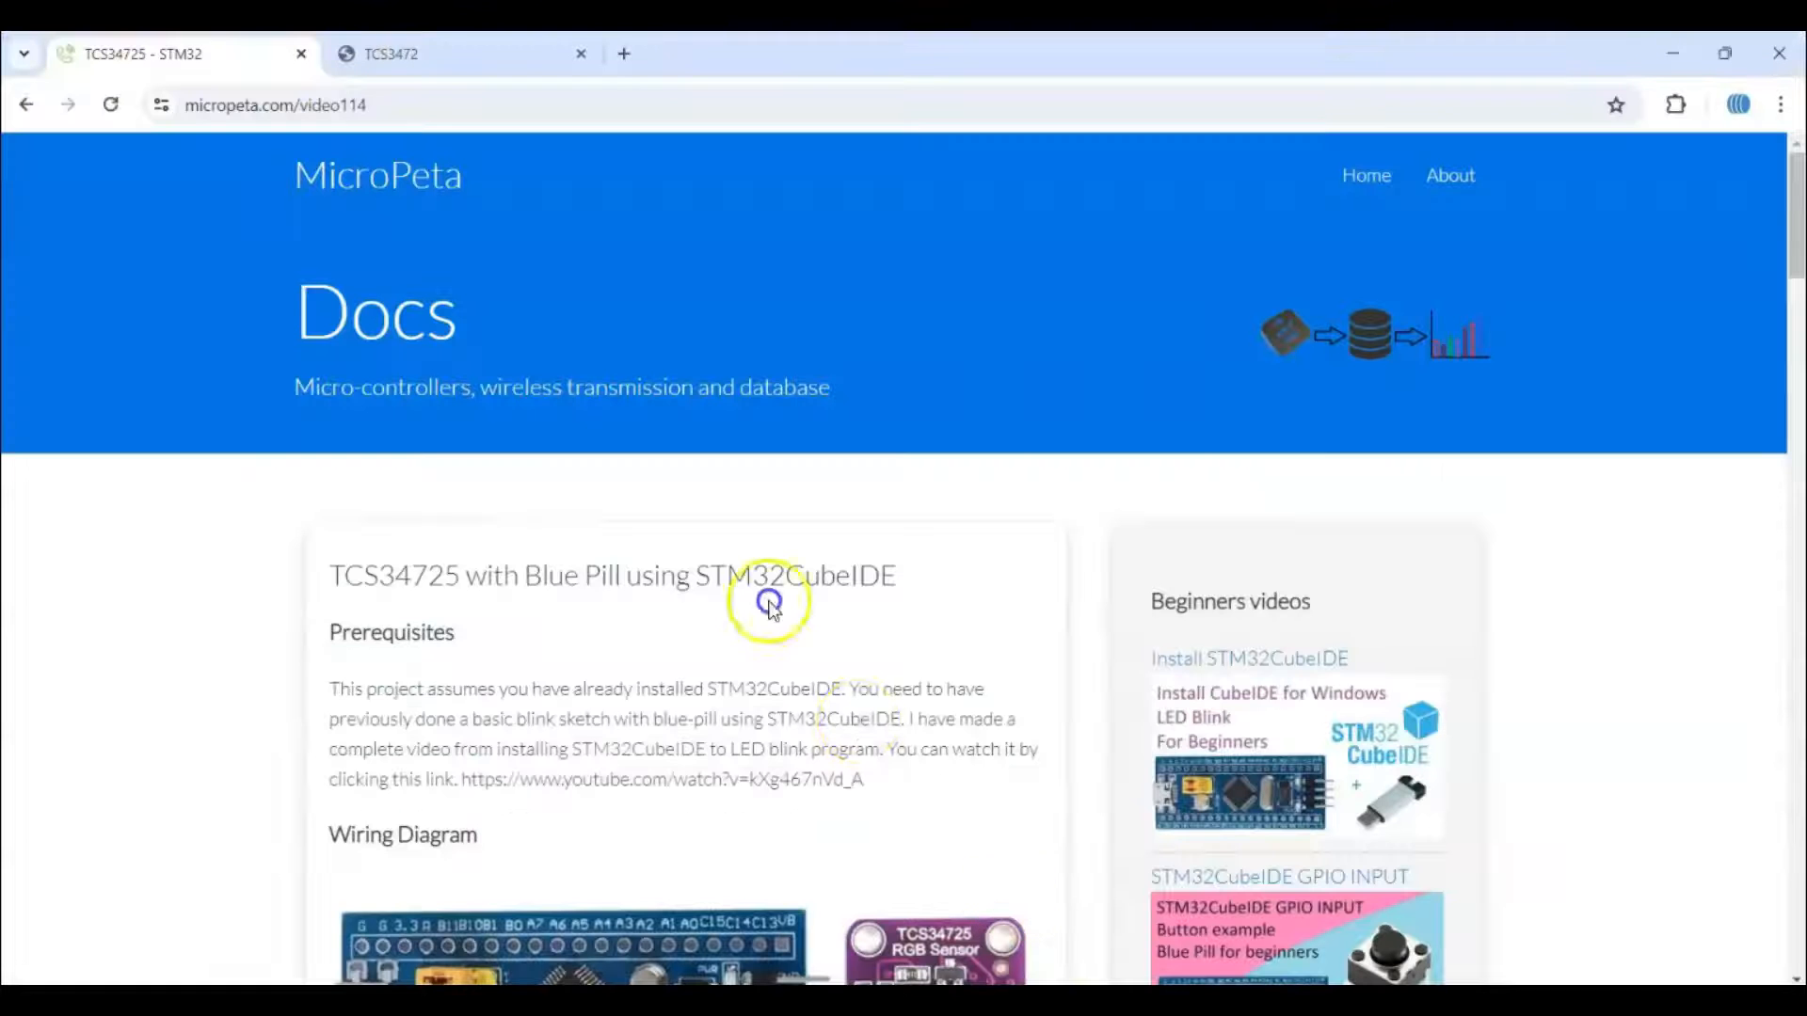
Scroll the micropeta TCS34725 tutorial down to its register defines code listing
scroll("down", 3)
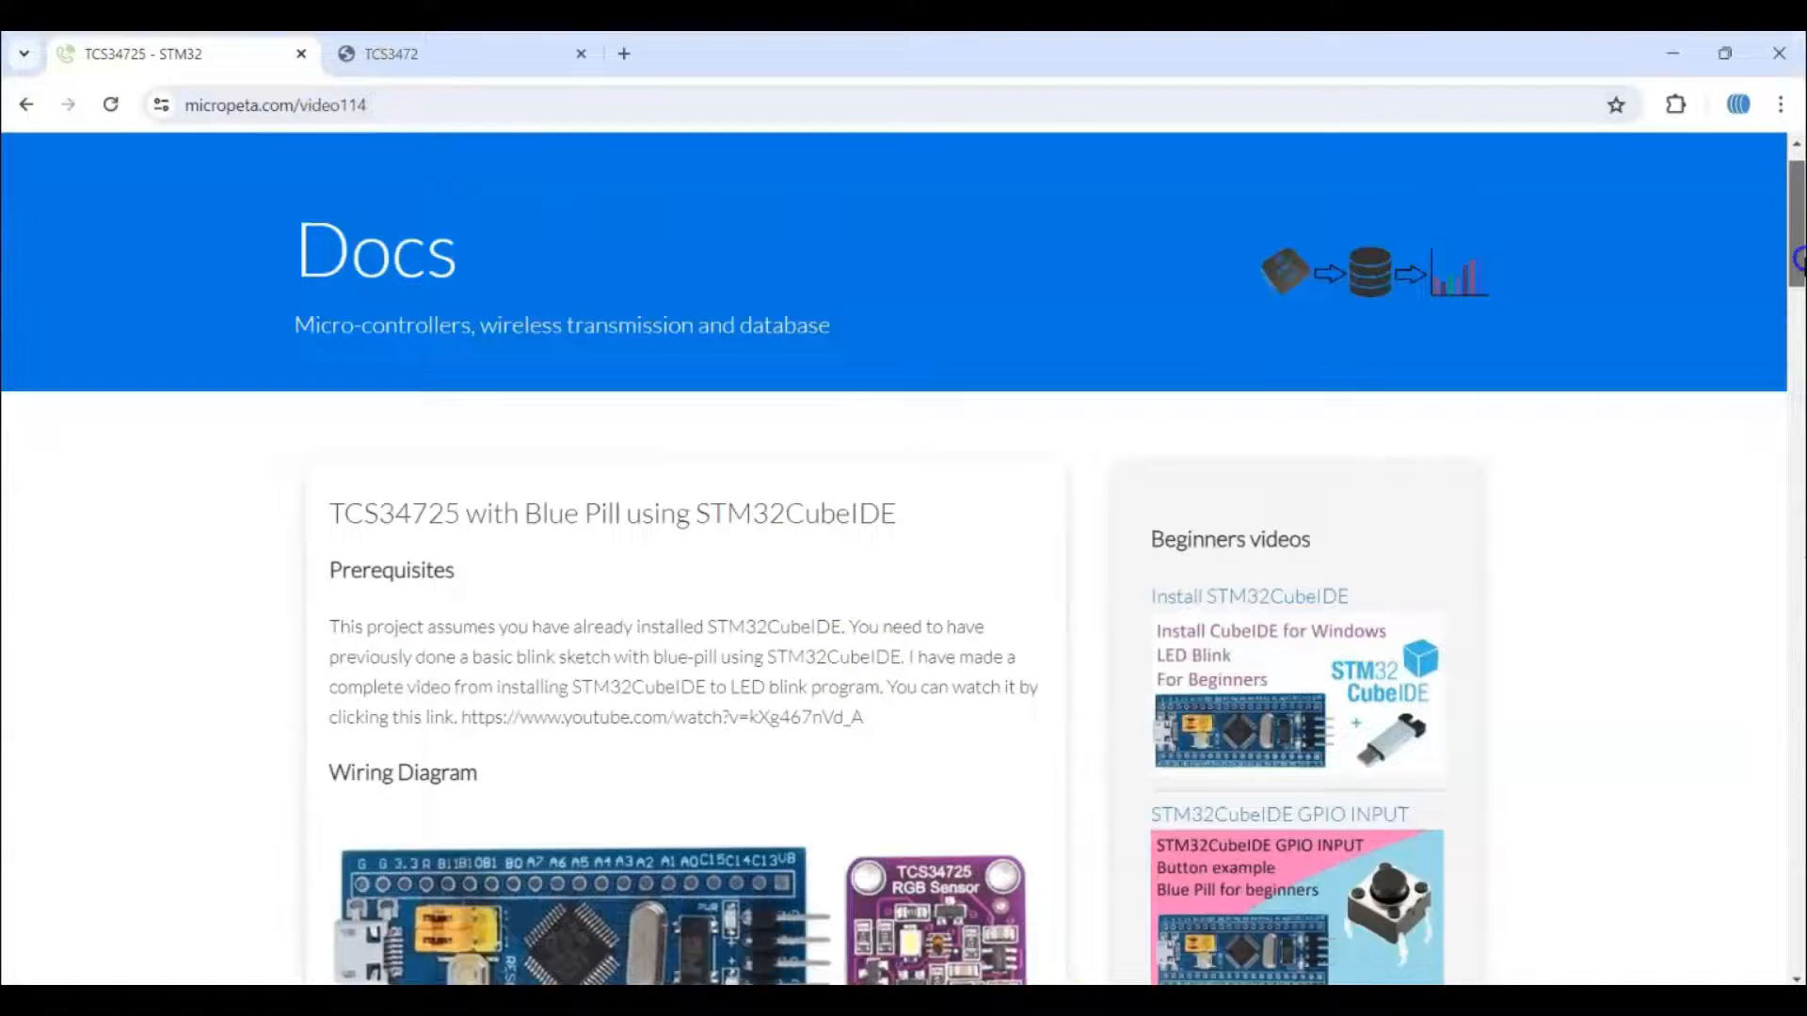
scroll("down", 3)
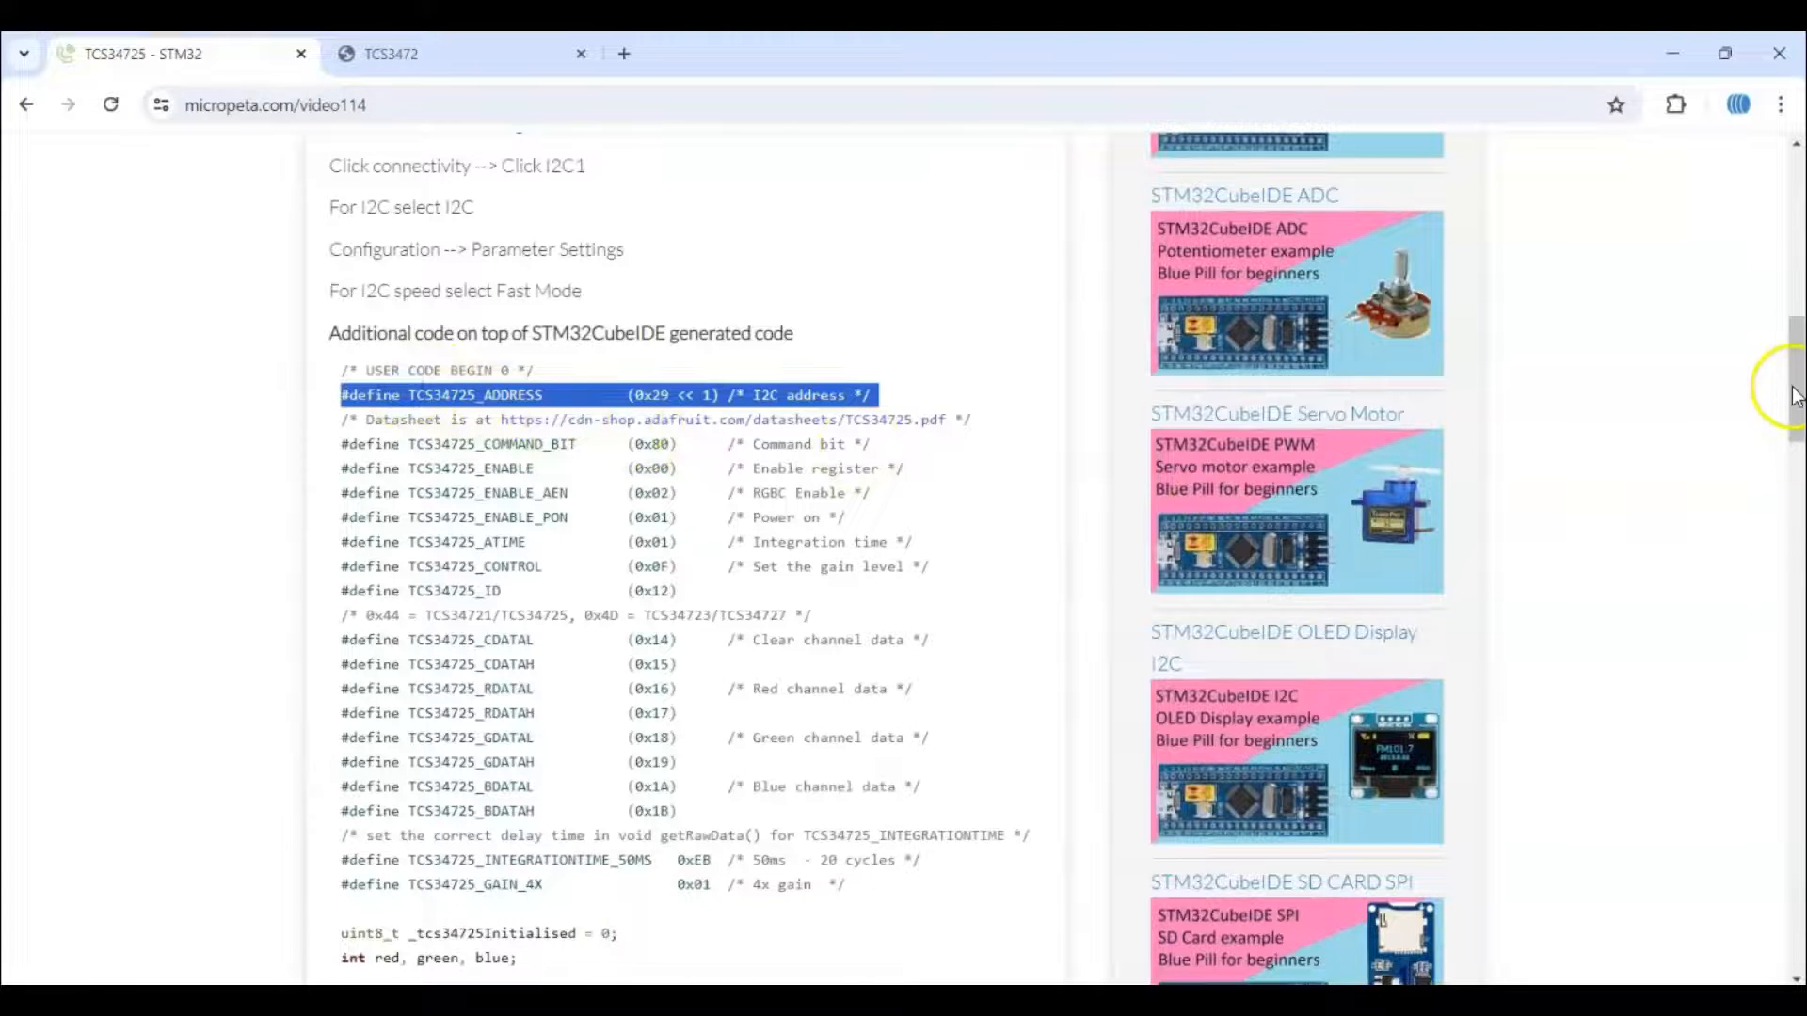
scroll("down", 3)
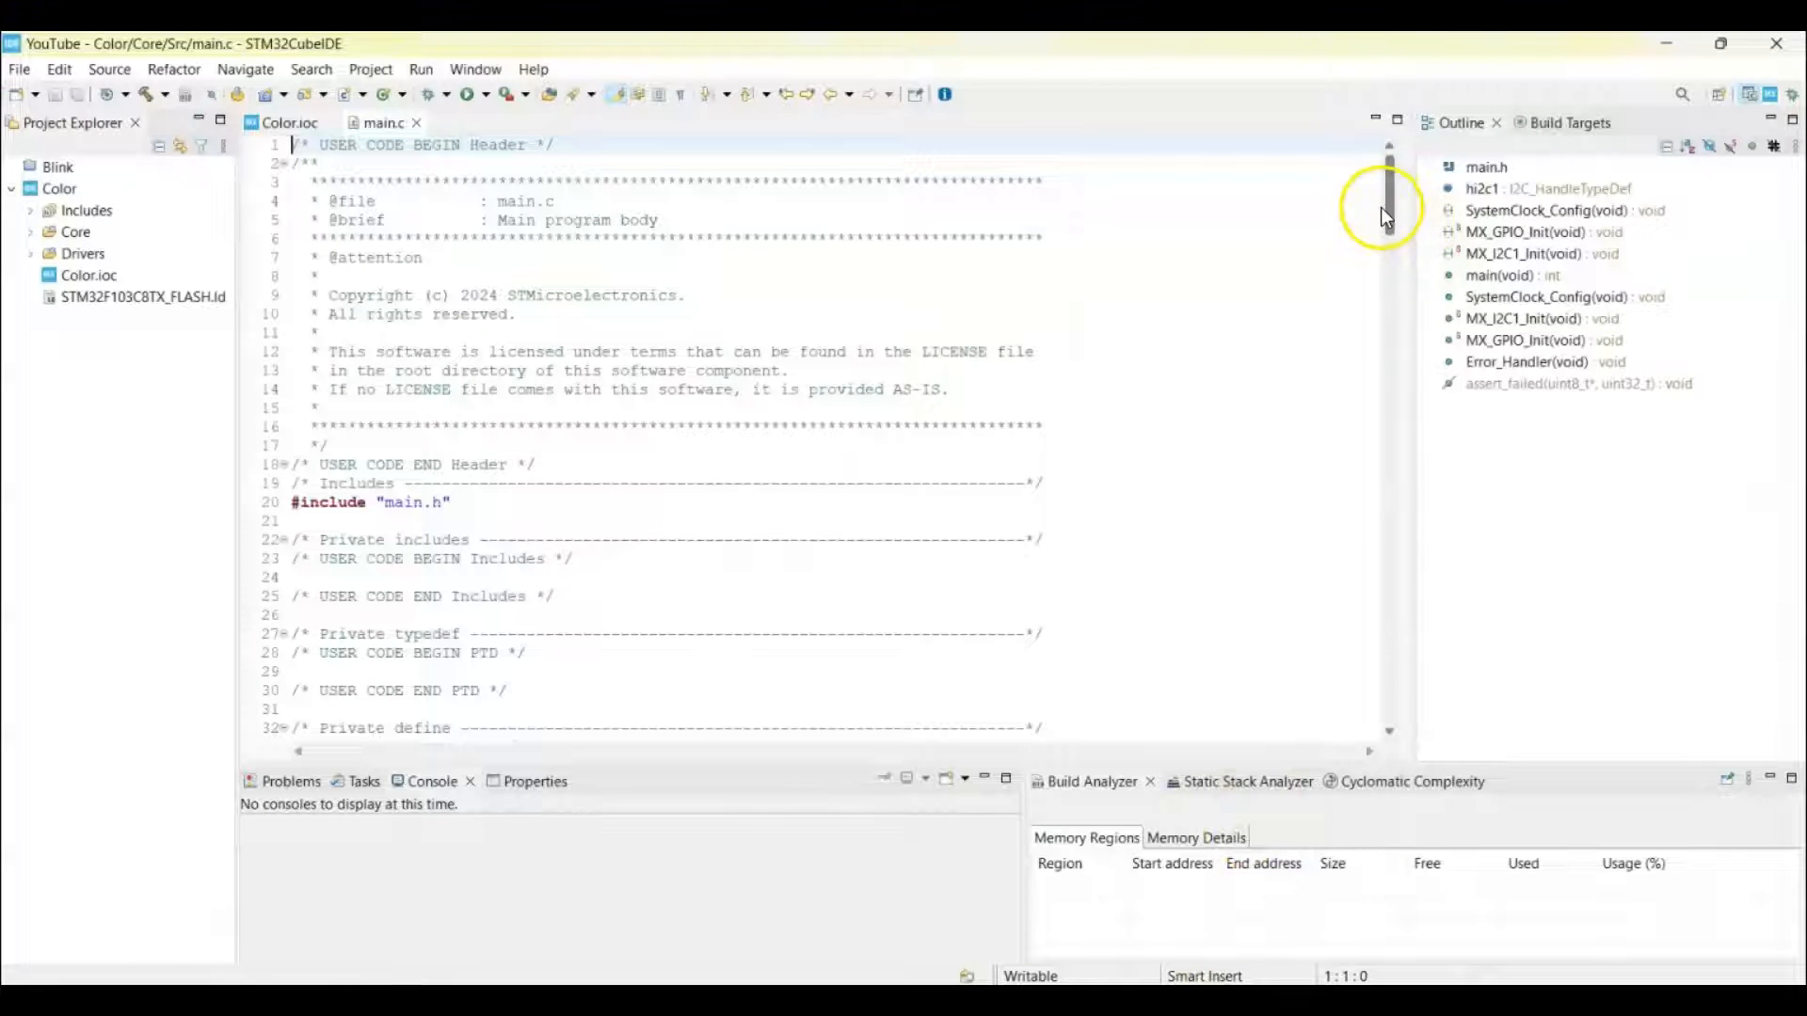
Scroll main.c down to the while(1) loop calling getRGB and HAL_Delay(500)
scroll("down", 3)
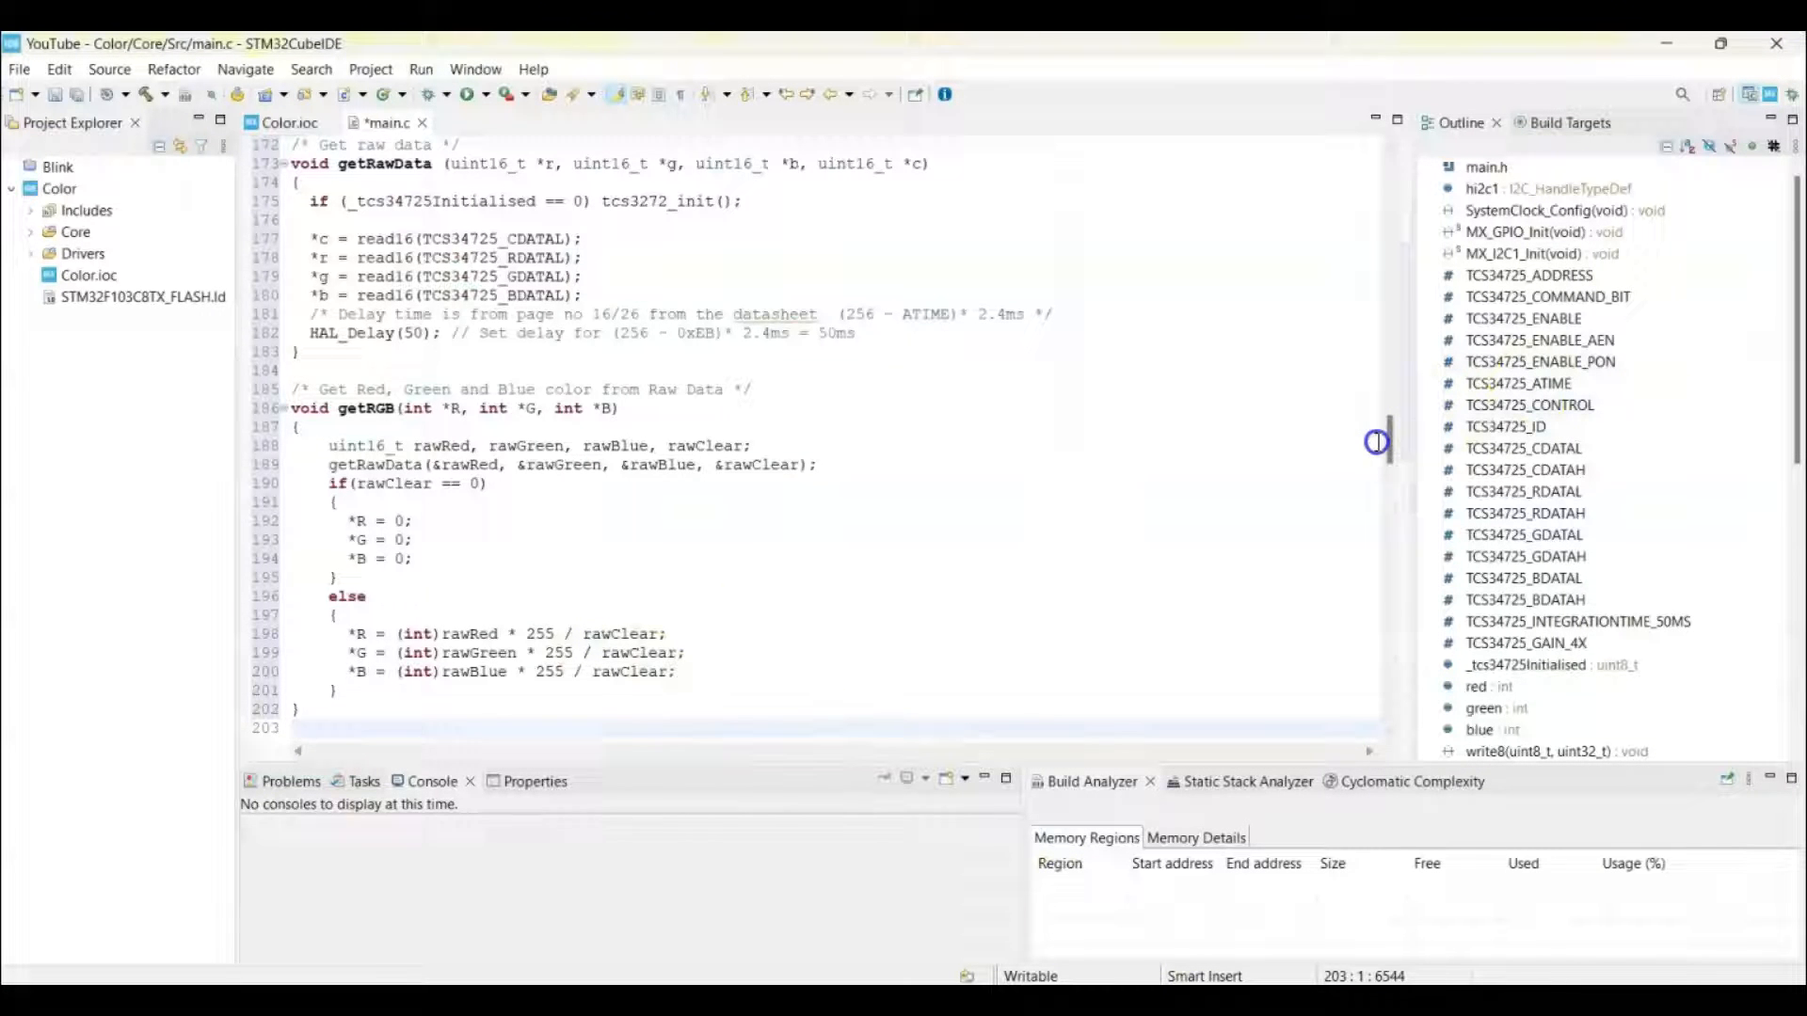
scroll("down", 3)
type("HAL_Delay(500);")
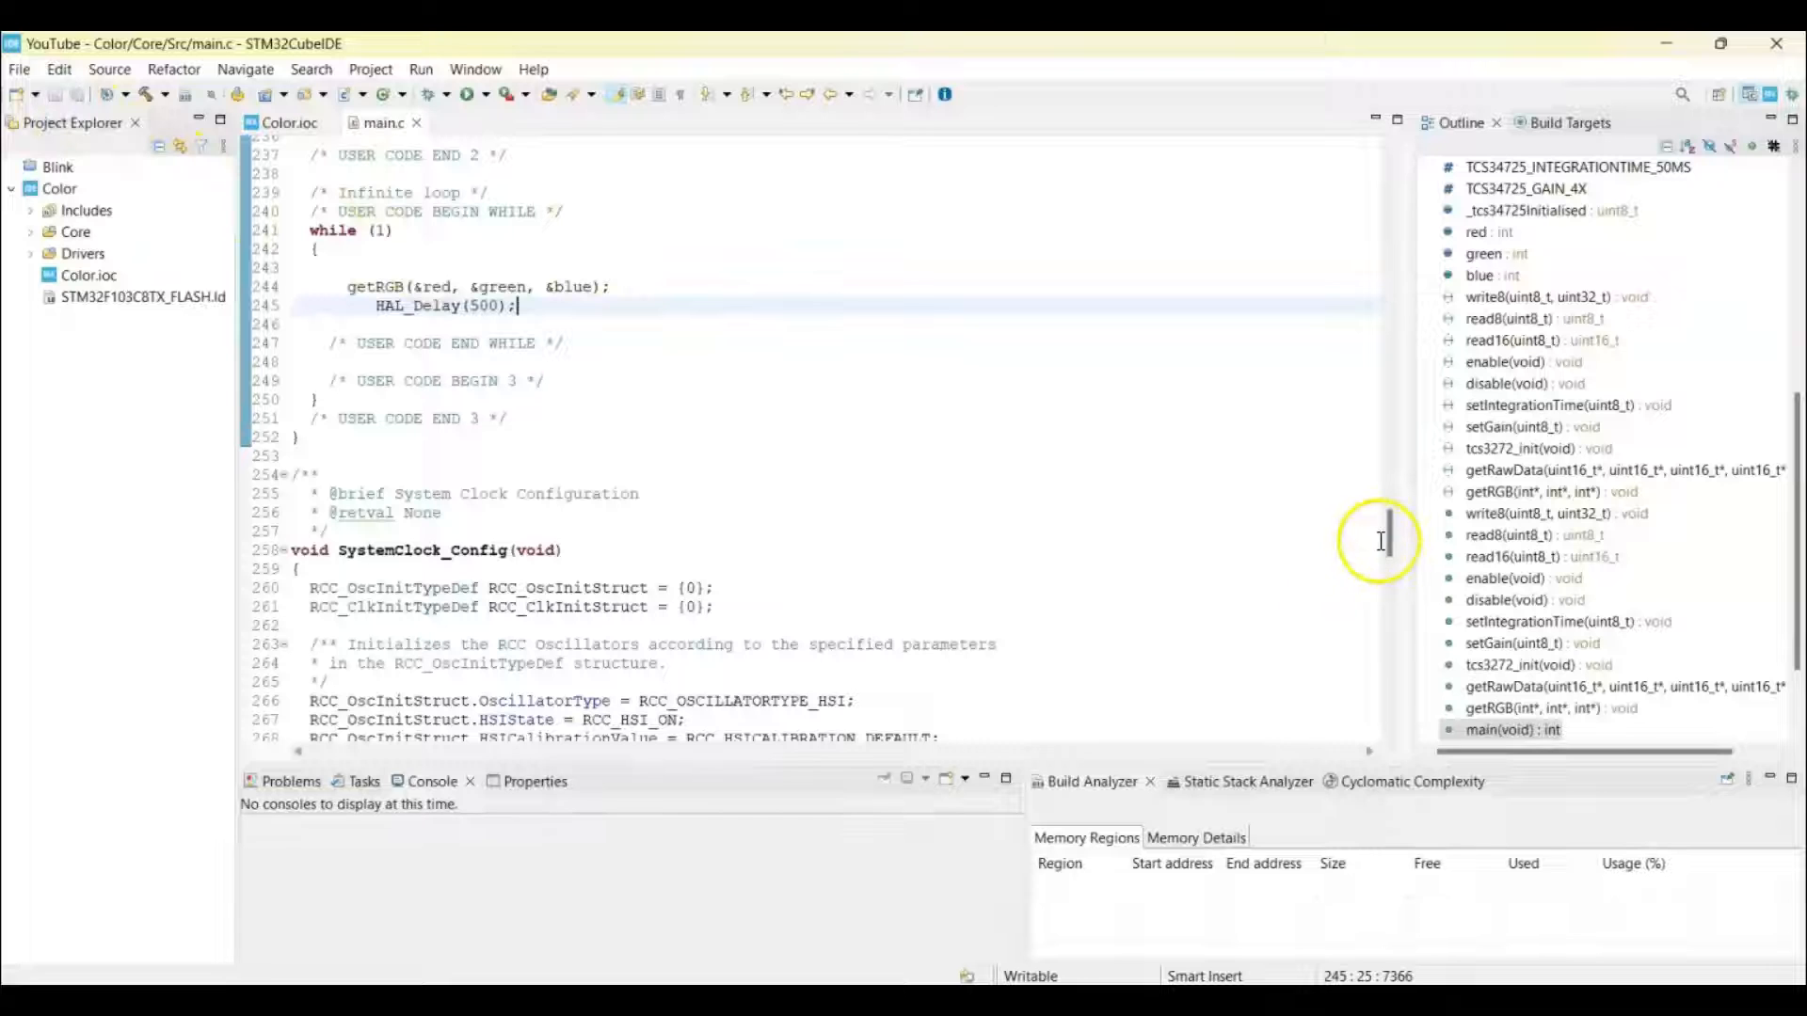
mouse_move(438, 287)
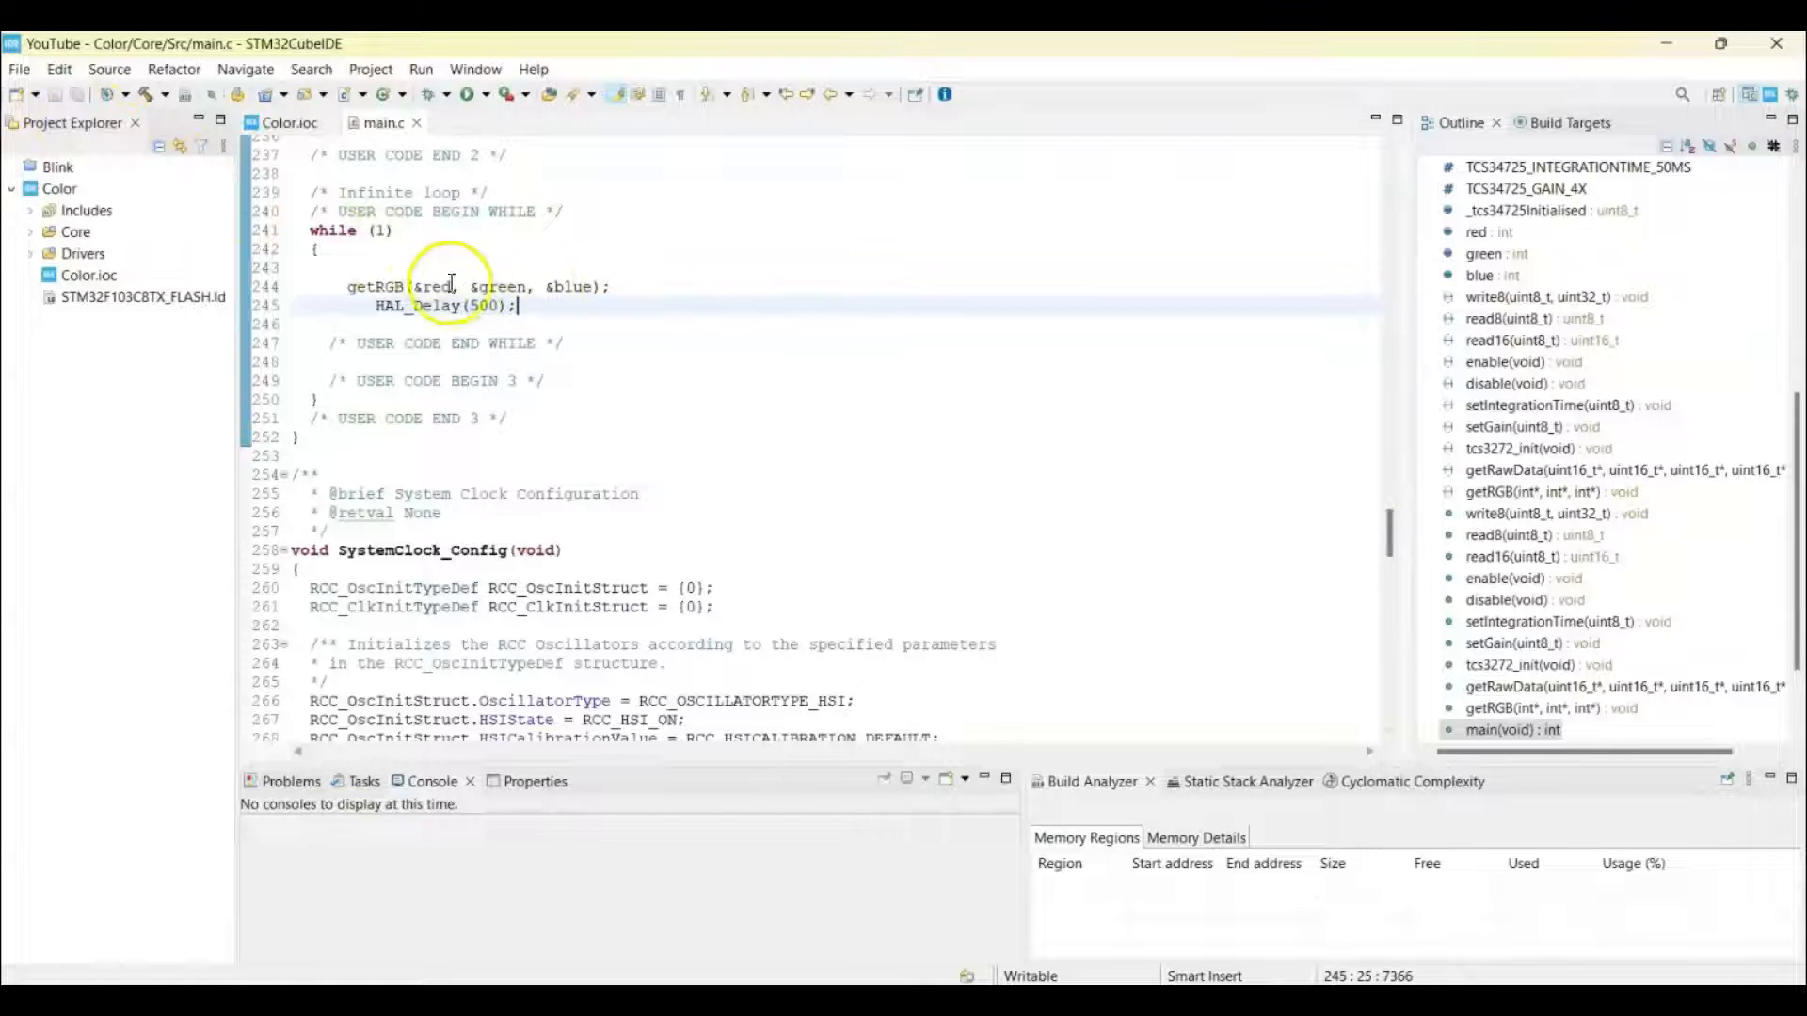
mouse_move(363, 287)
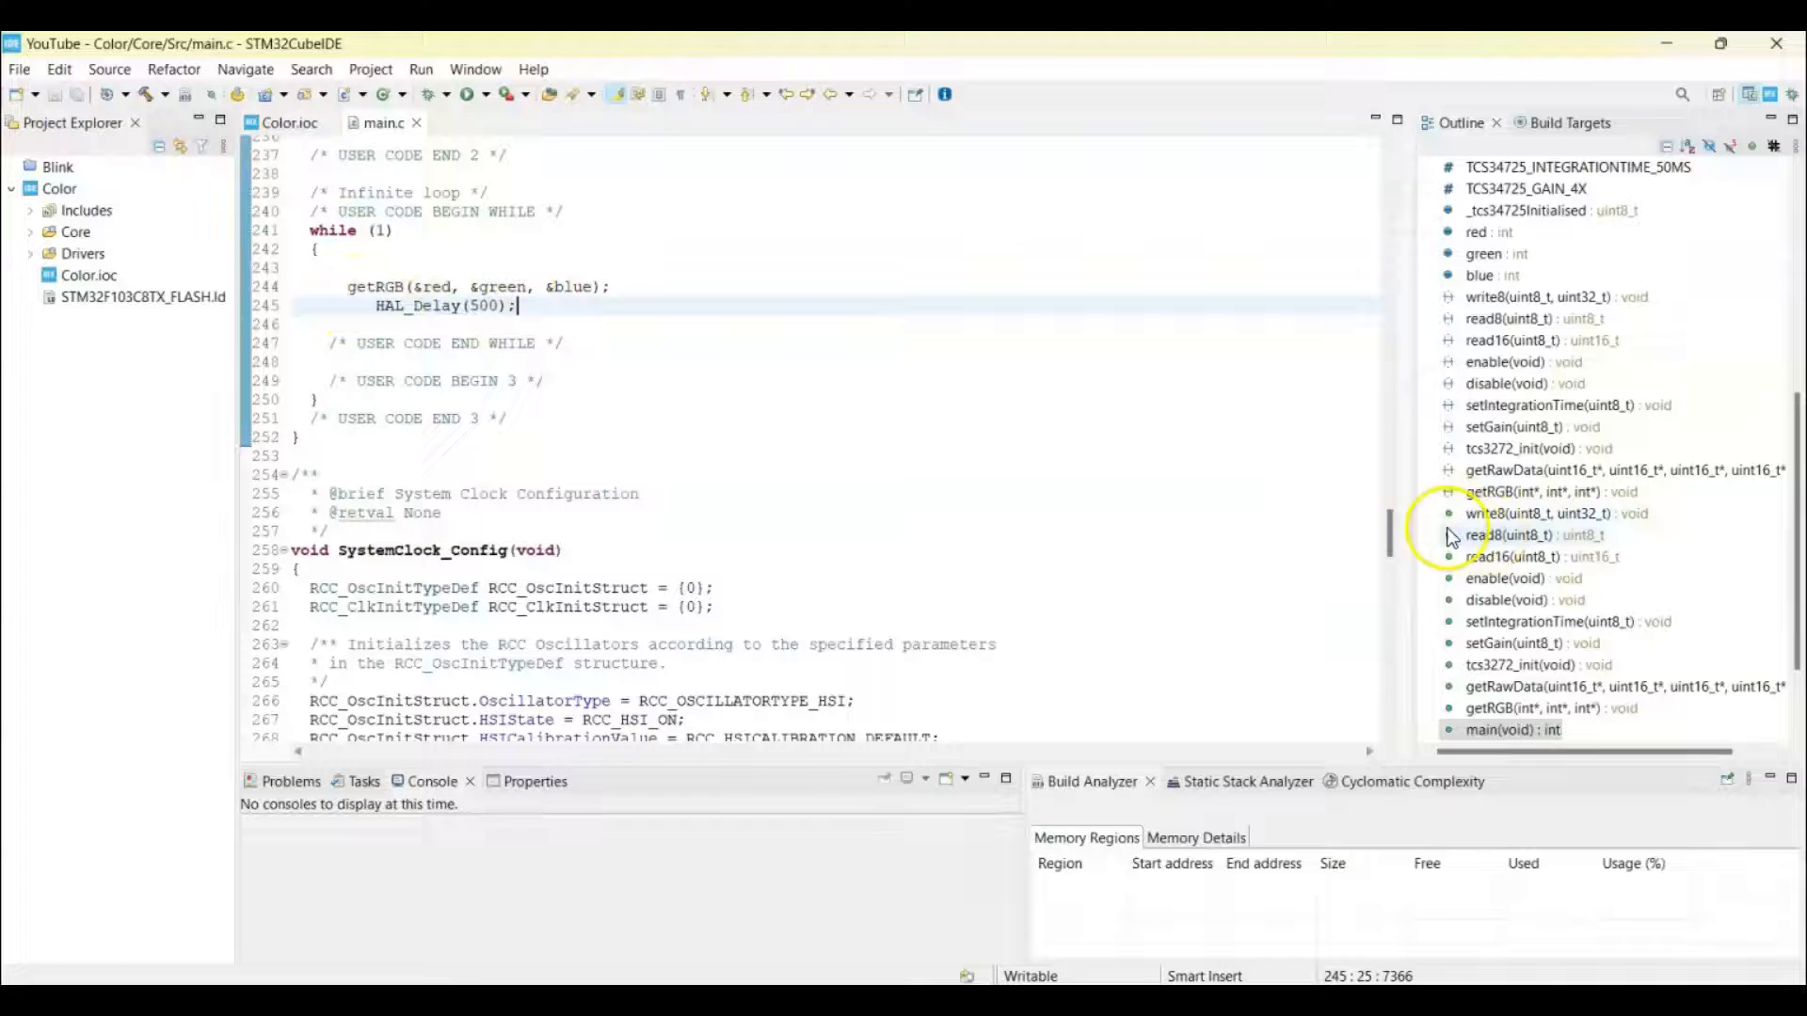
scroll("up", 3)
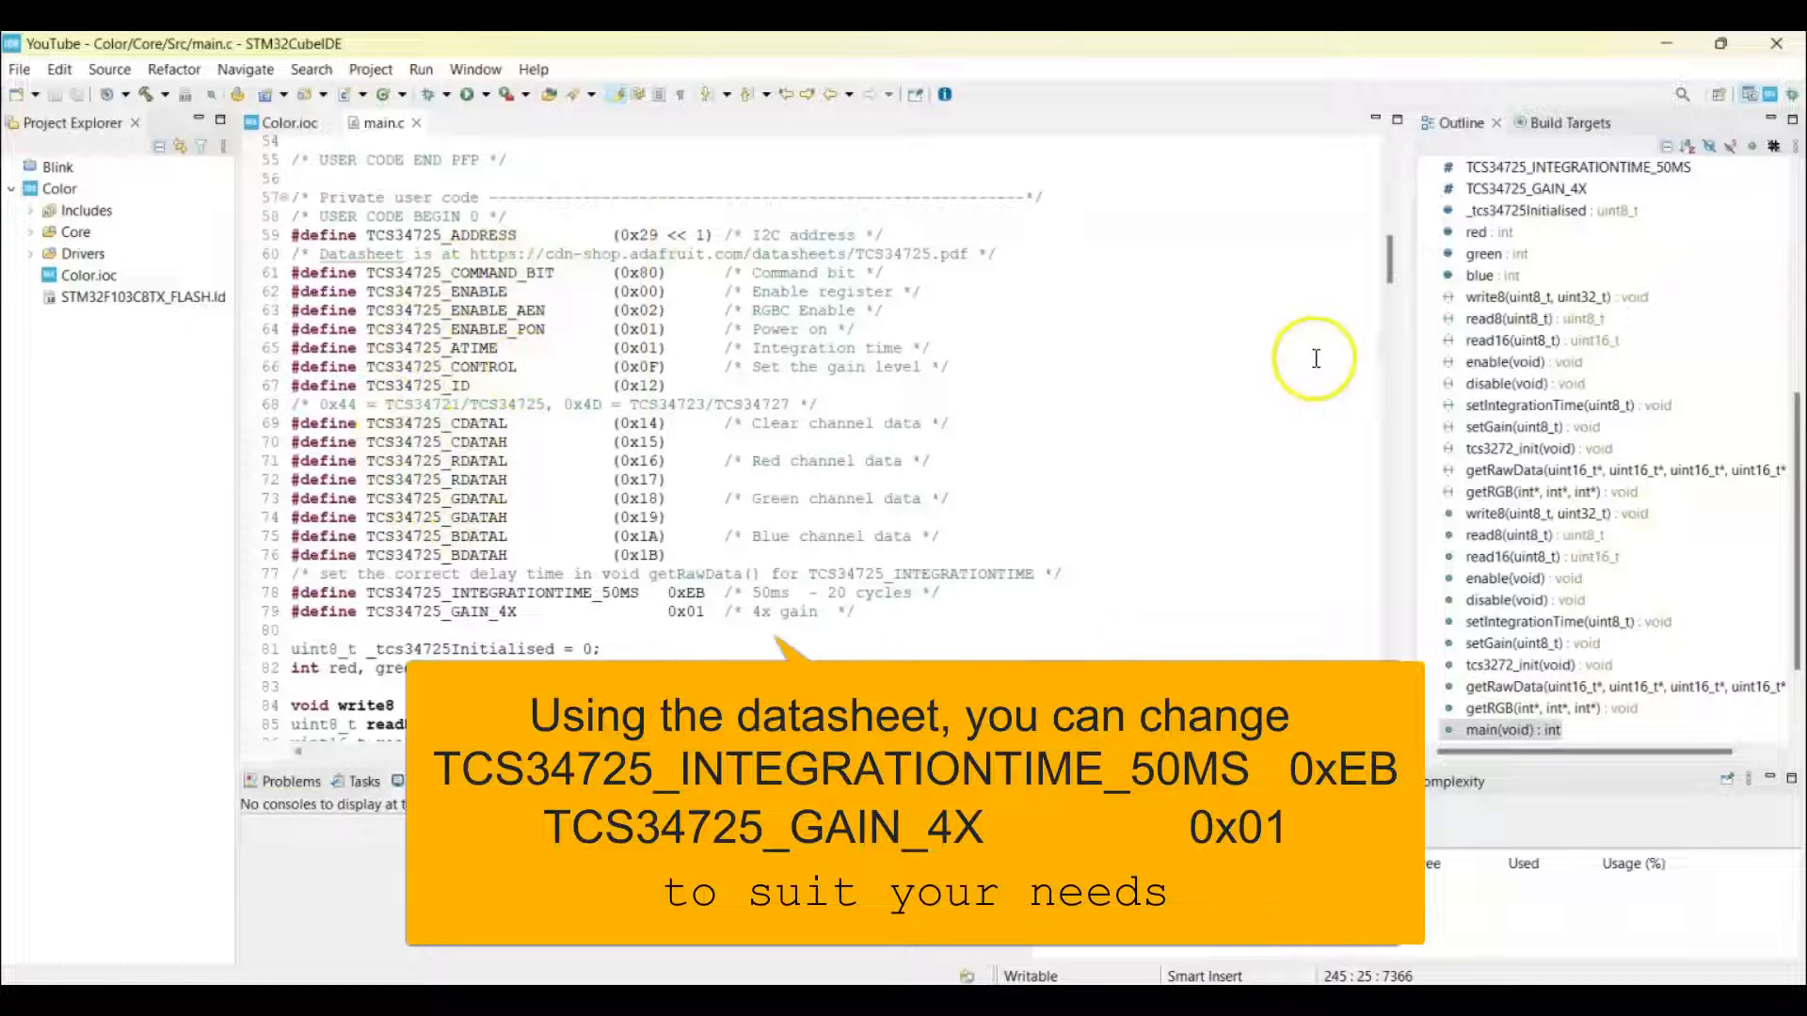
scroll("down", 3)
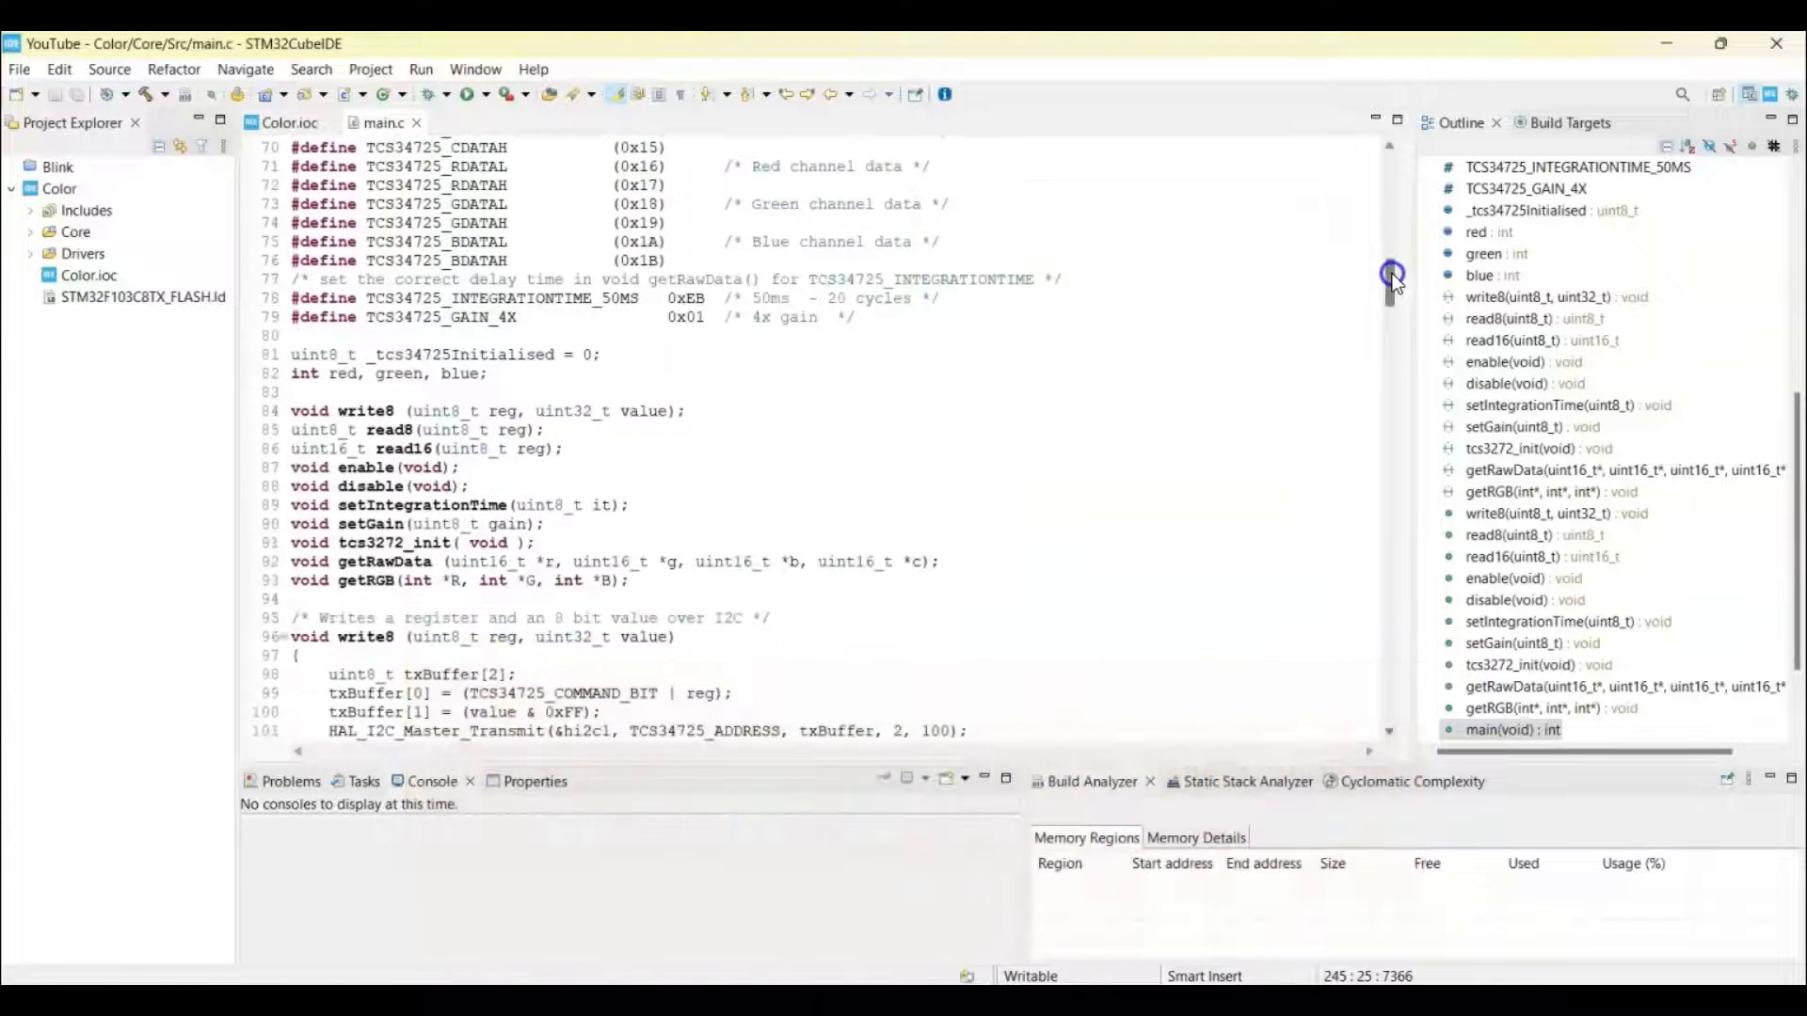
scroll("down", 3)
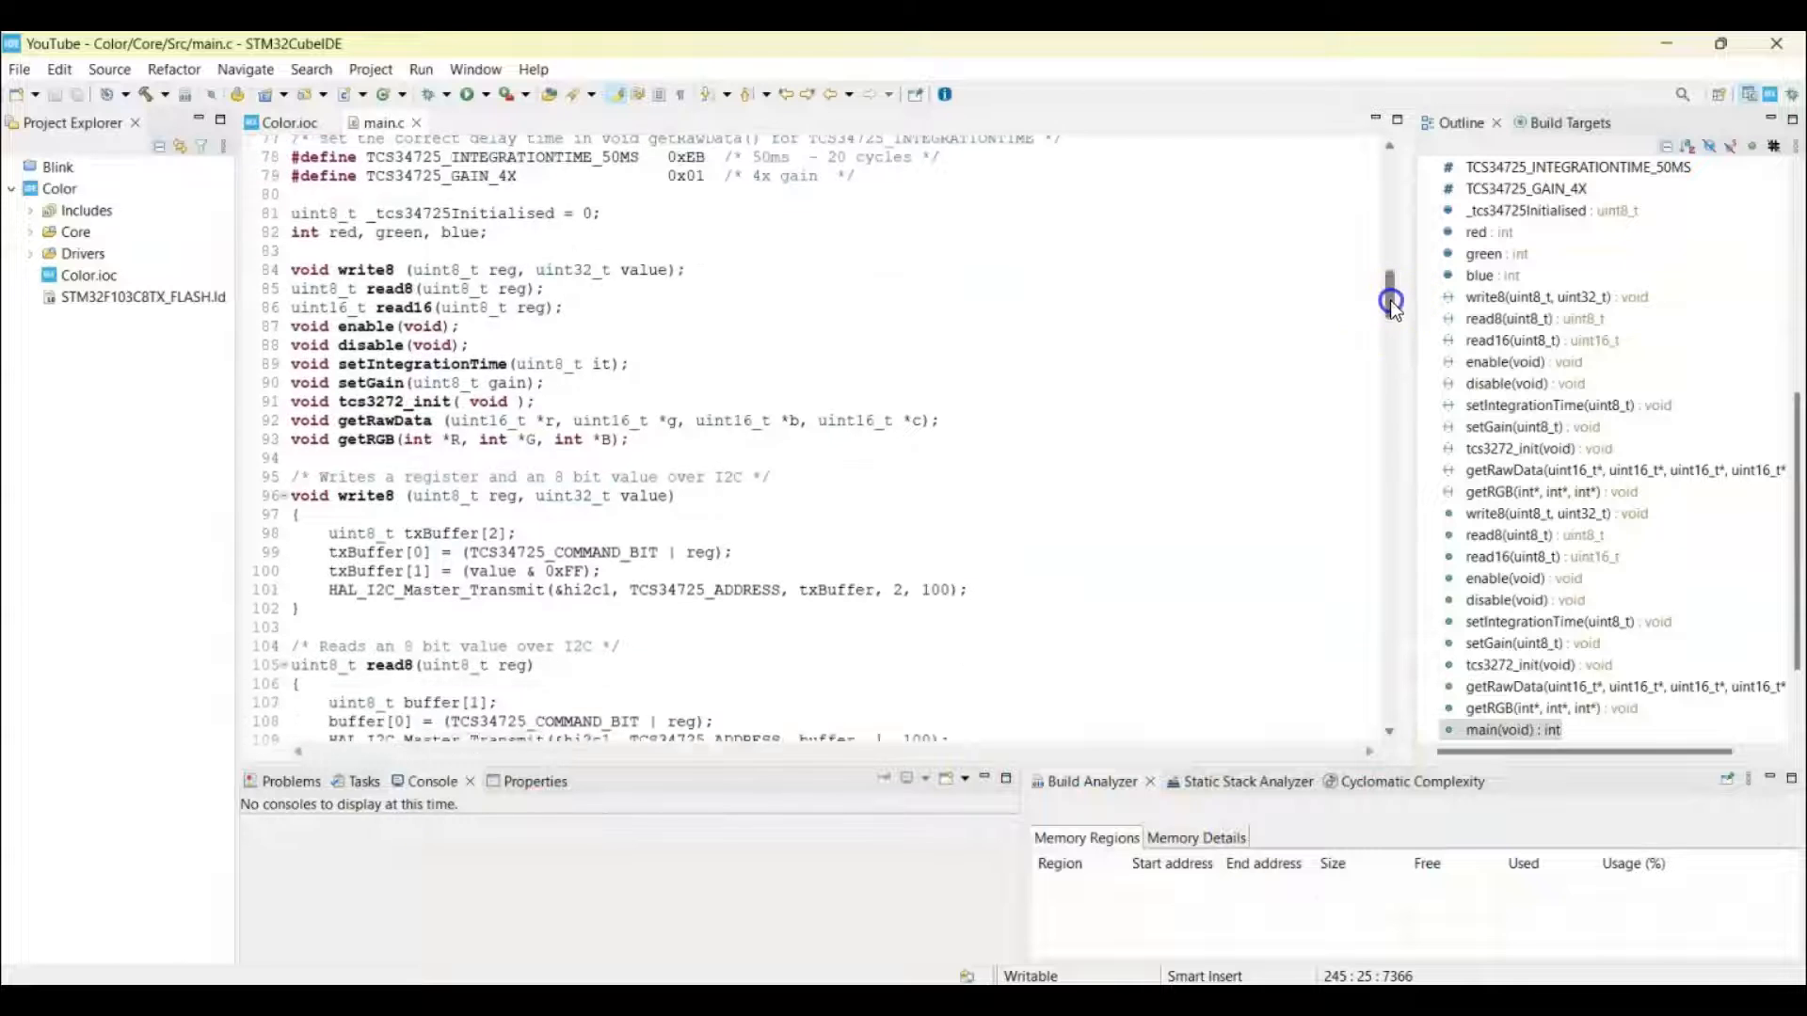
scroll("down", 3)
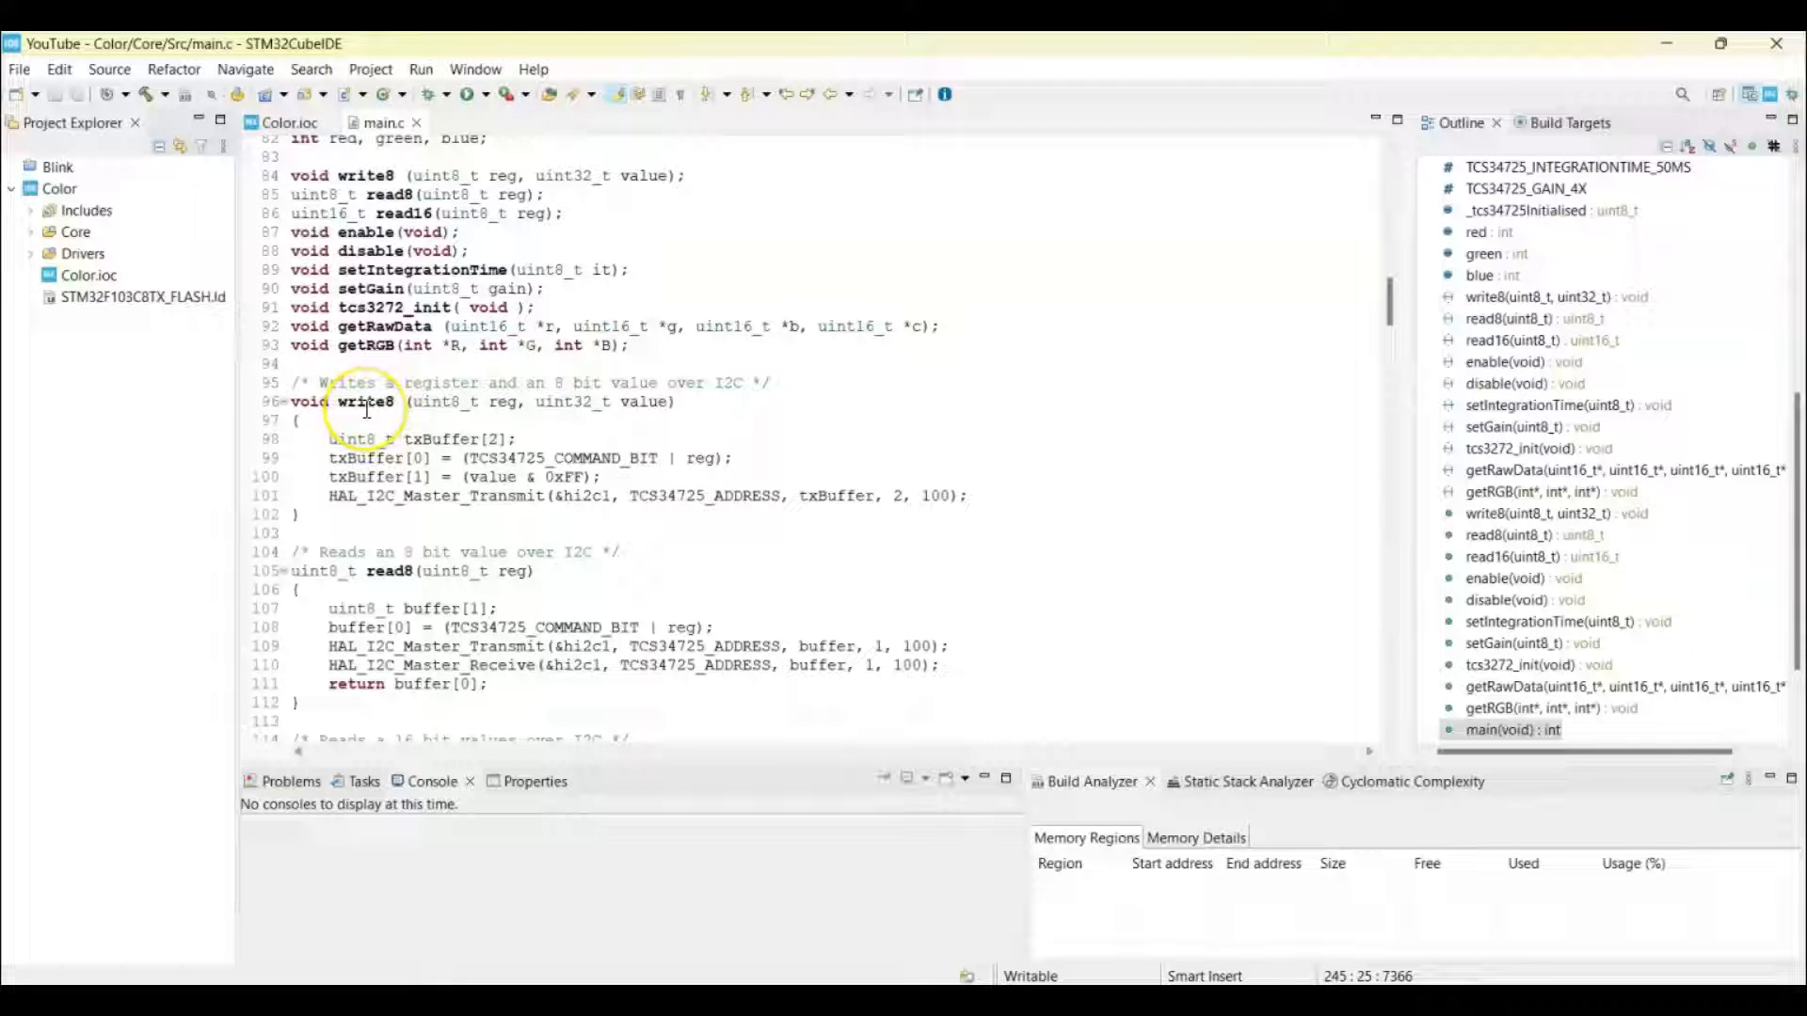
mouse_move(1365, 325)
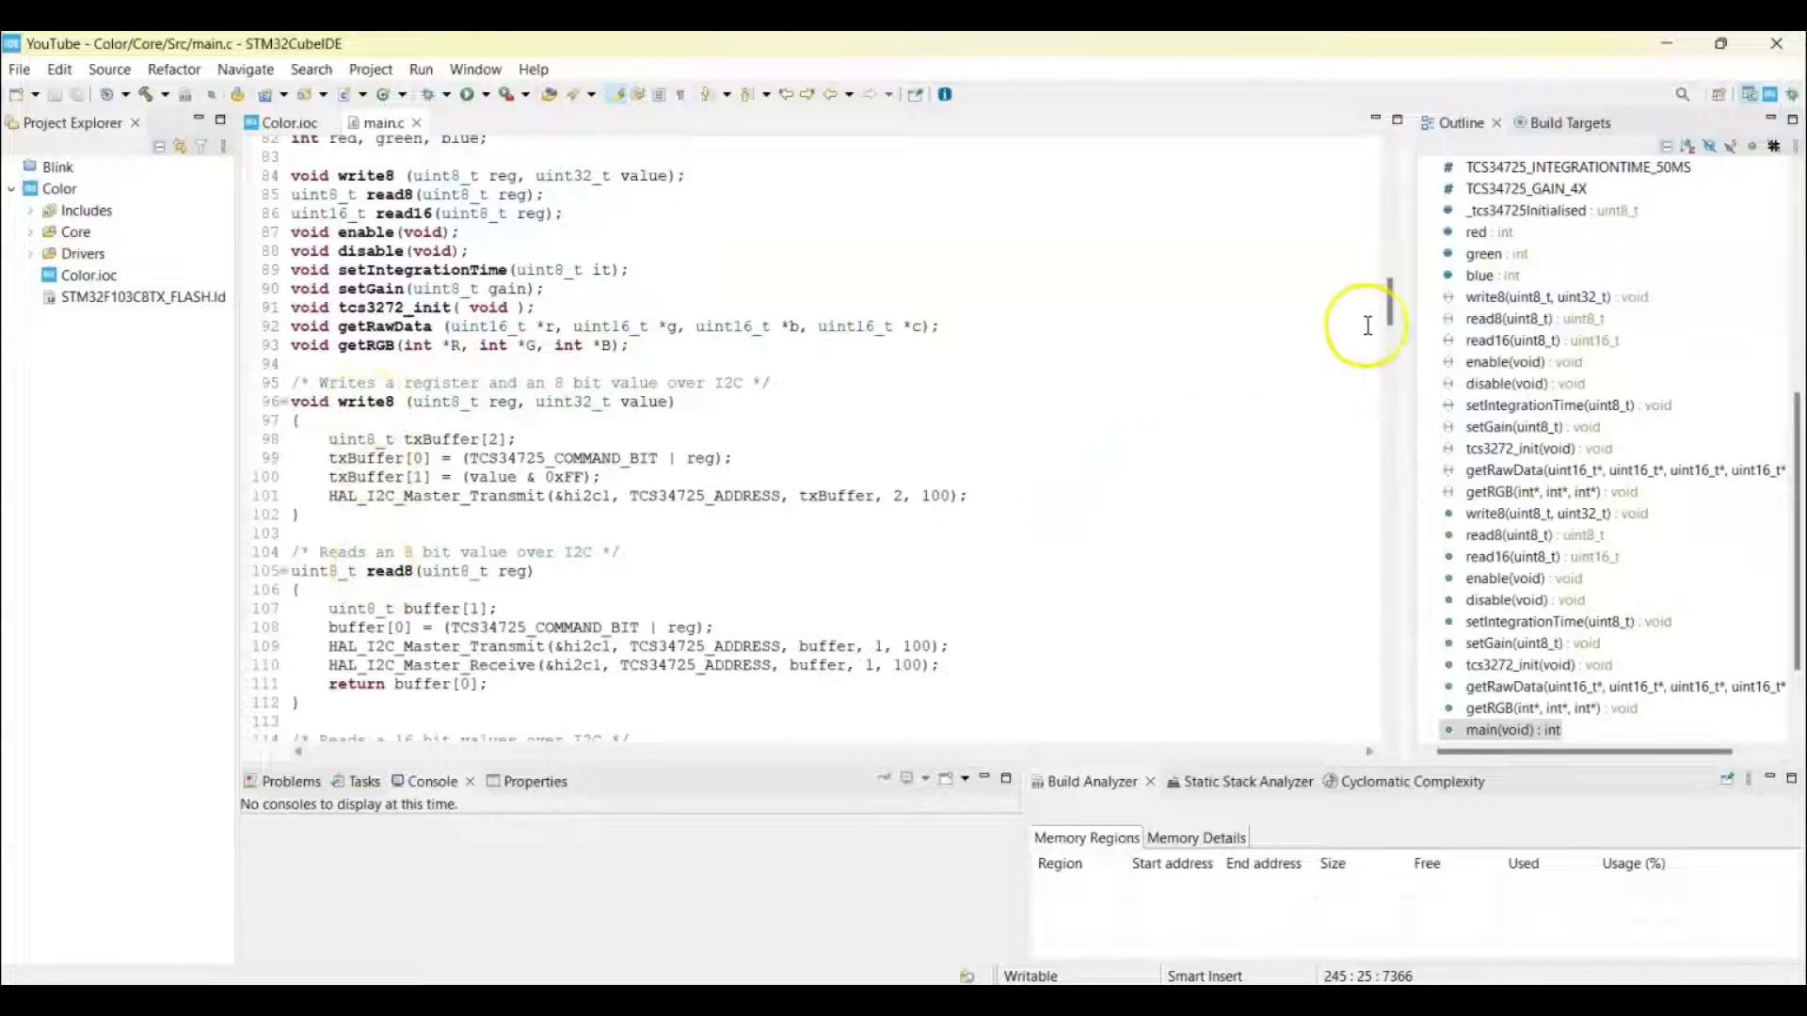
scroll("down", 3)
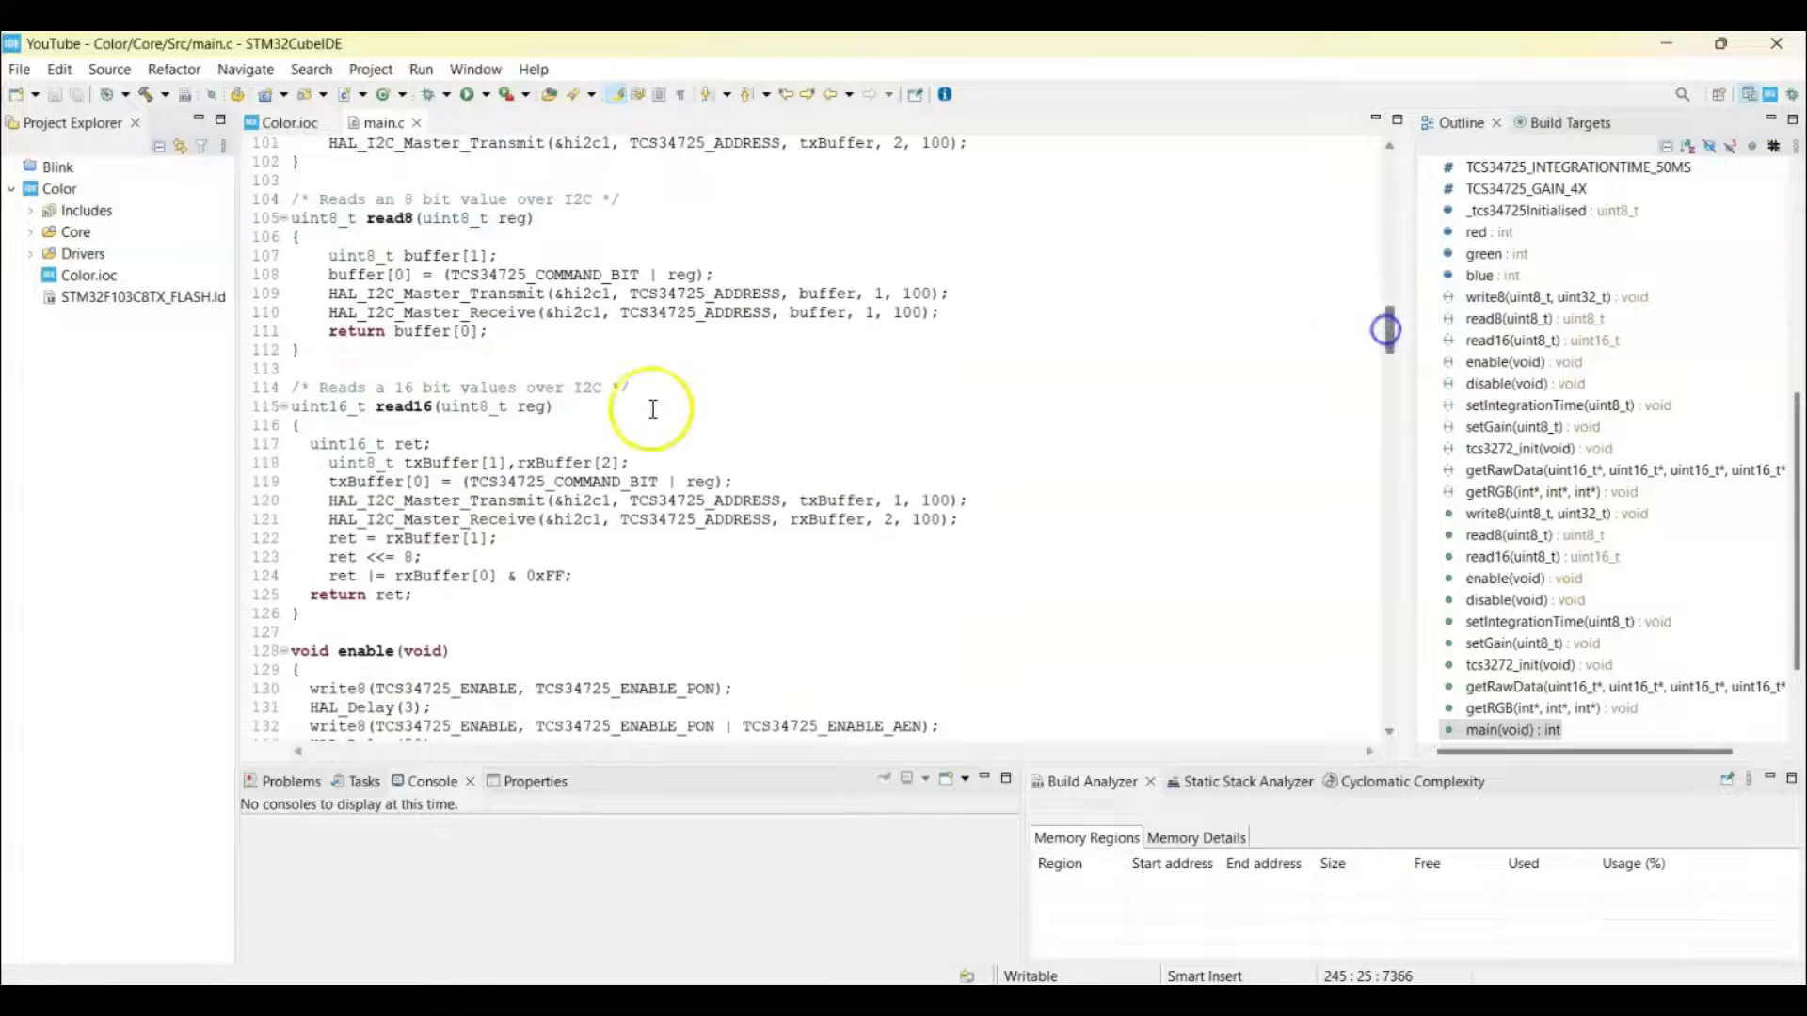
mouse_move(1379, 334)
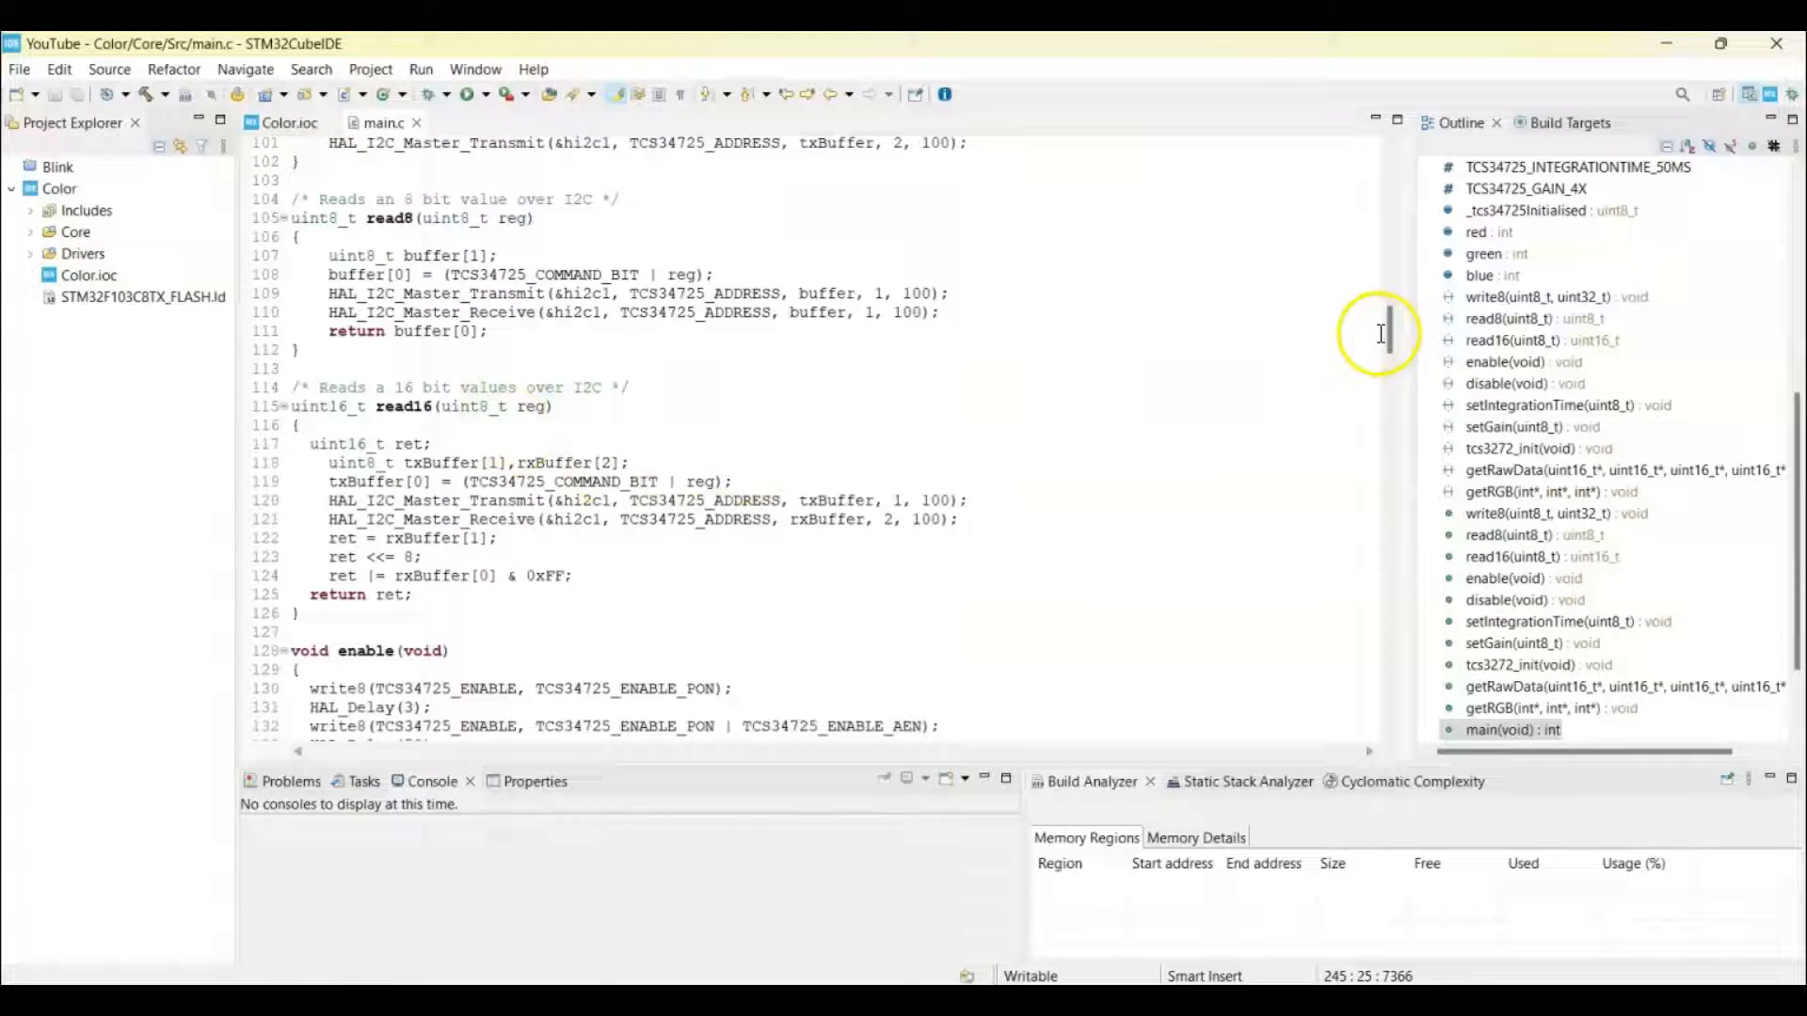
scroll("down", 3)
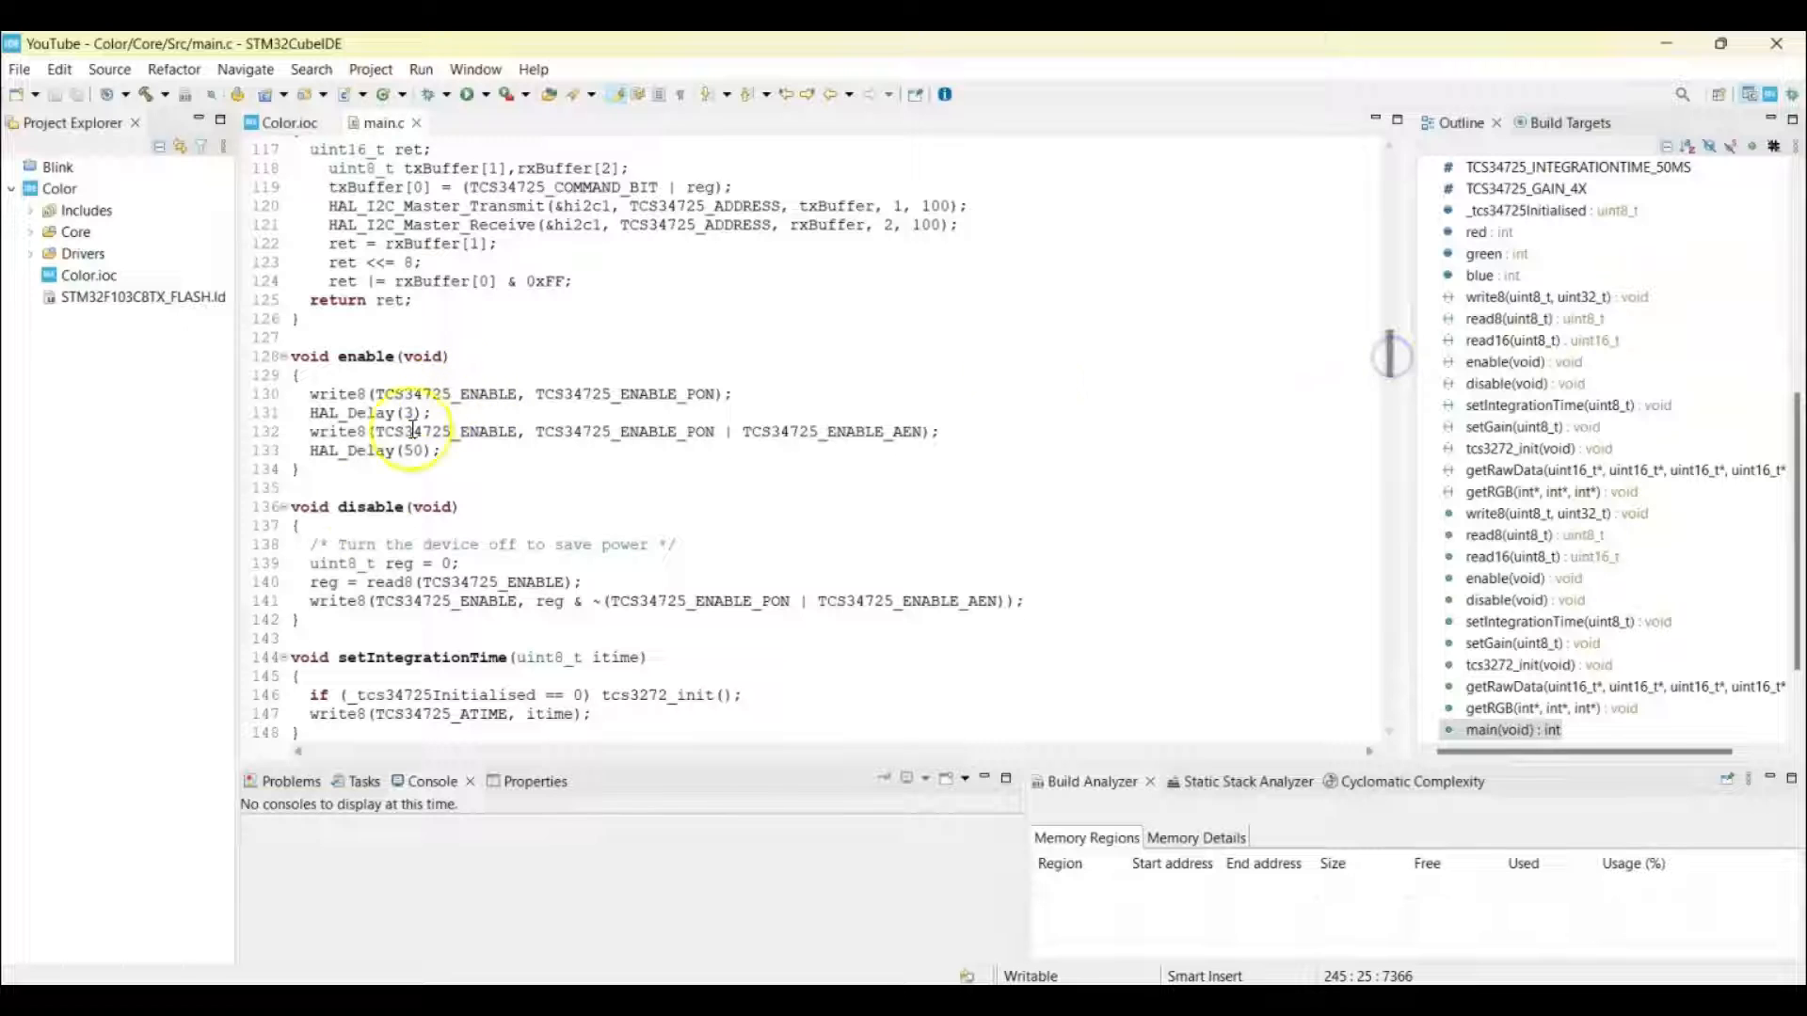
scroll("down", 3)
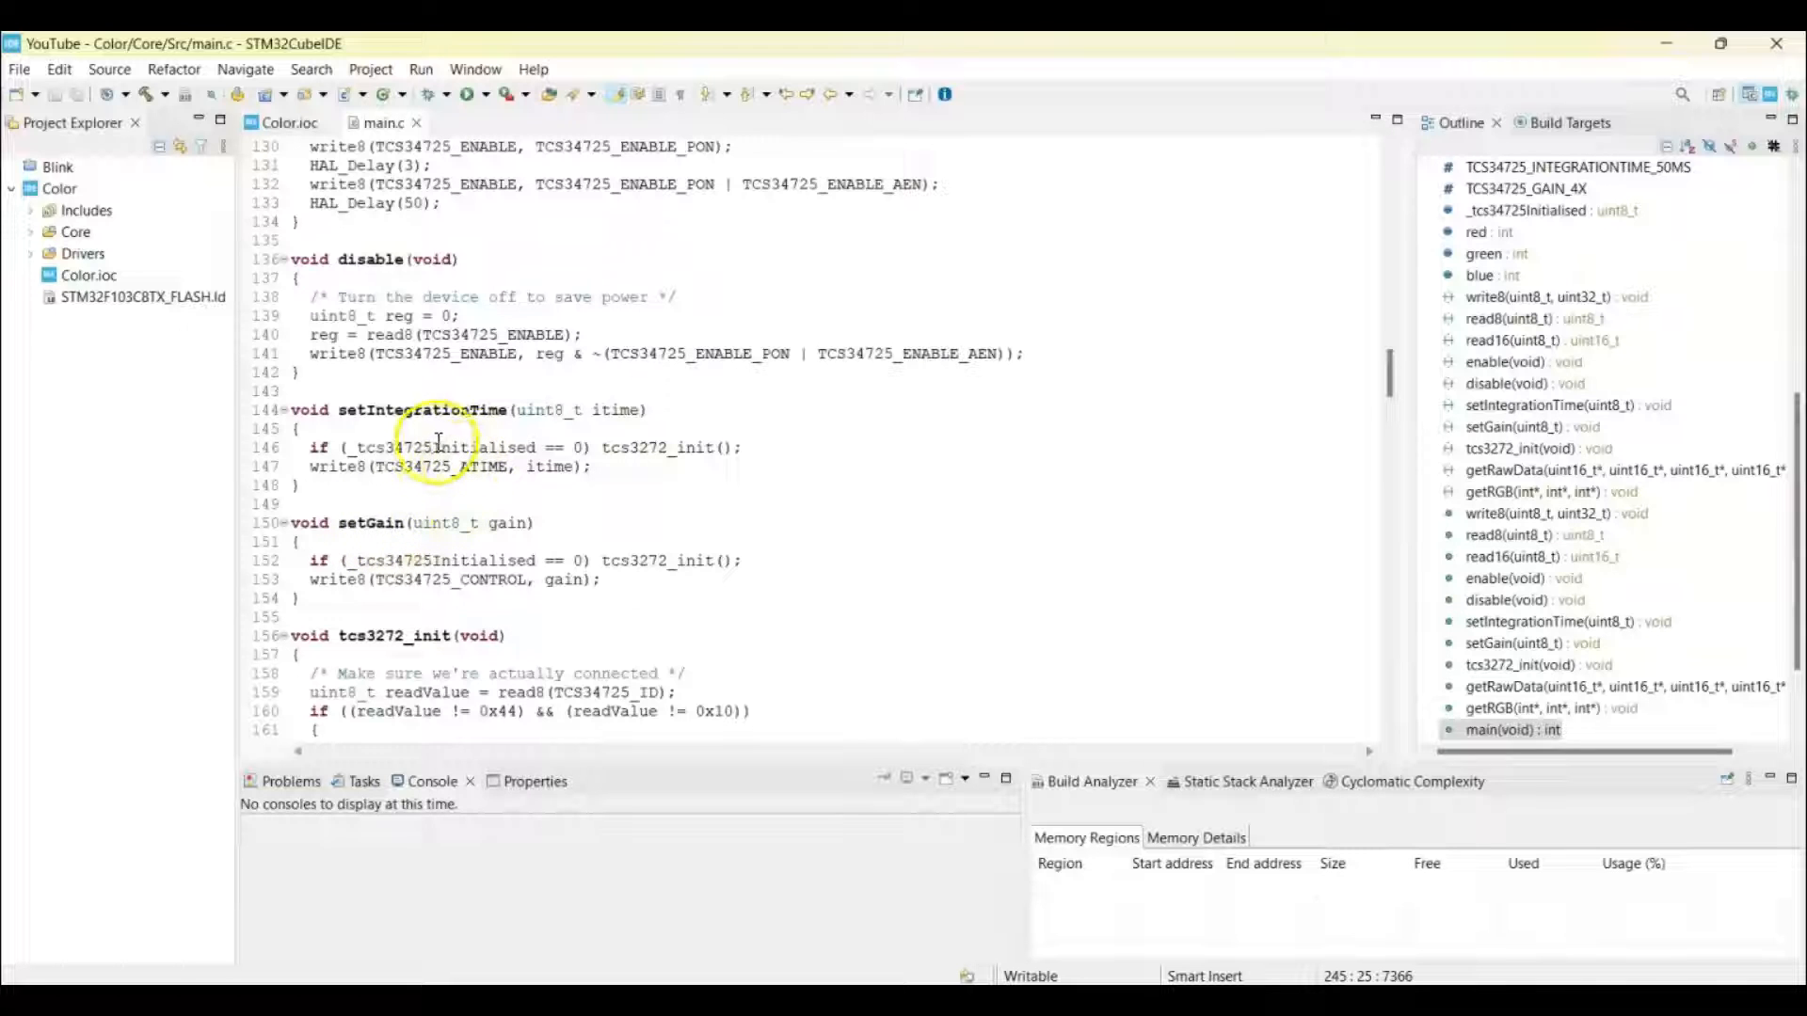
mouse_move(400, 580)
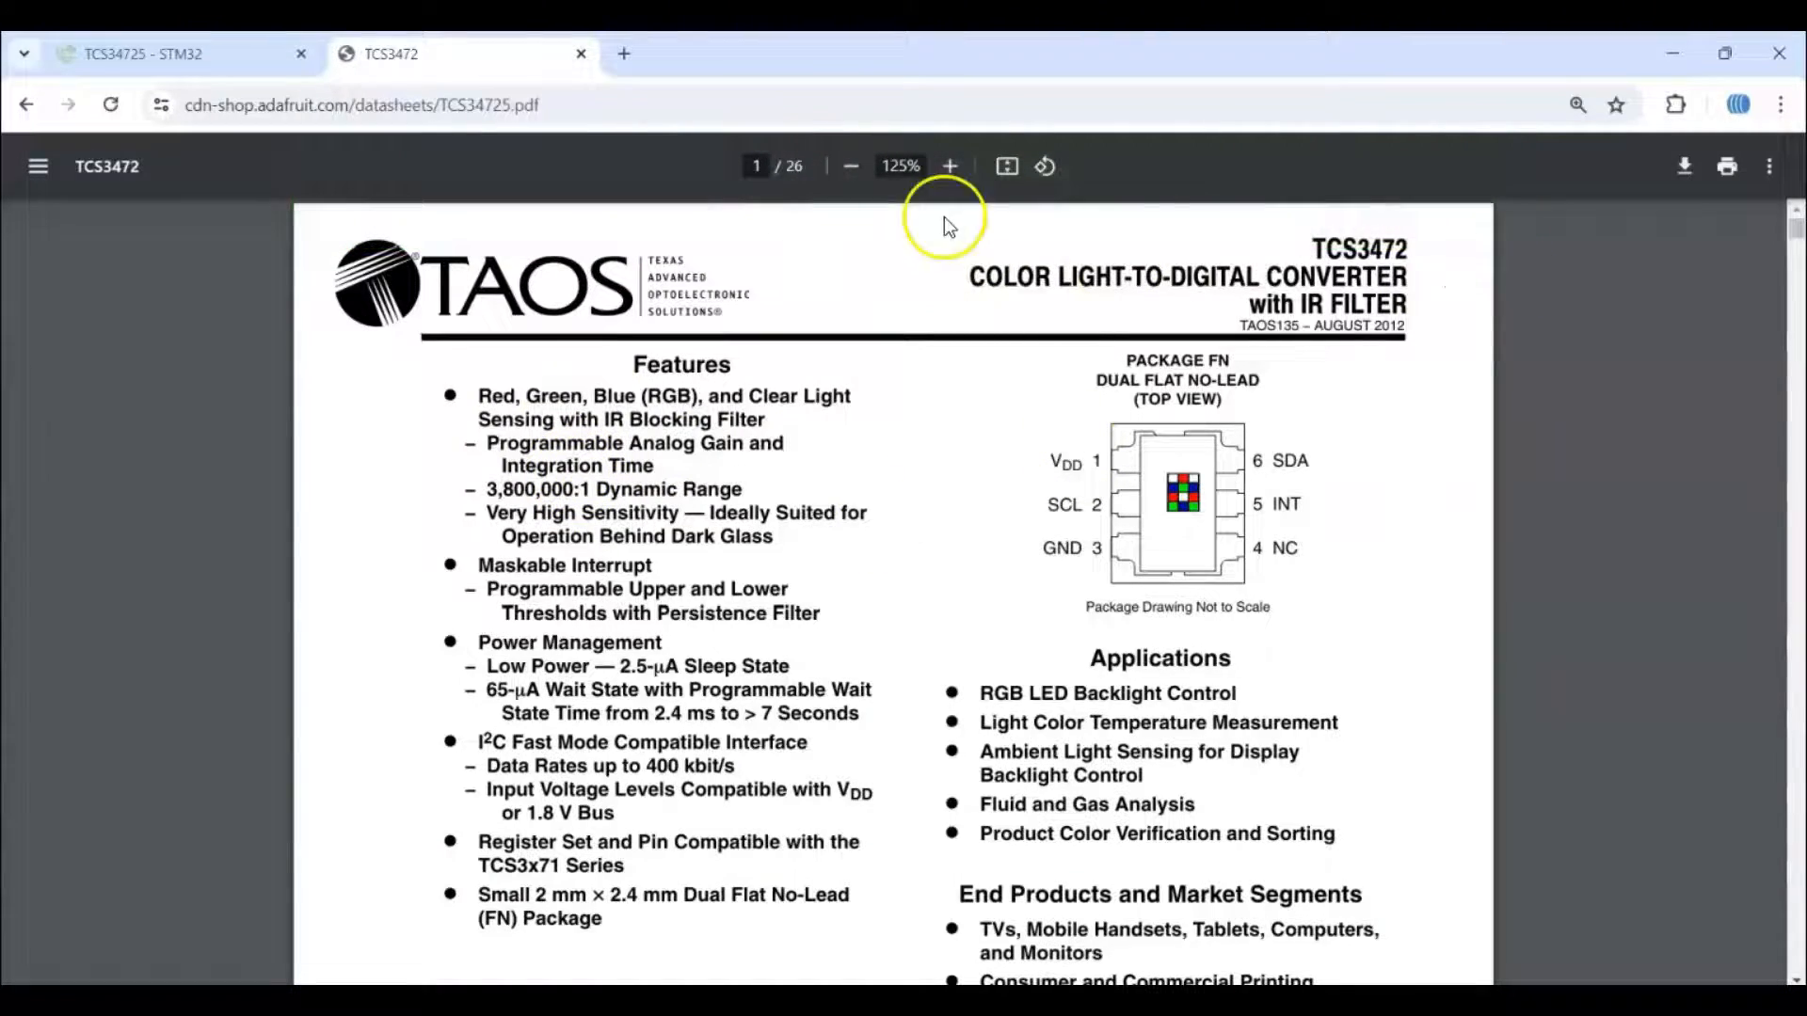
Scroll the TCS34725 datasheet from the timing tables down to the Control Register gain table
scroll("down", 3)
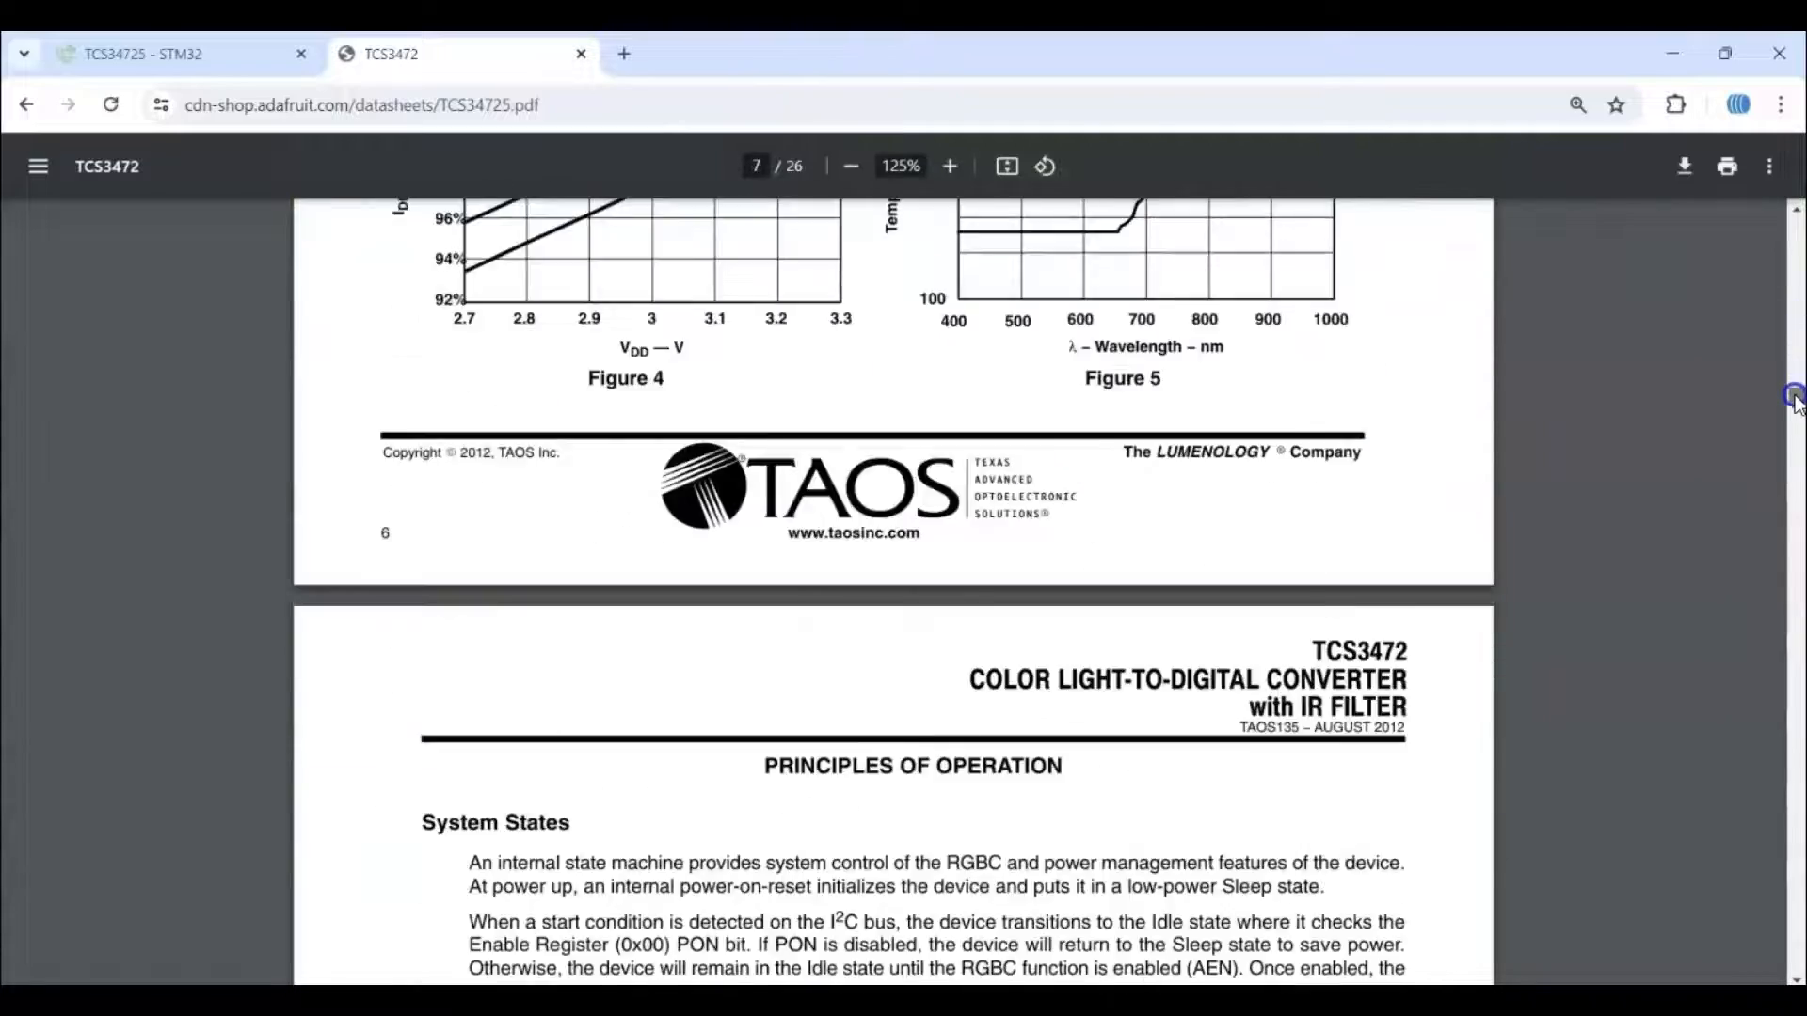
scroll("down", 3)
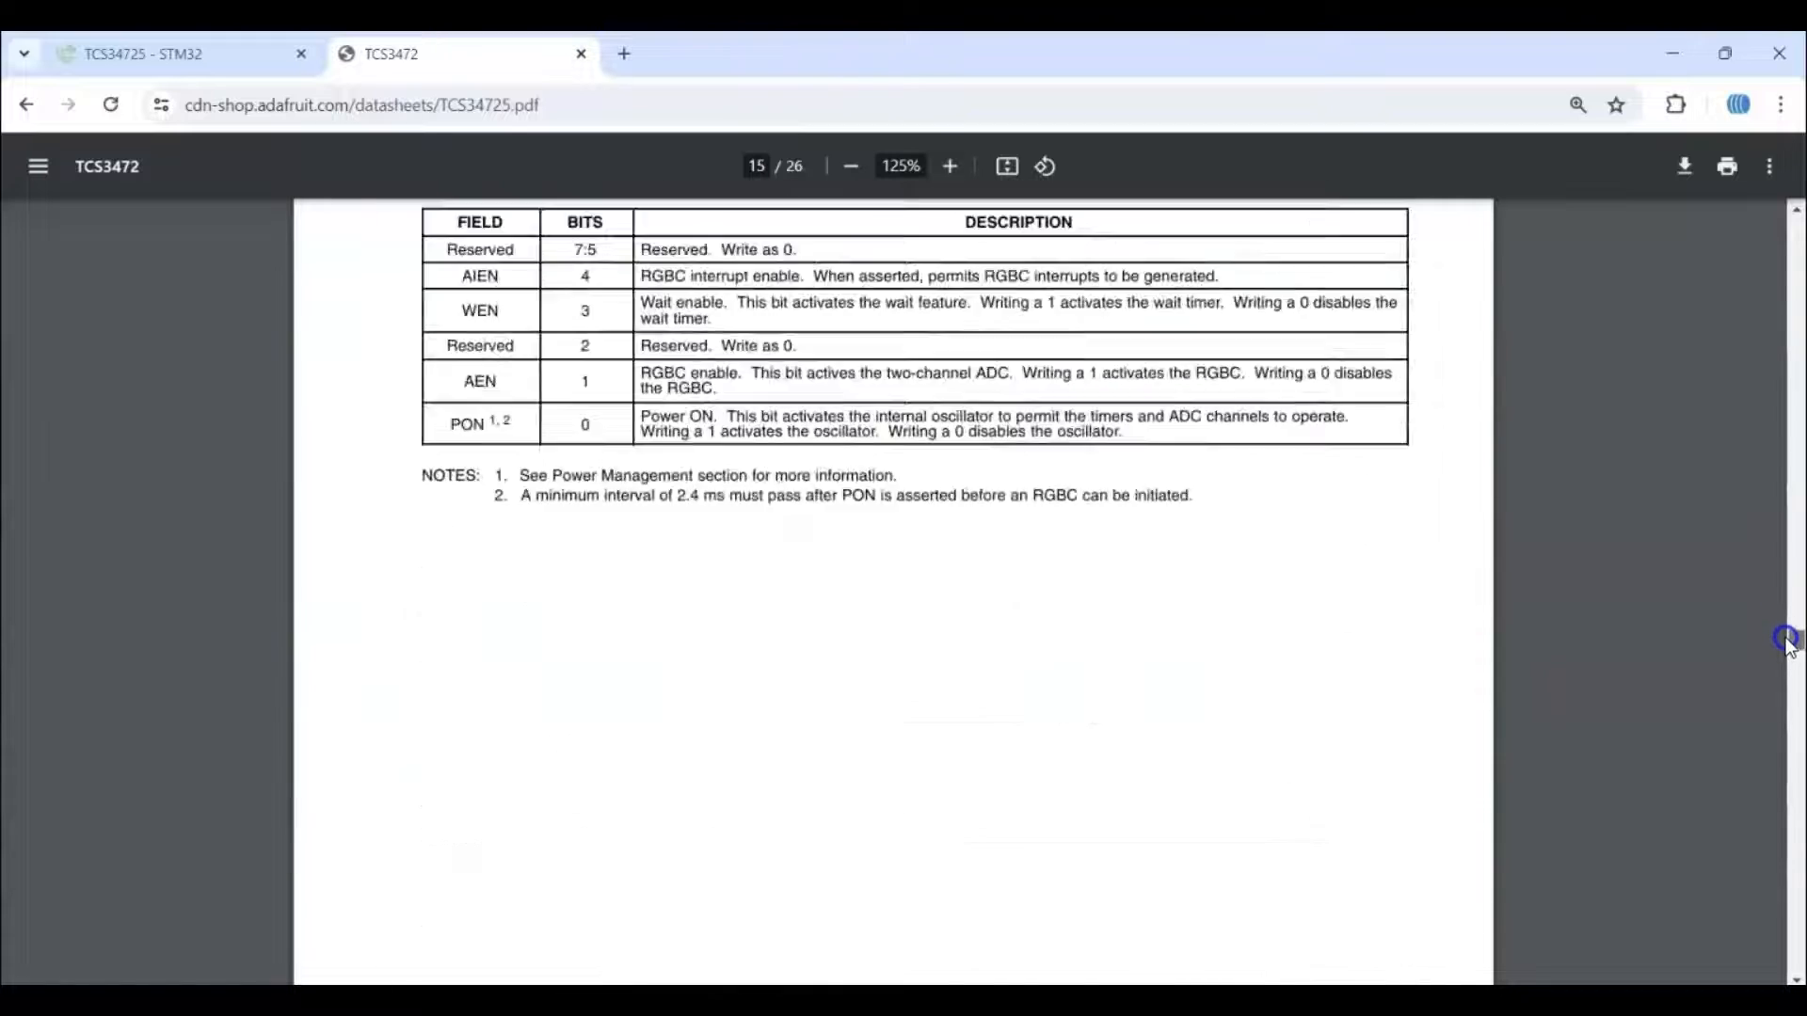
scroll("down", 3)
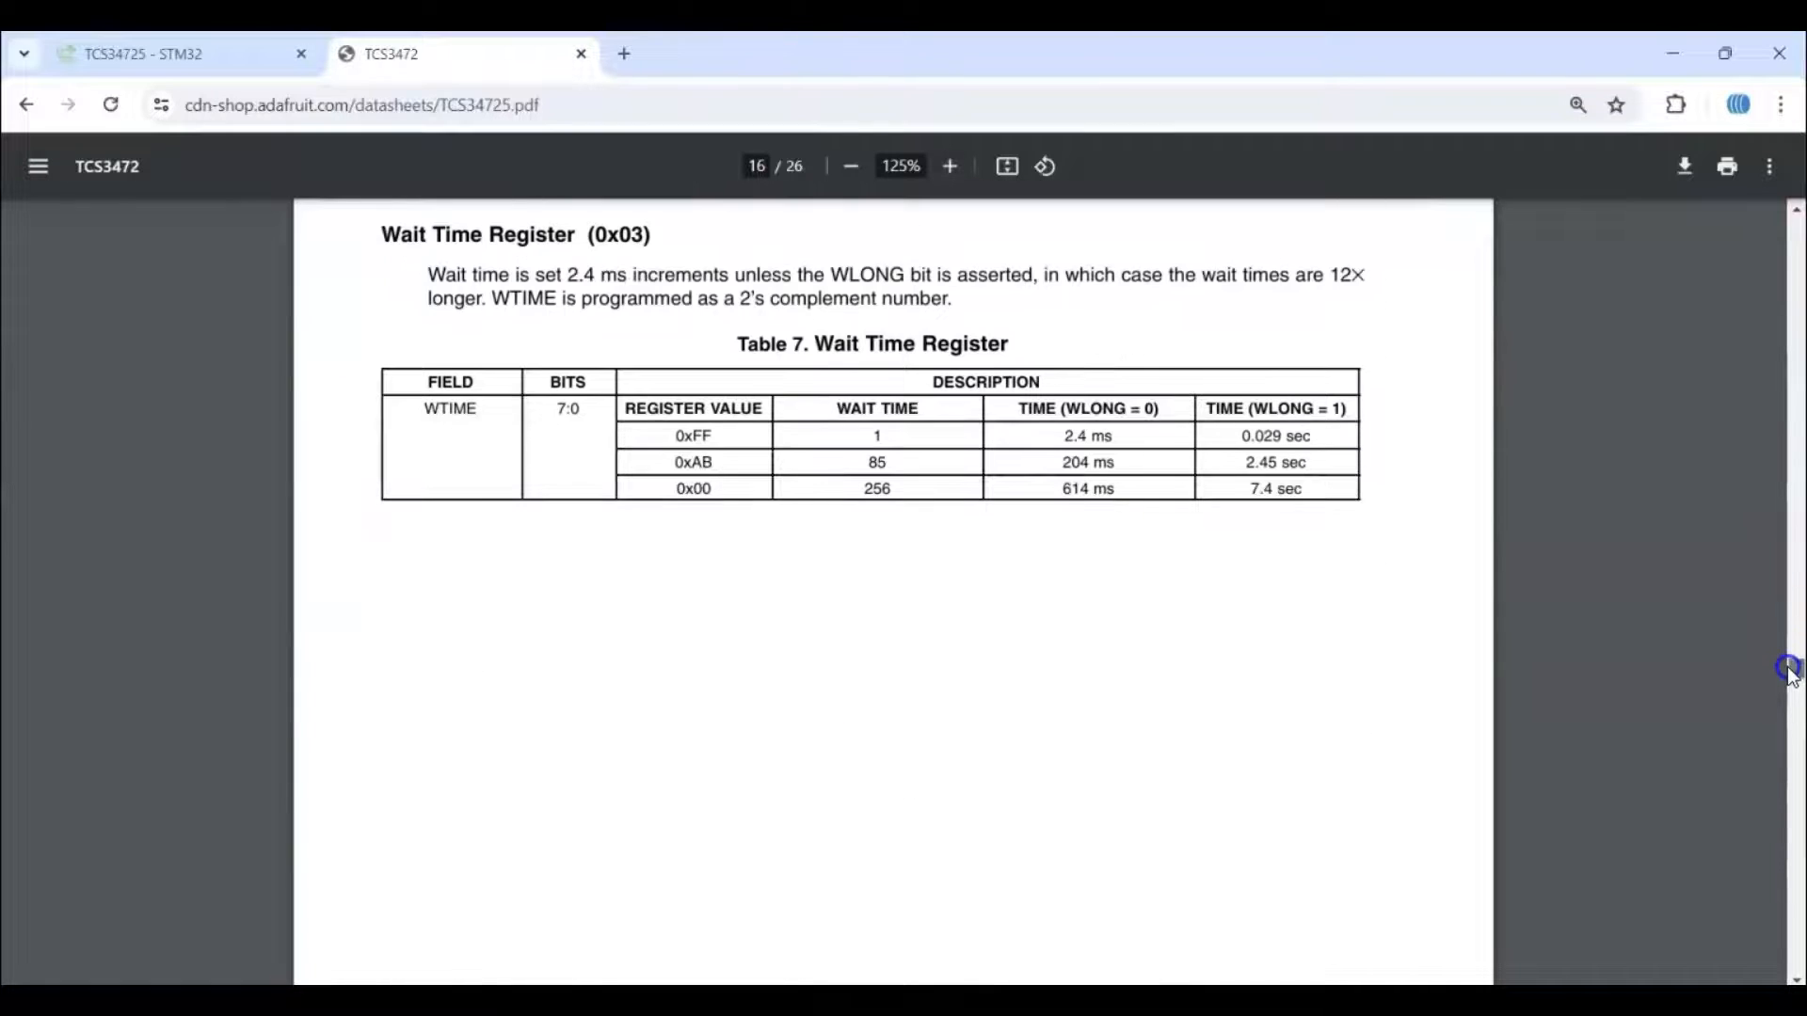
scroll("up", 3)
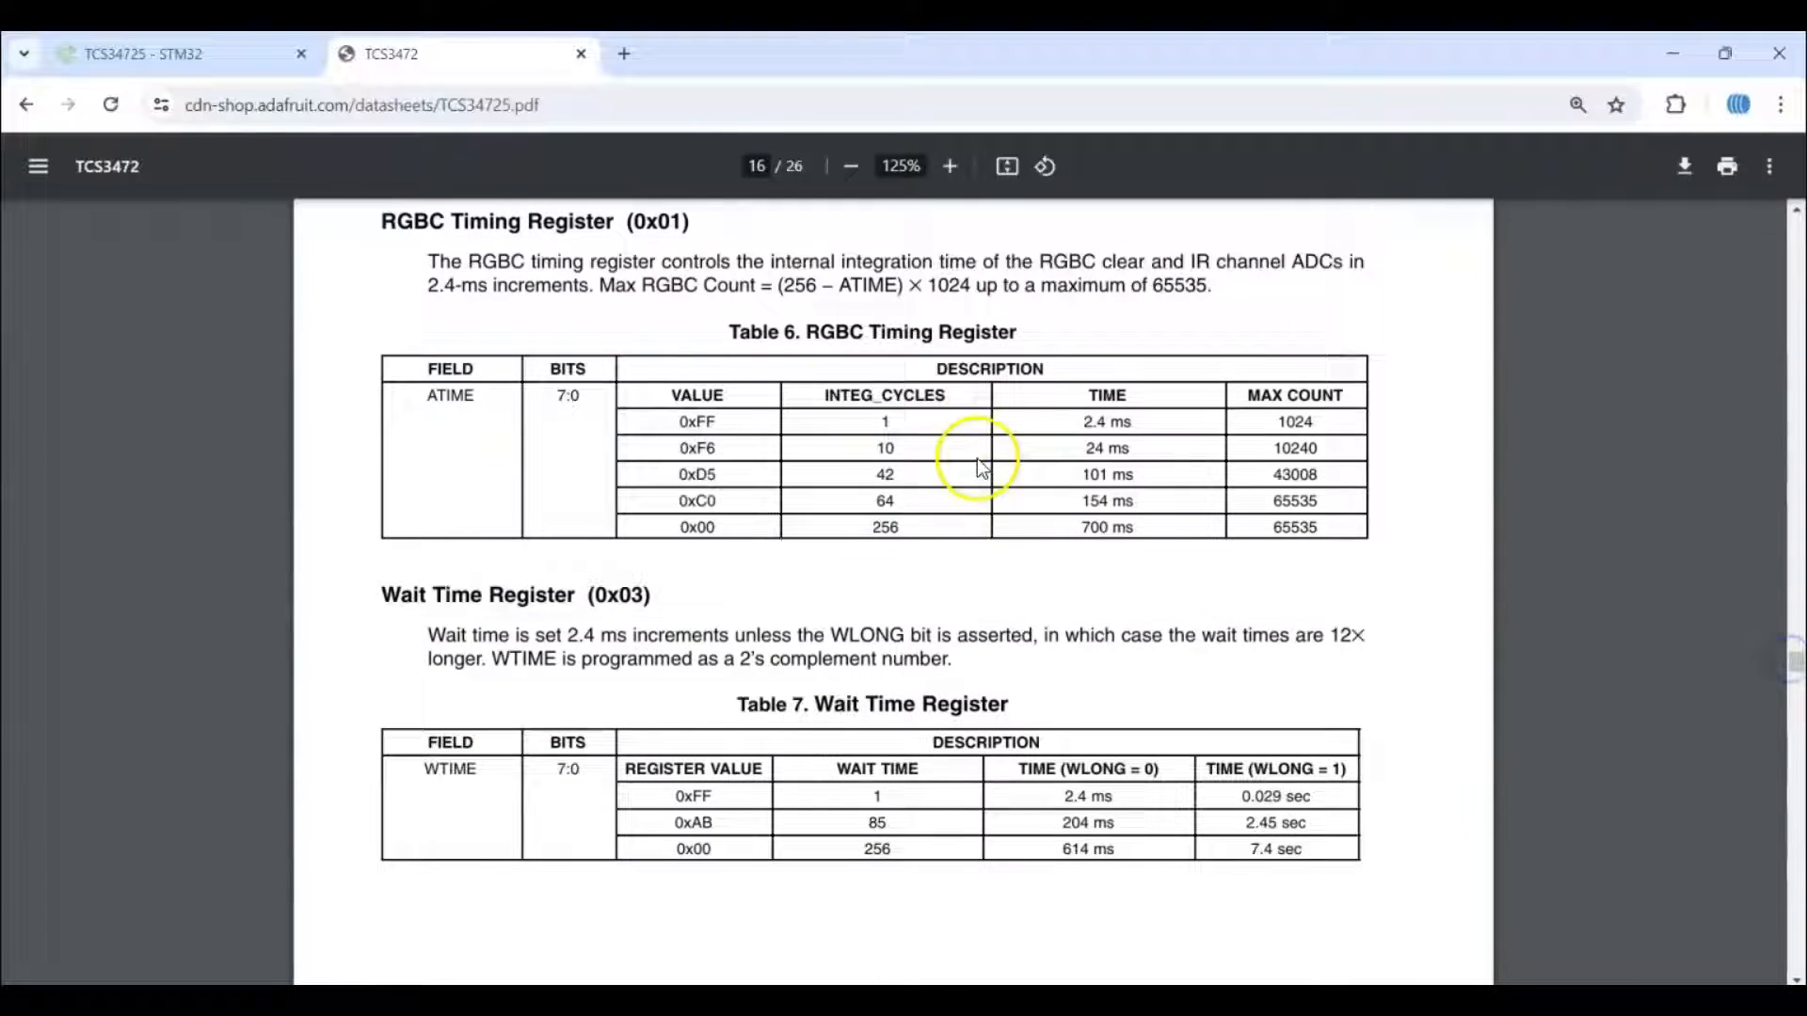
mouse_move(728, 383)
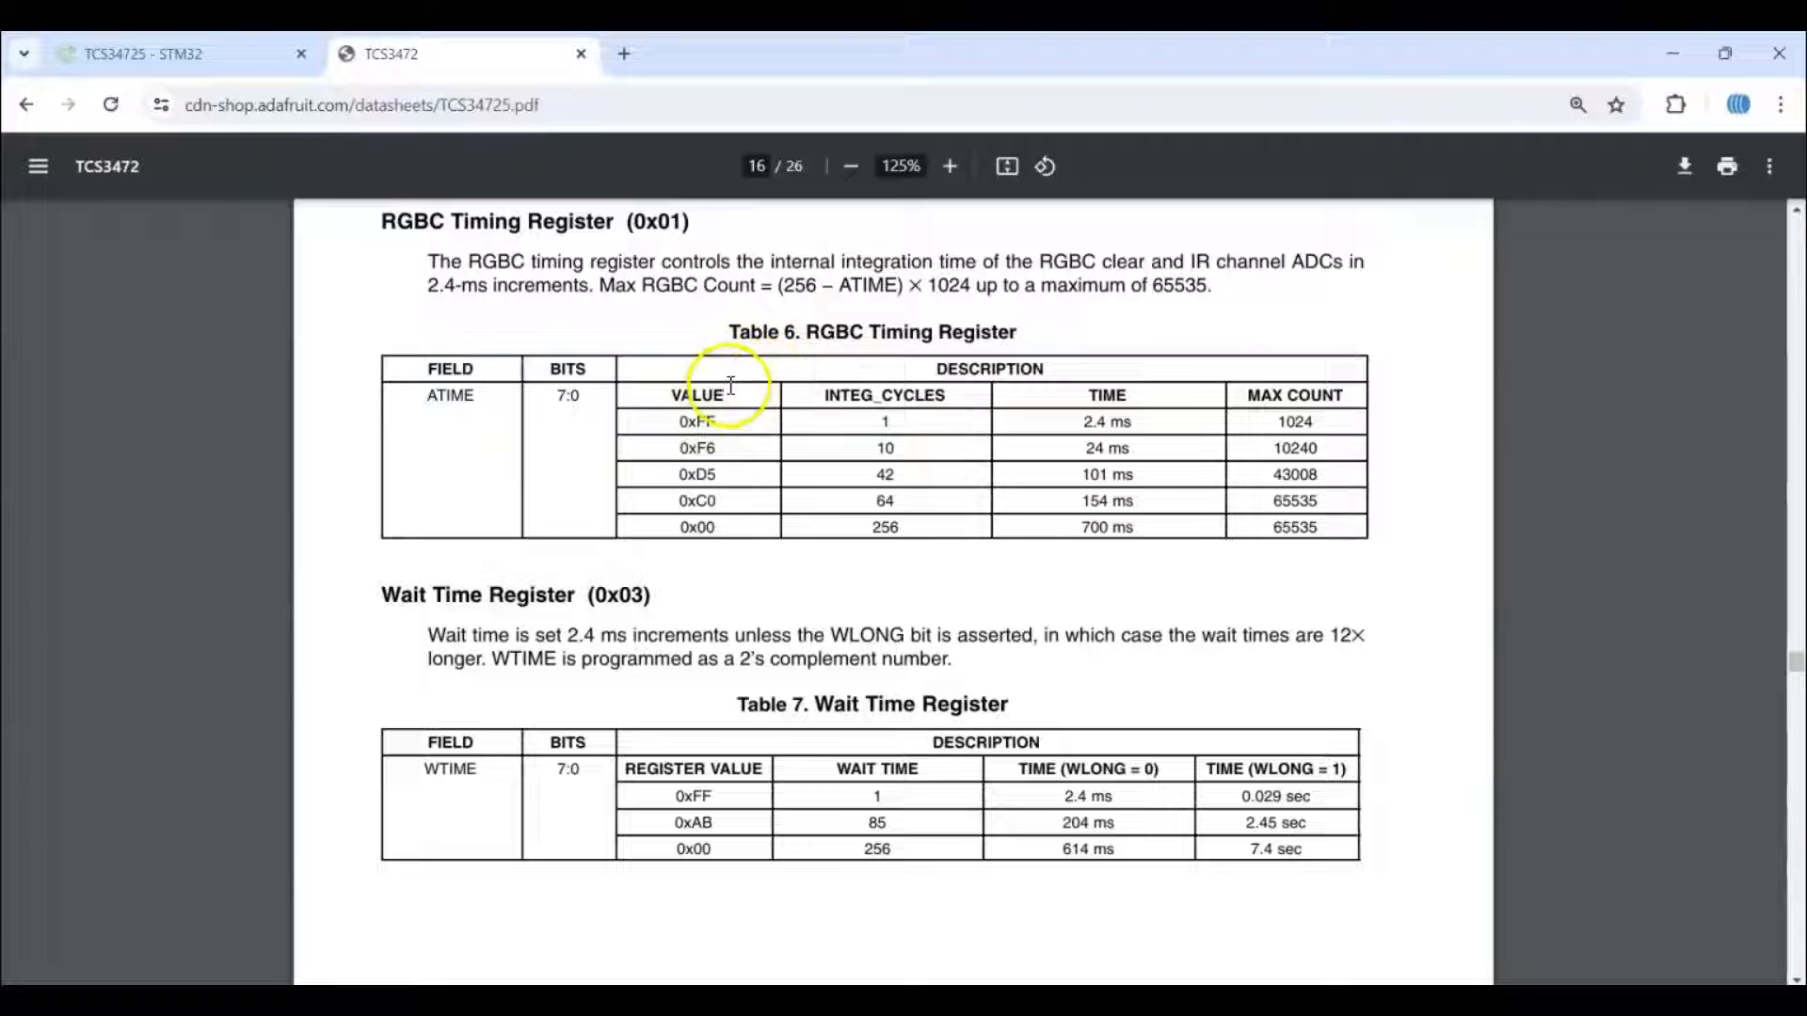
mouse_move(715, 473)
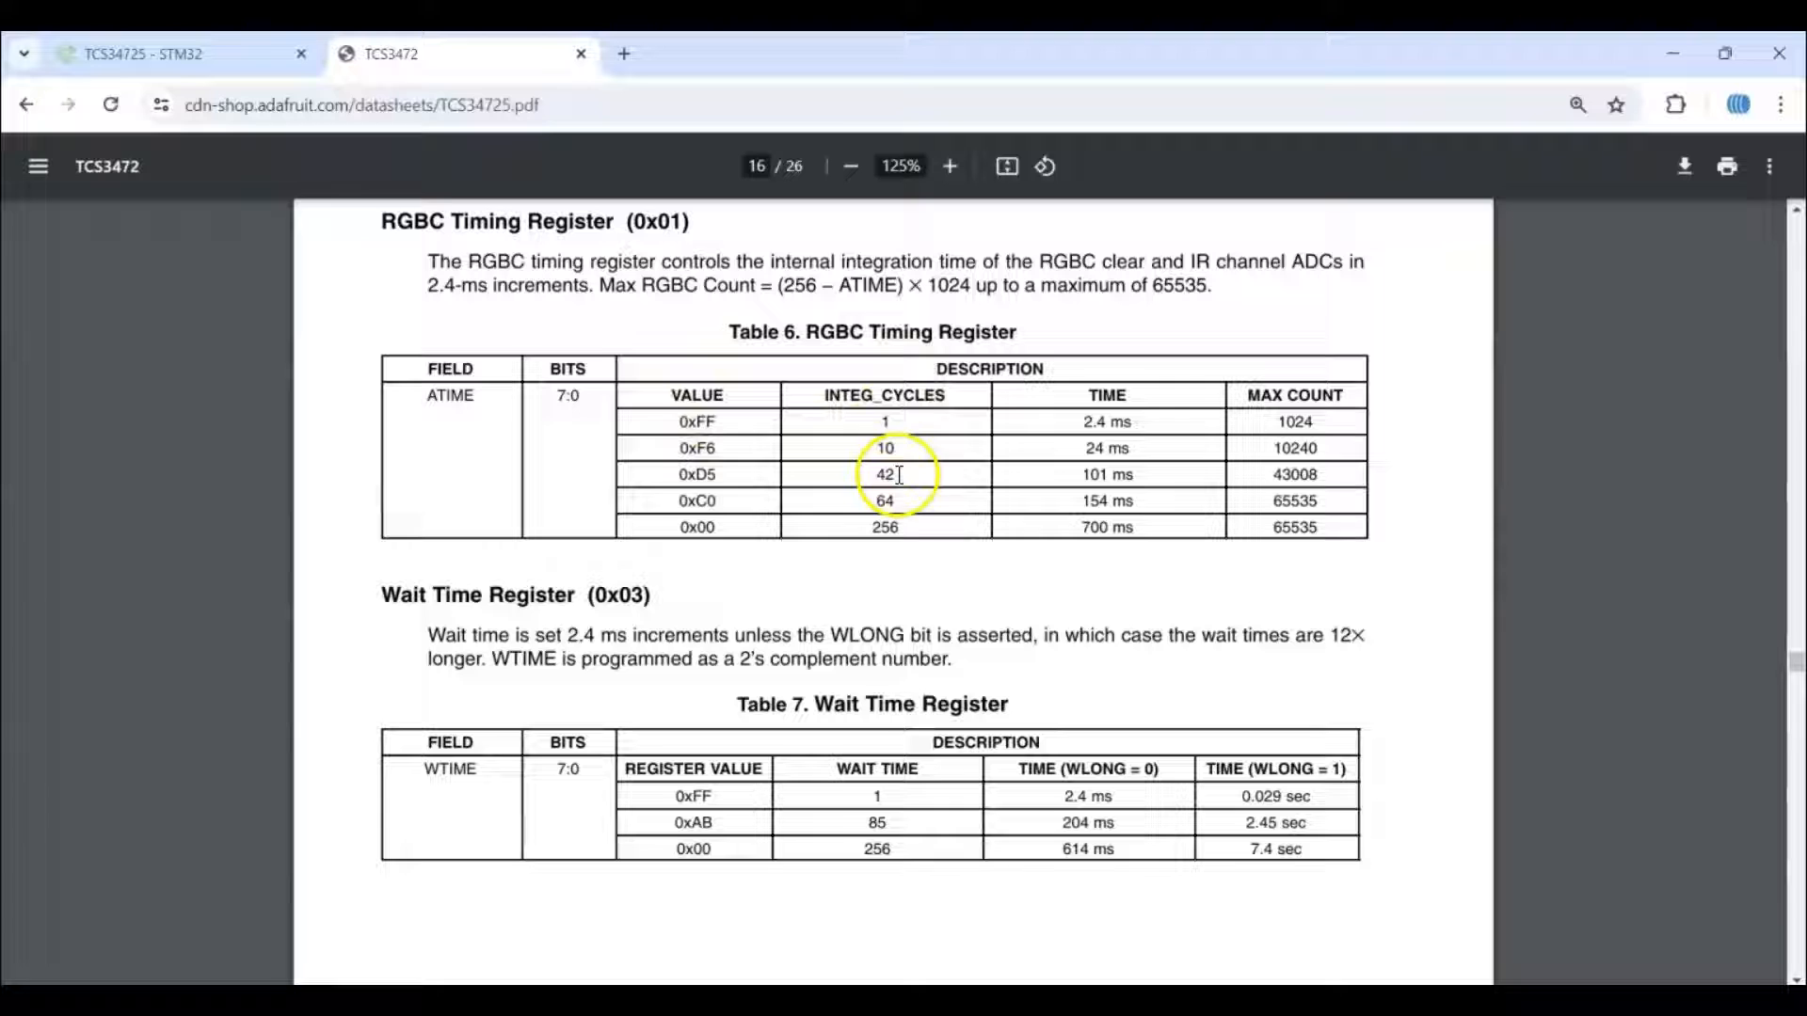
mouse_move(945, 394)
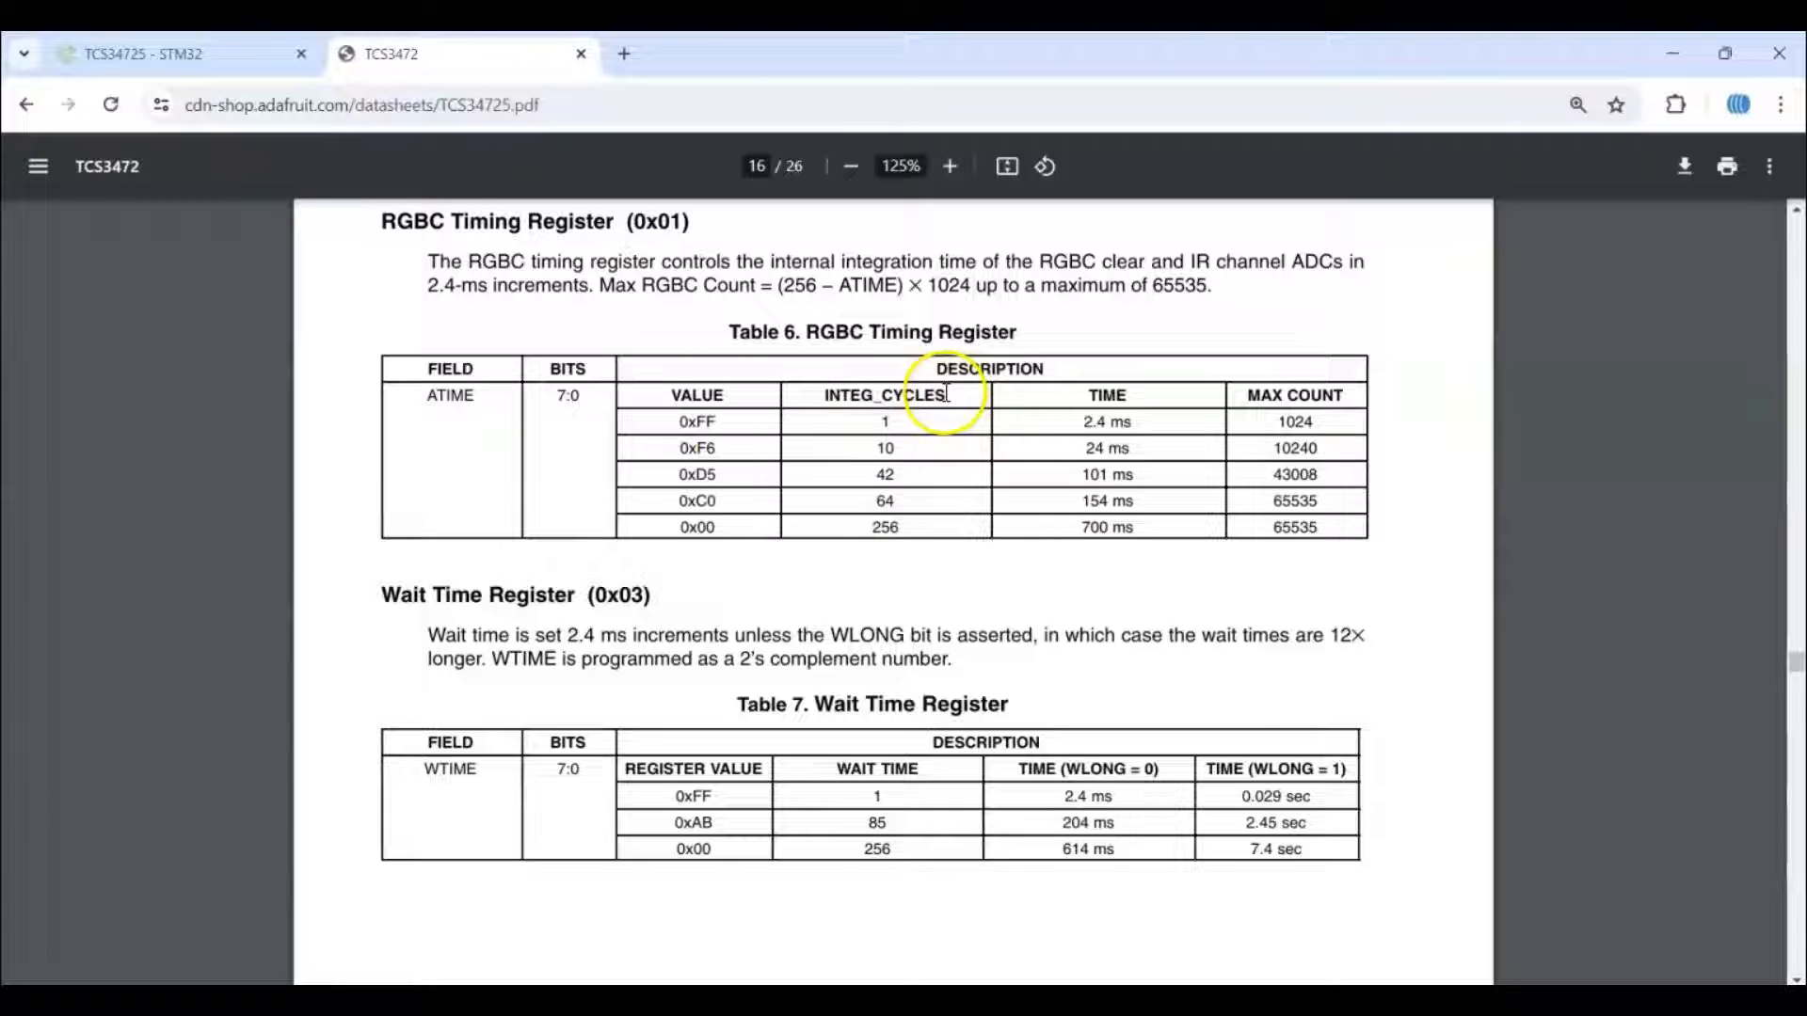
mouse_move(1088, 474)
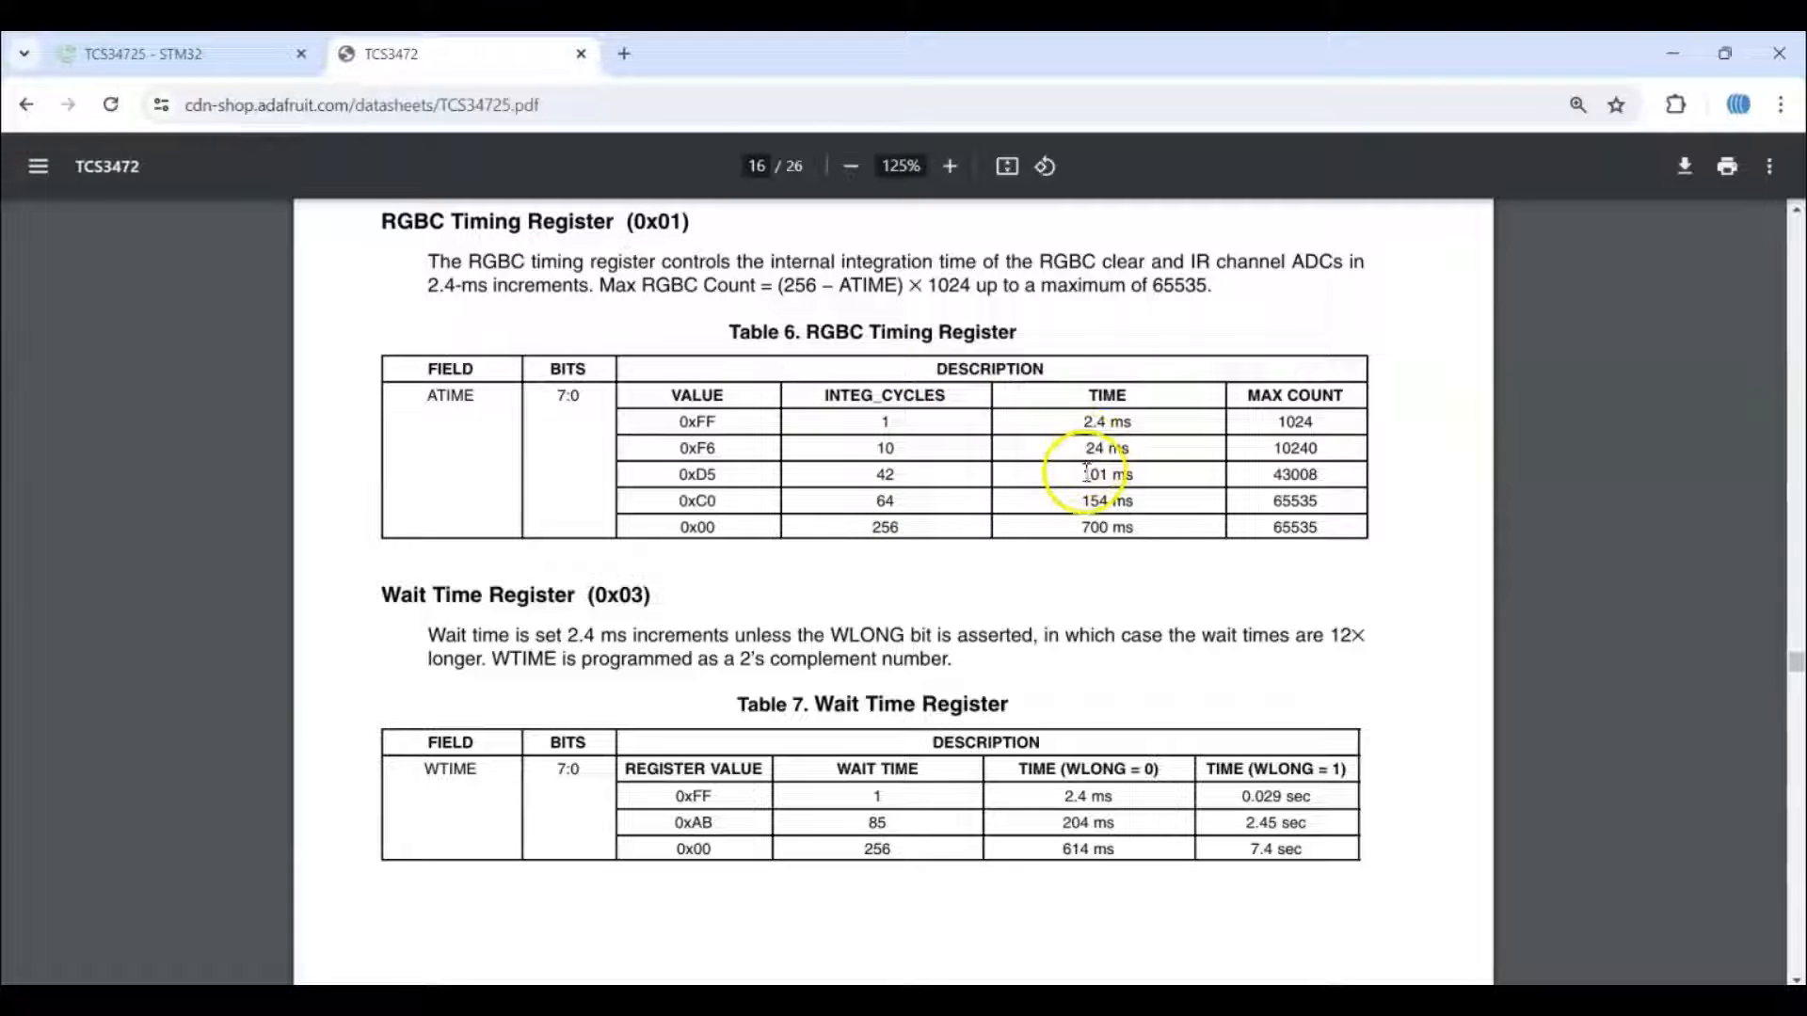
mouse_move(934, 340)
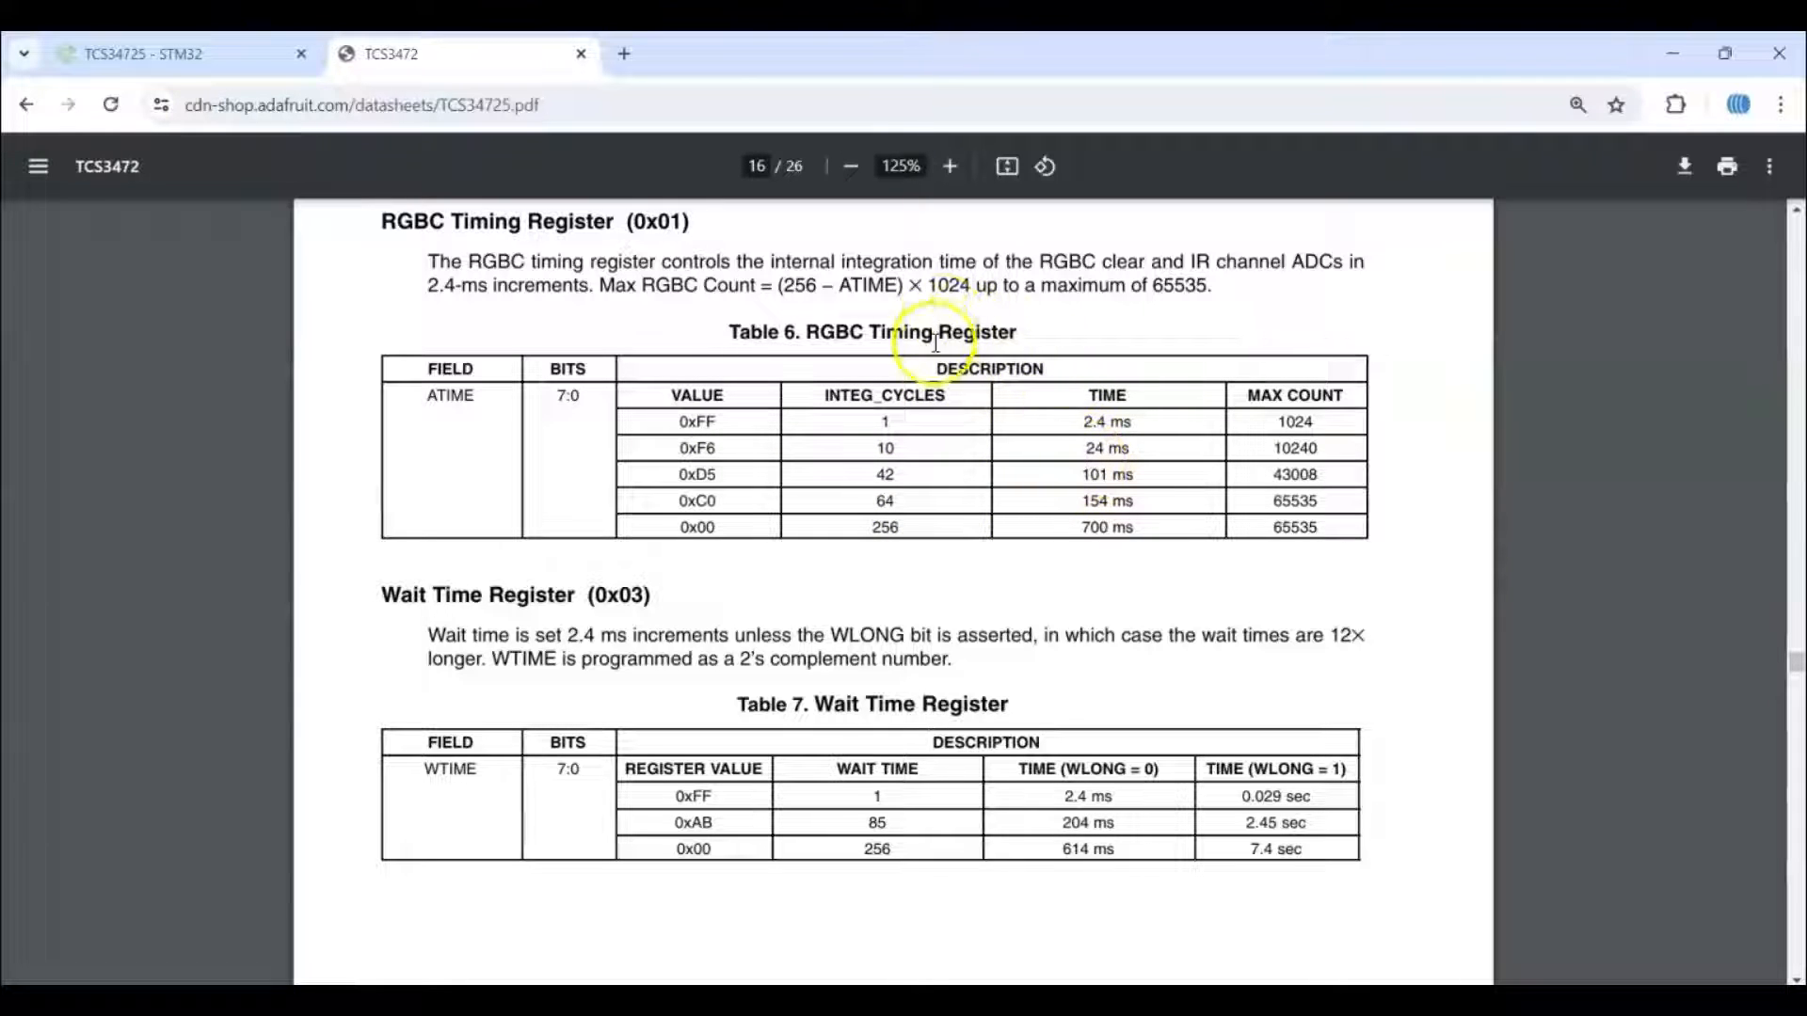
mouse_move(1787, 490)
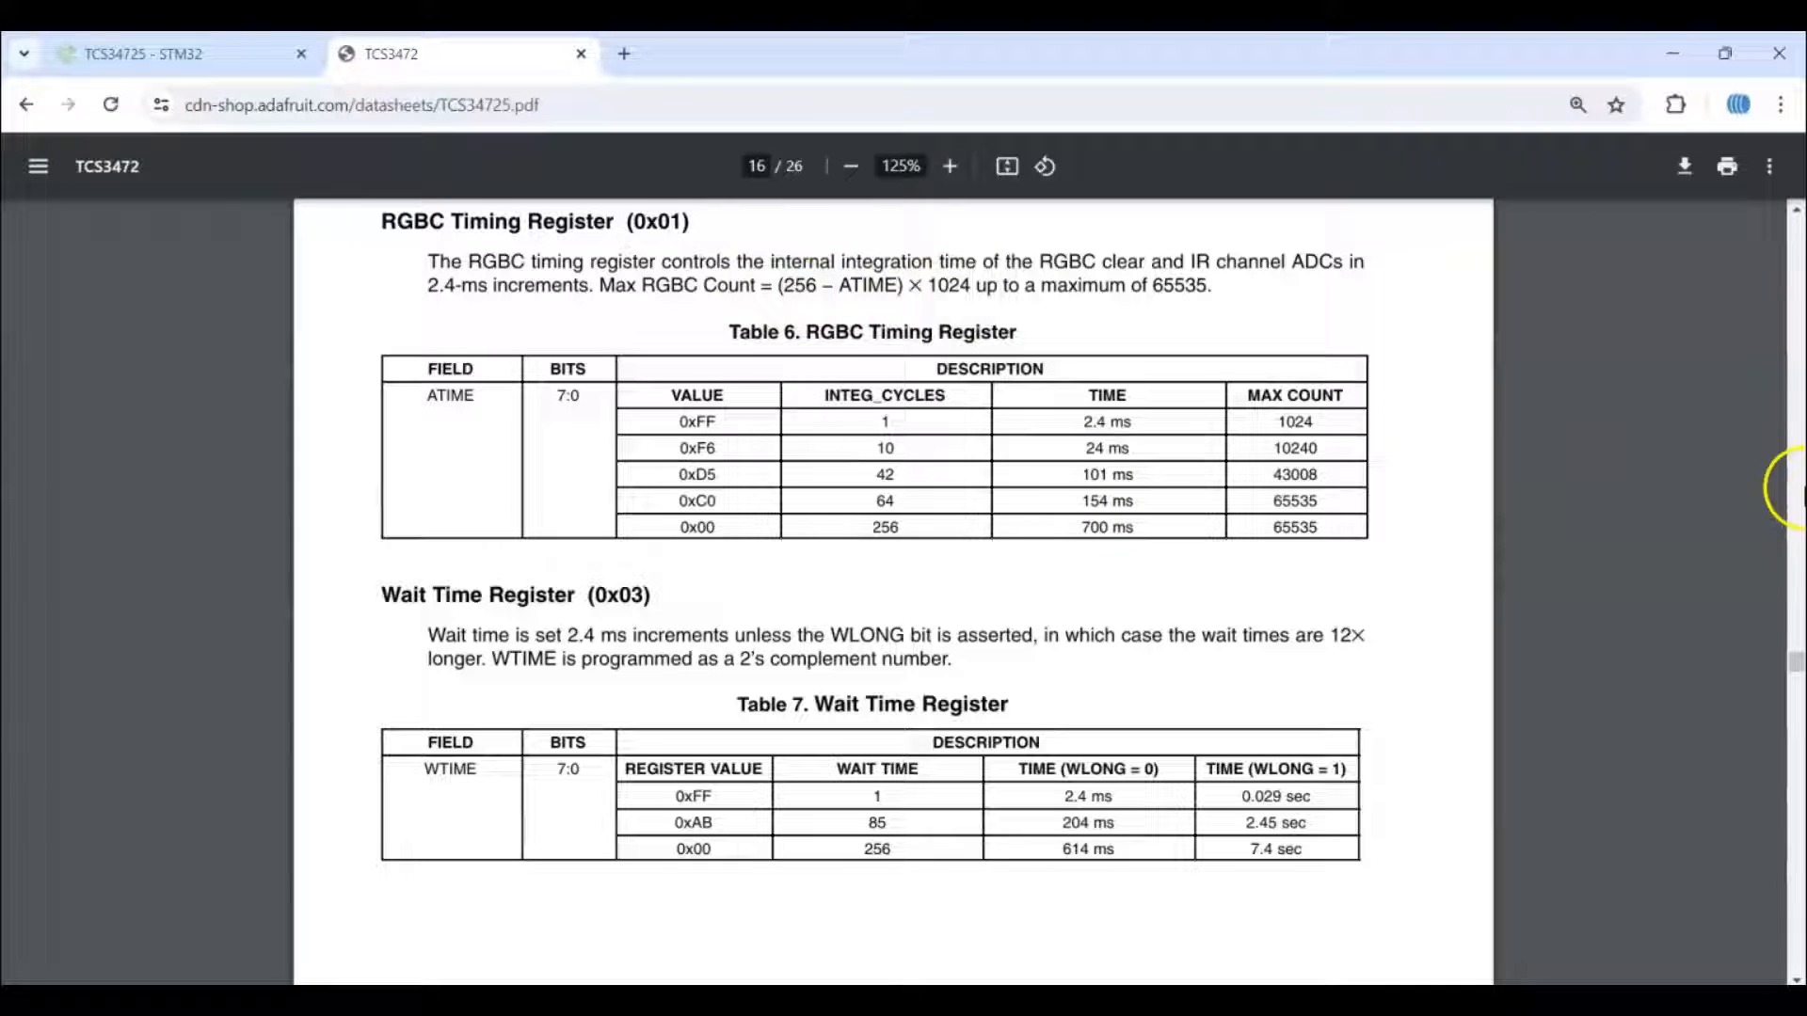
scroll("down", 3)
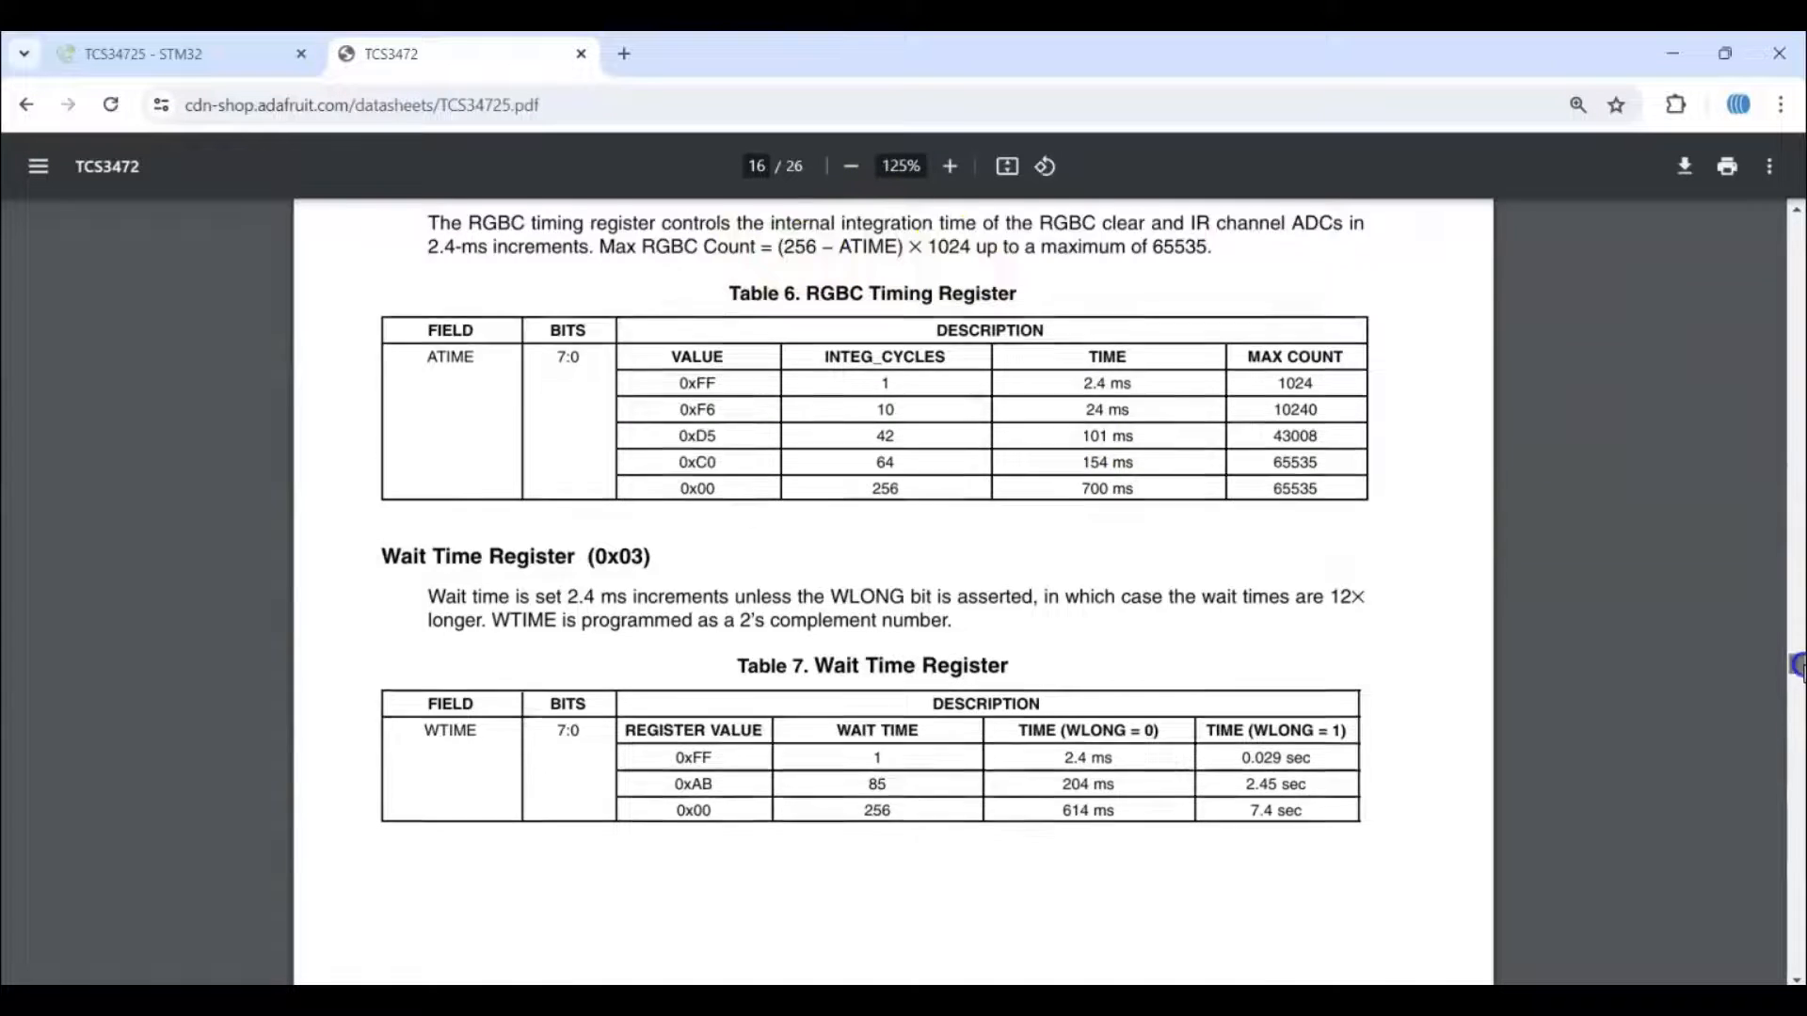
scroll("down", 3)
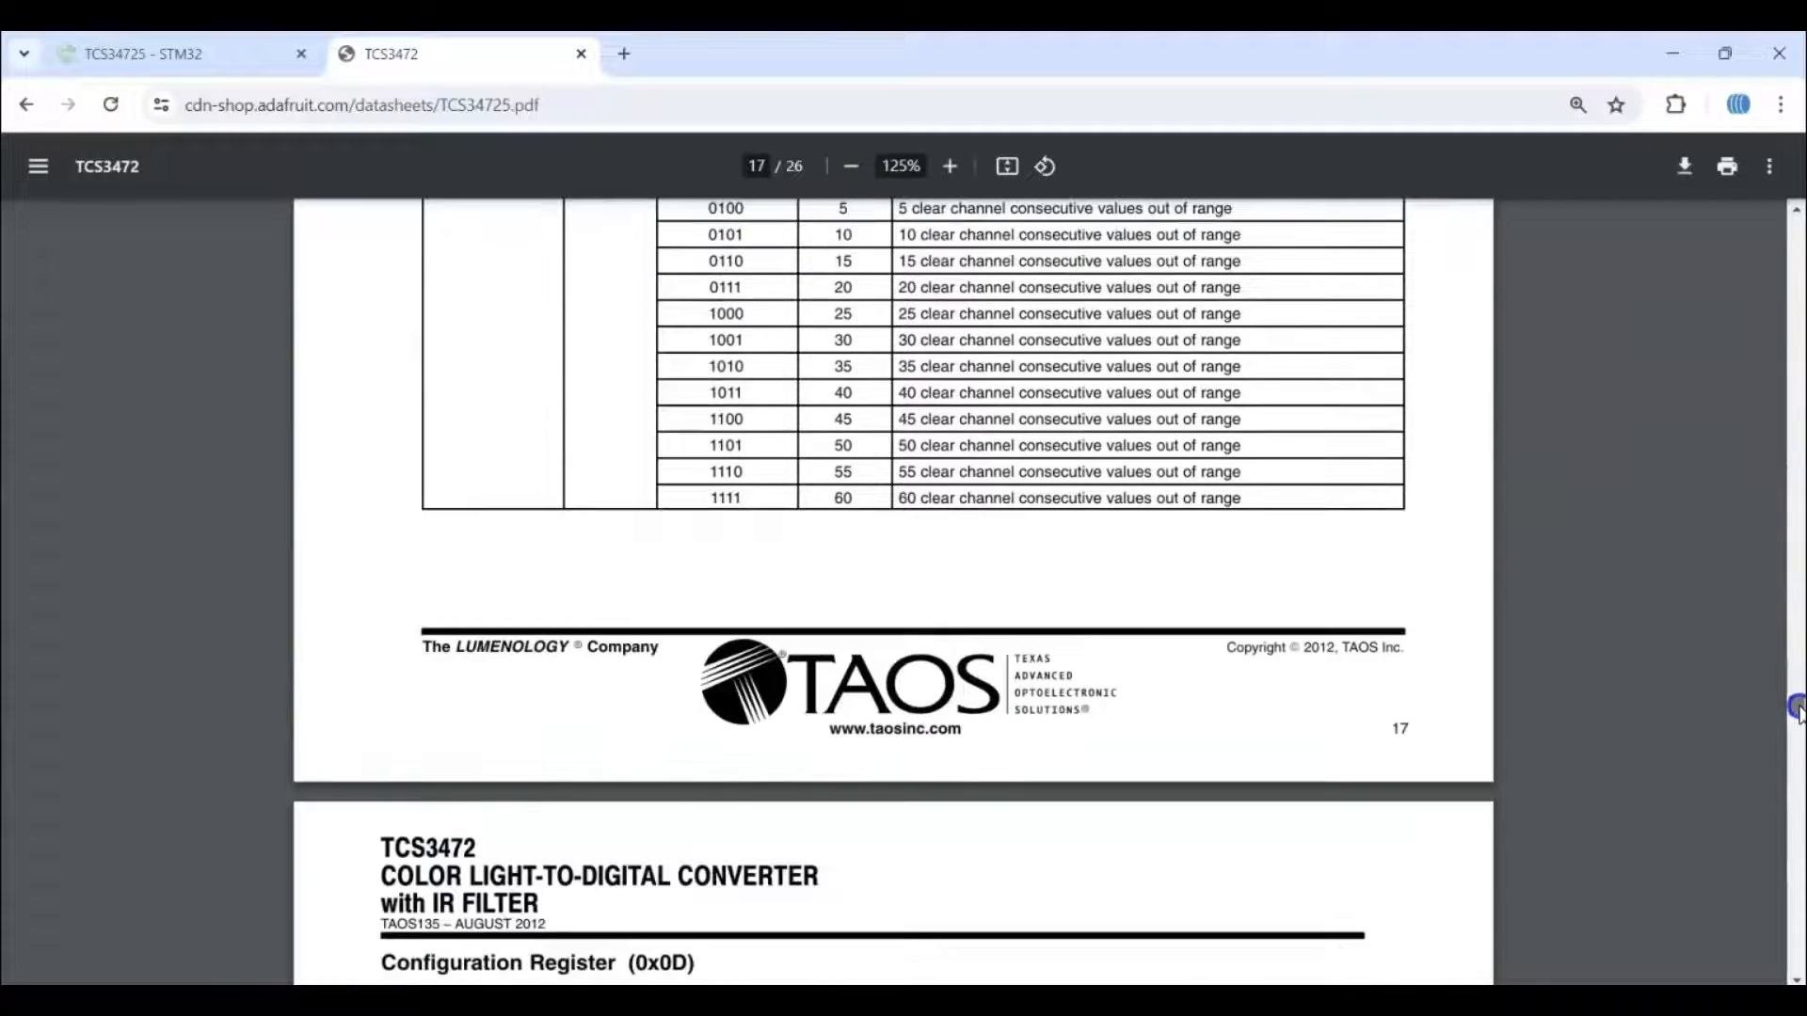
scroll("down", 3)
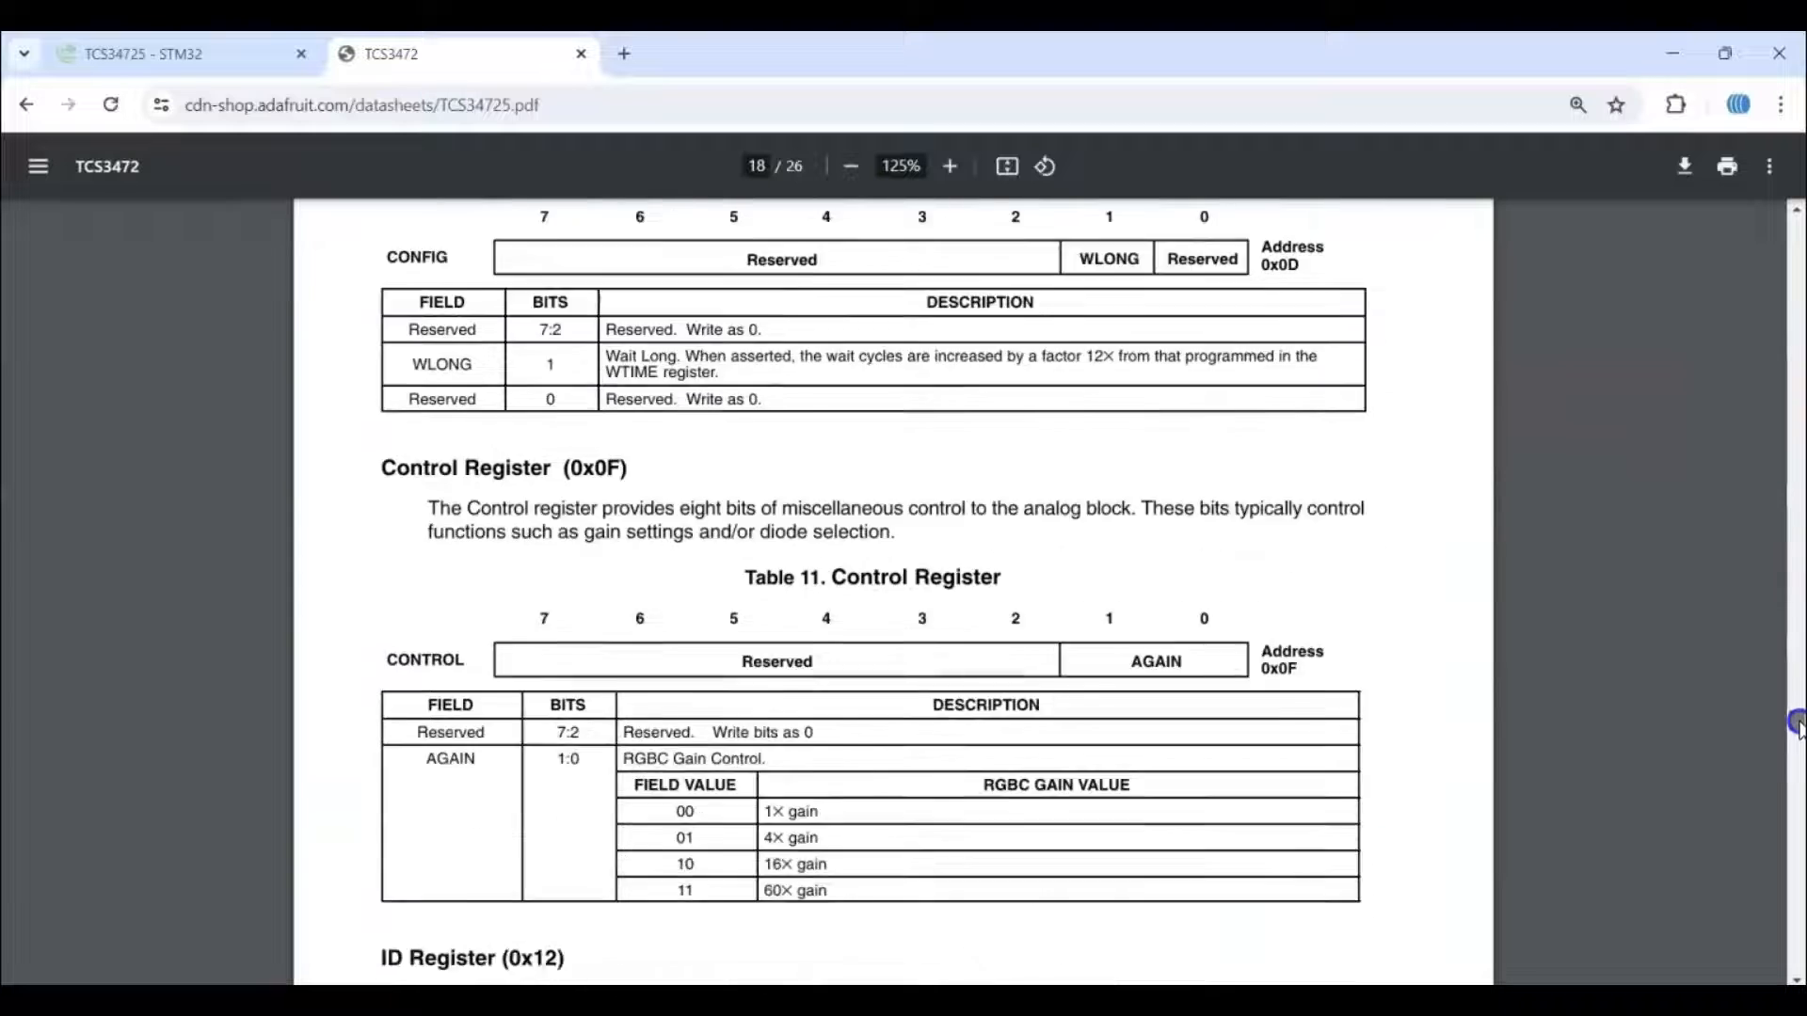
scroll("down", 3)
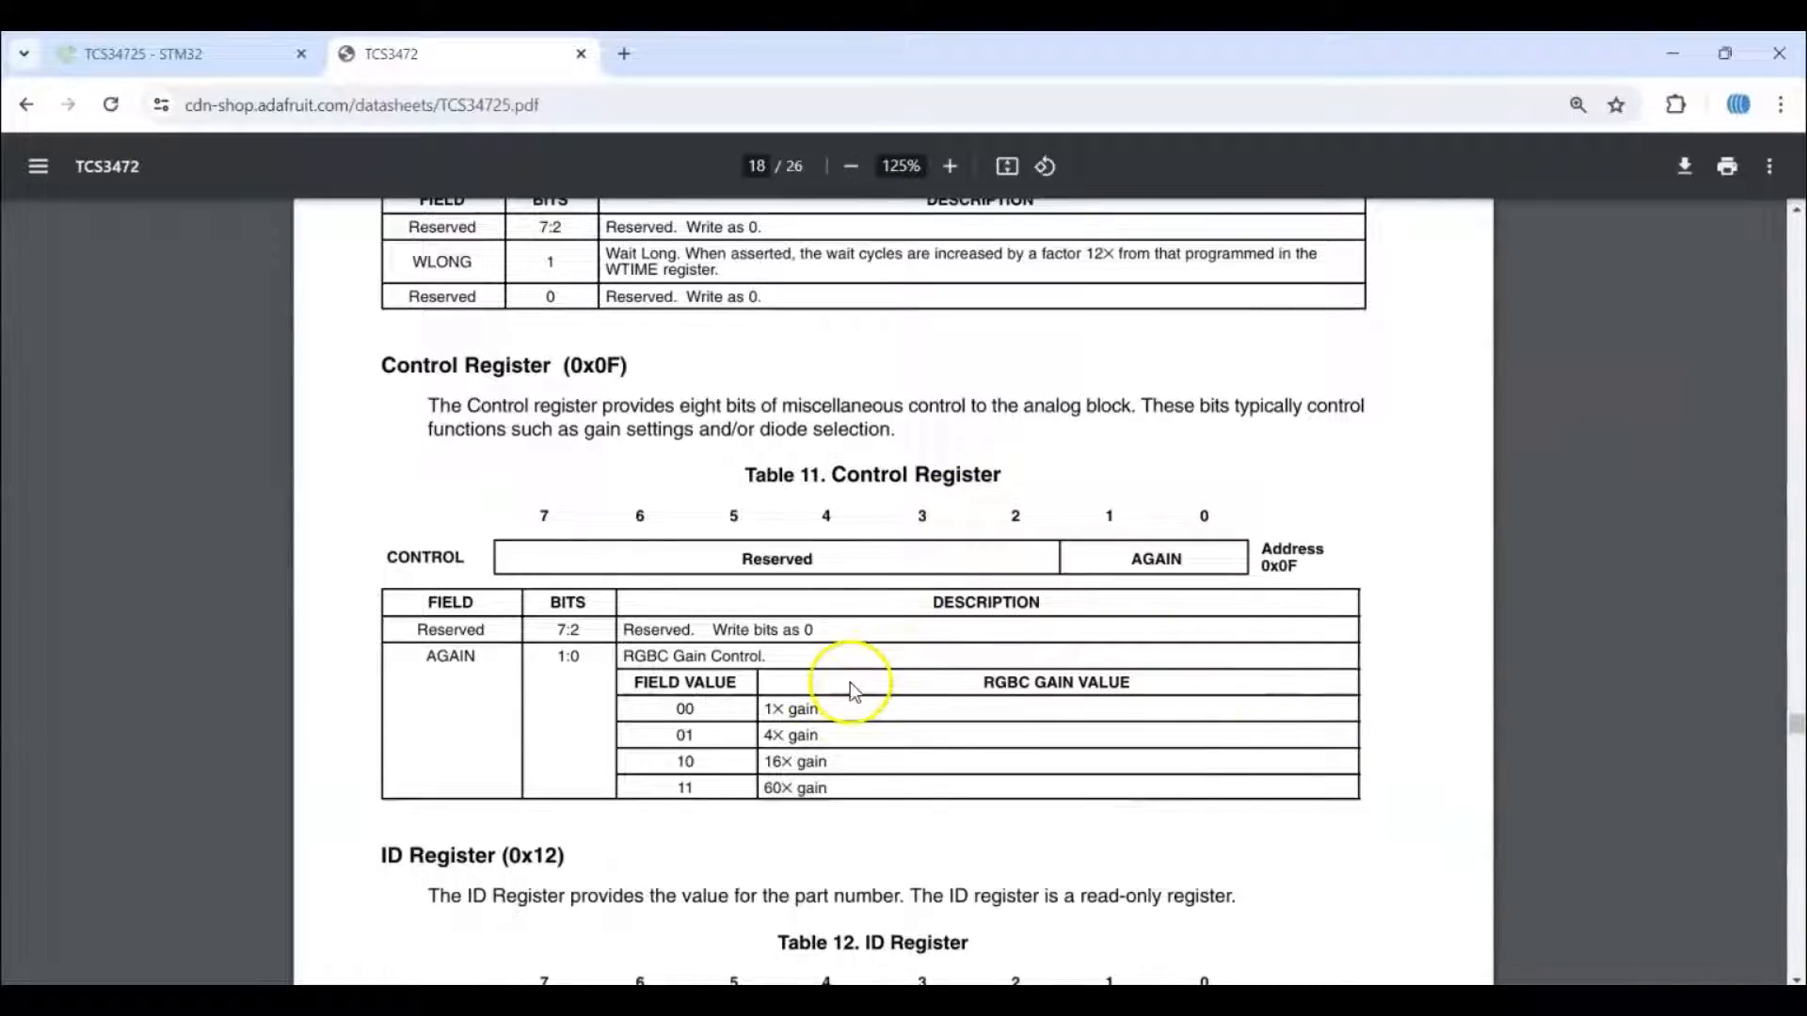
mouse_move(680, 738)
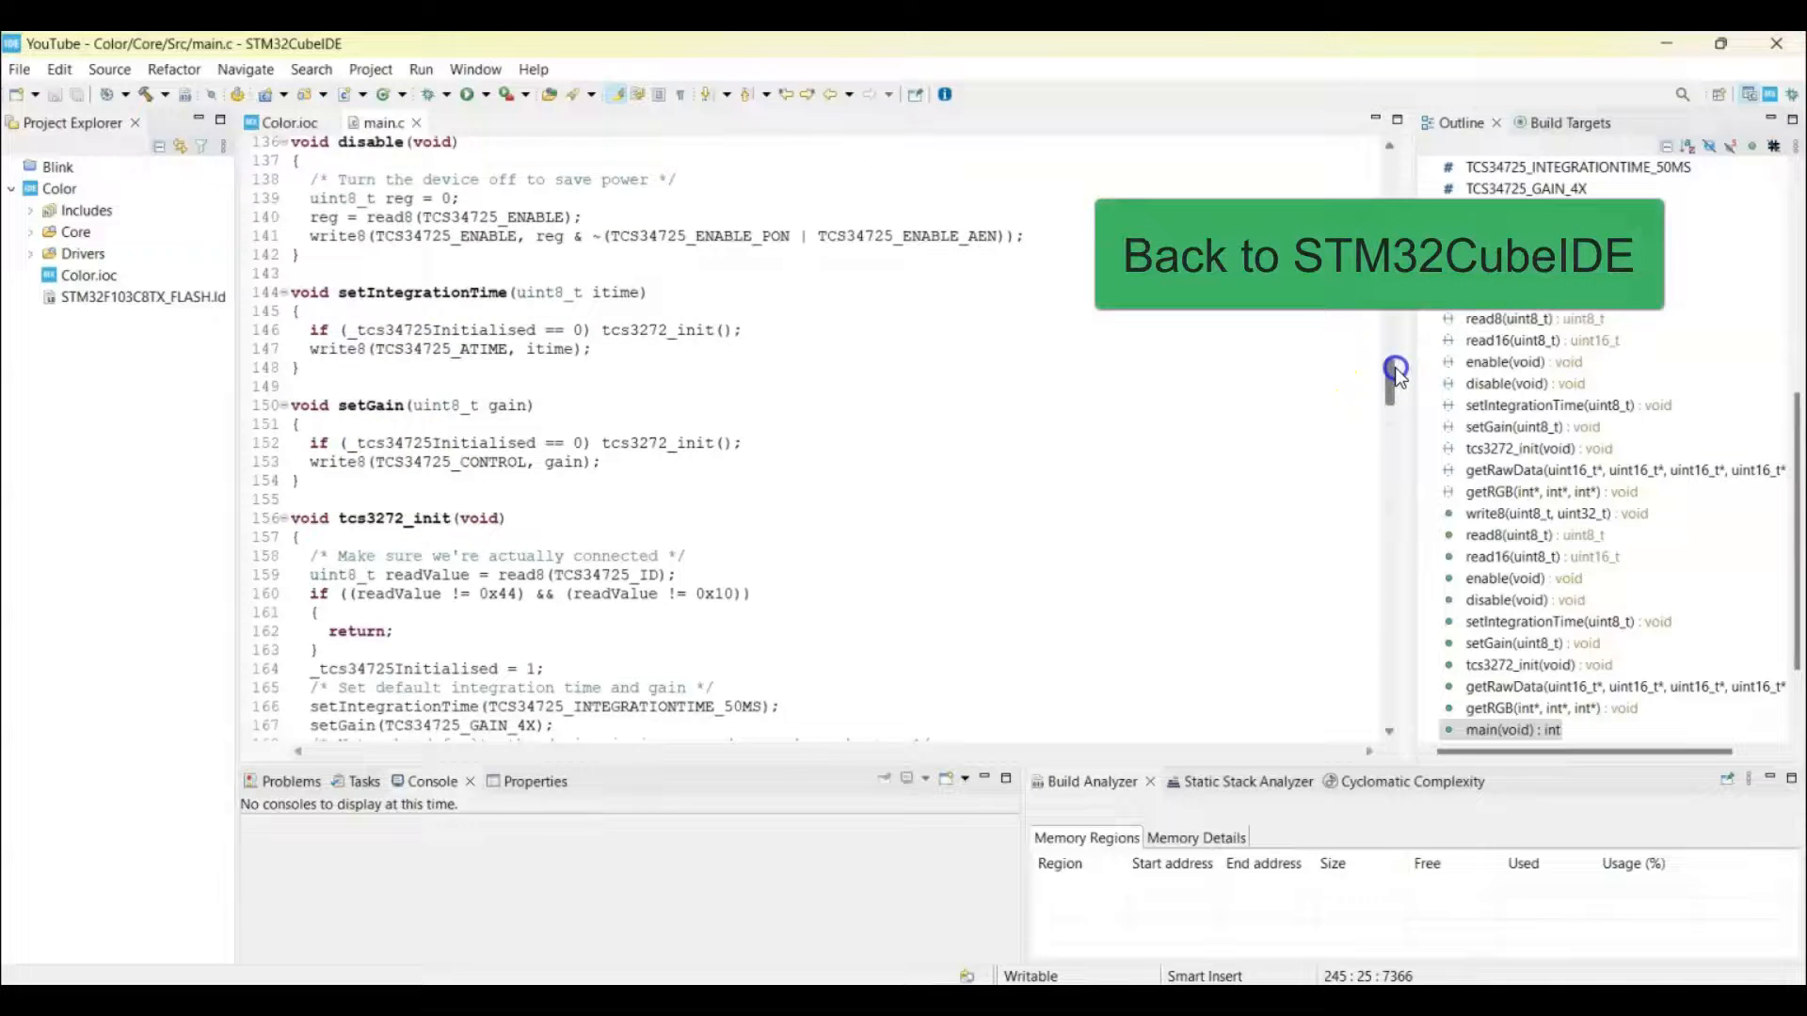
Scroll main.c past tcs3272_init and getRawData to the getRGB function
scroll("down", 3)
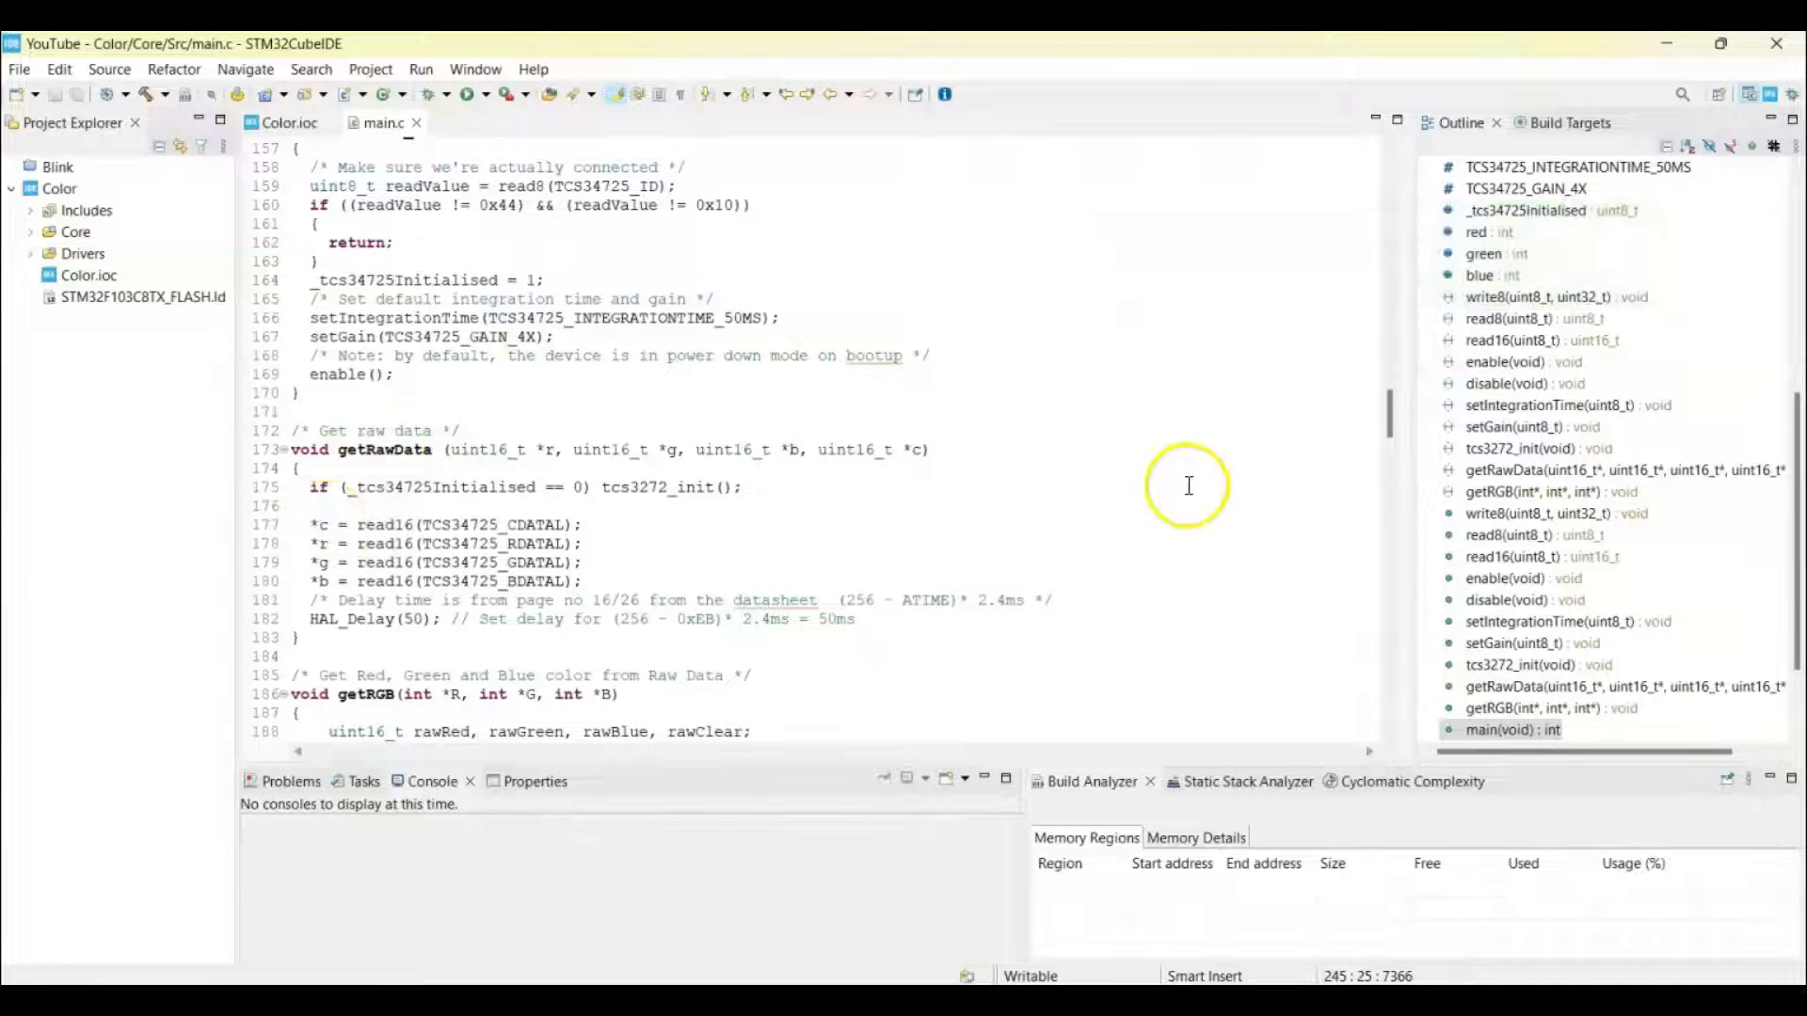
scroll("down", 3)
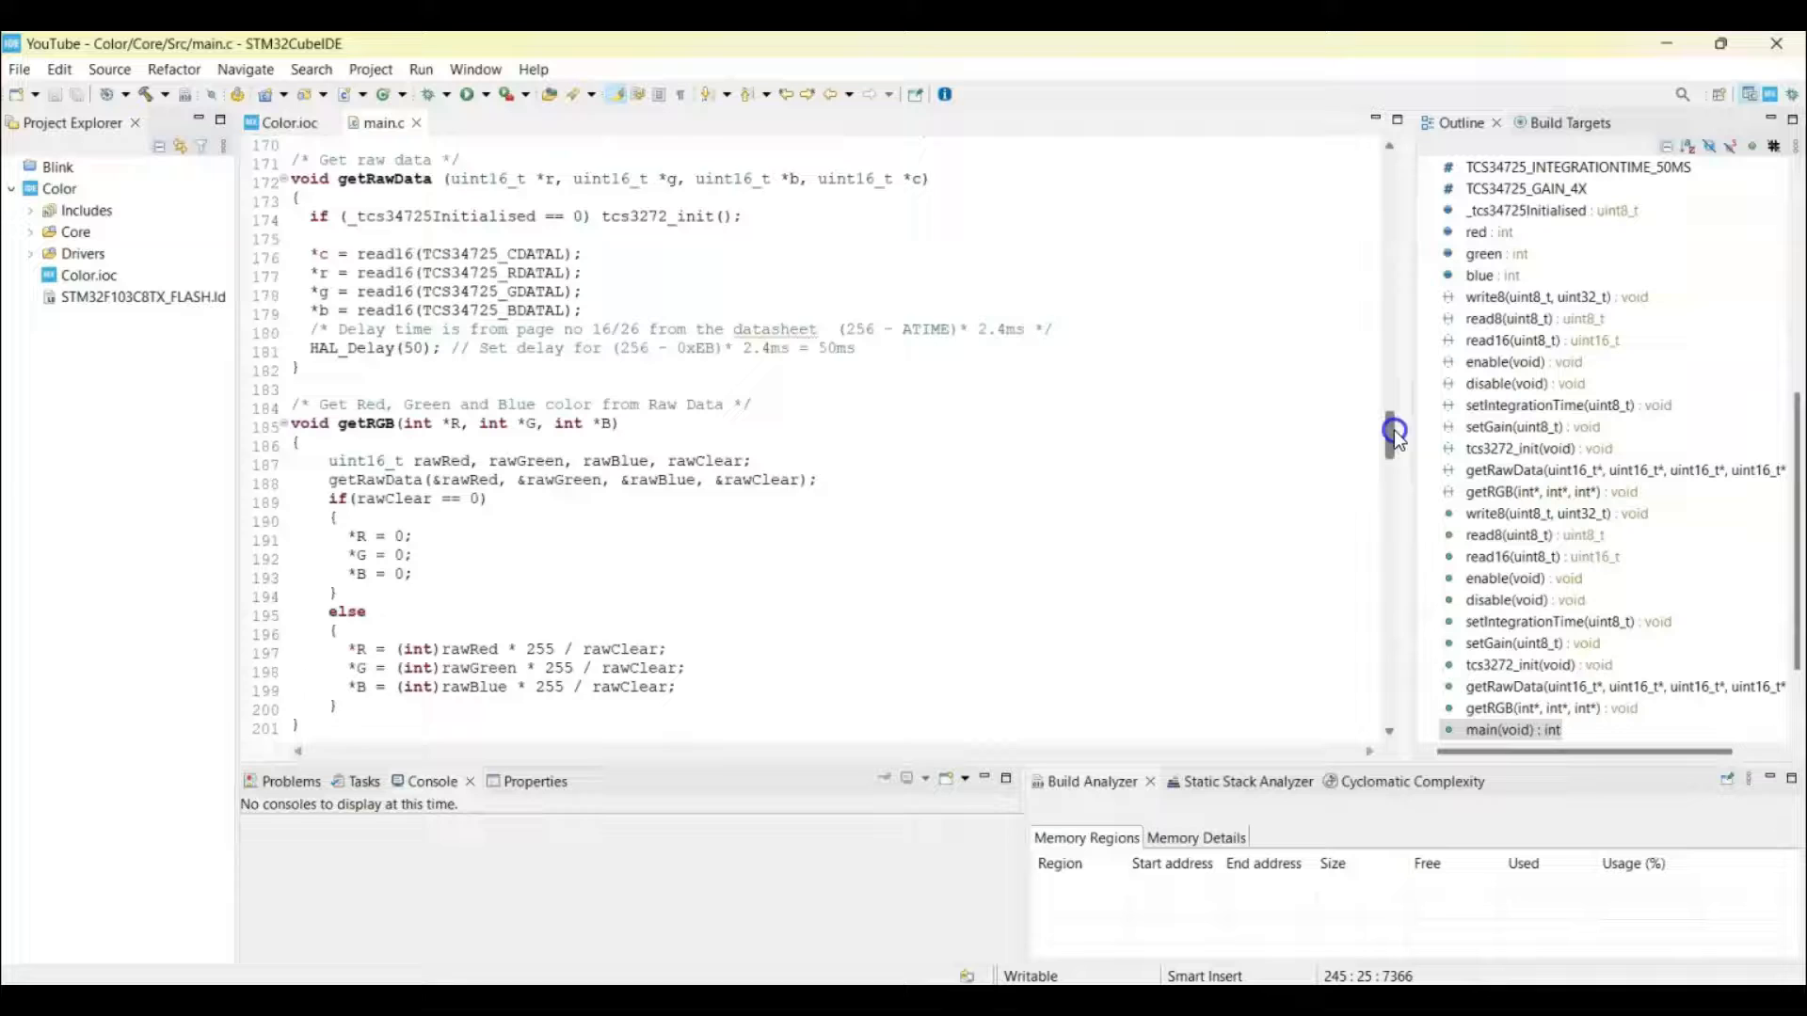
scroll("down", 3)
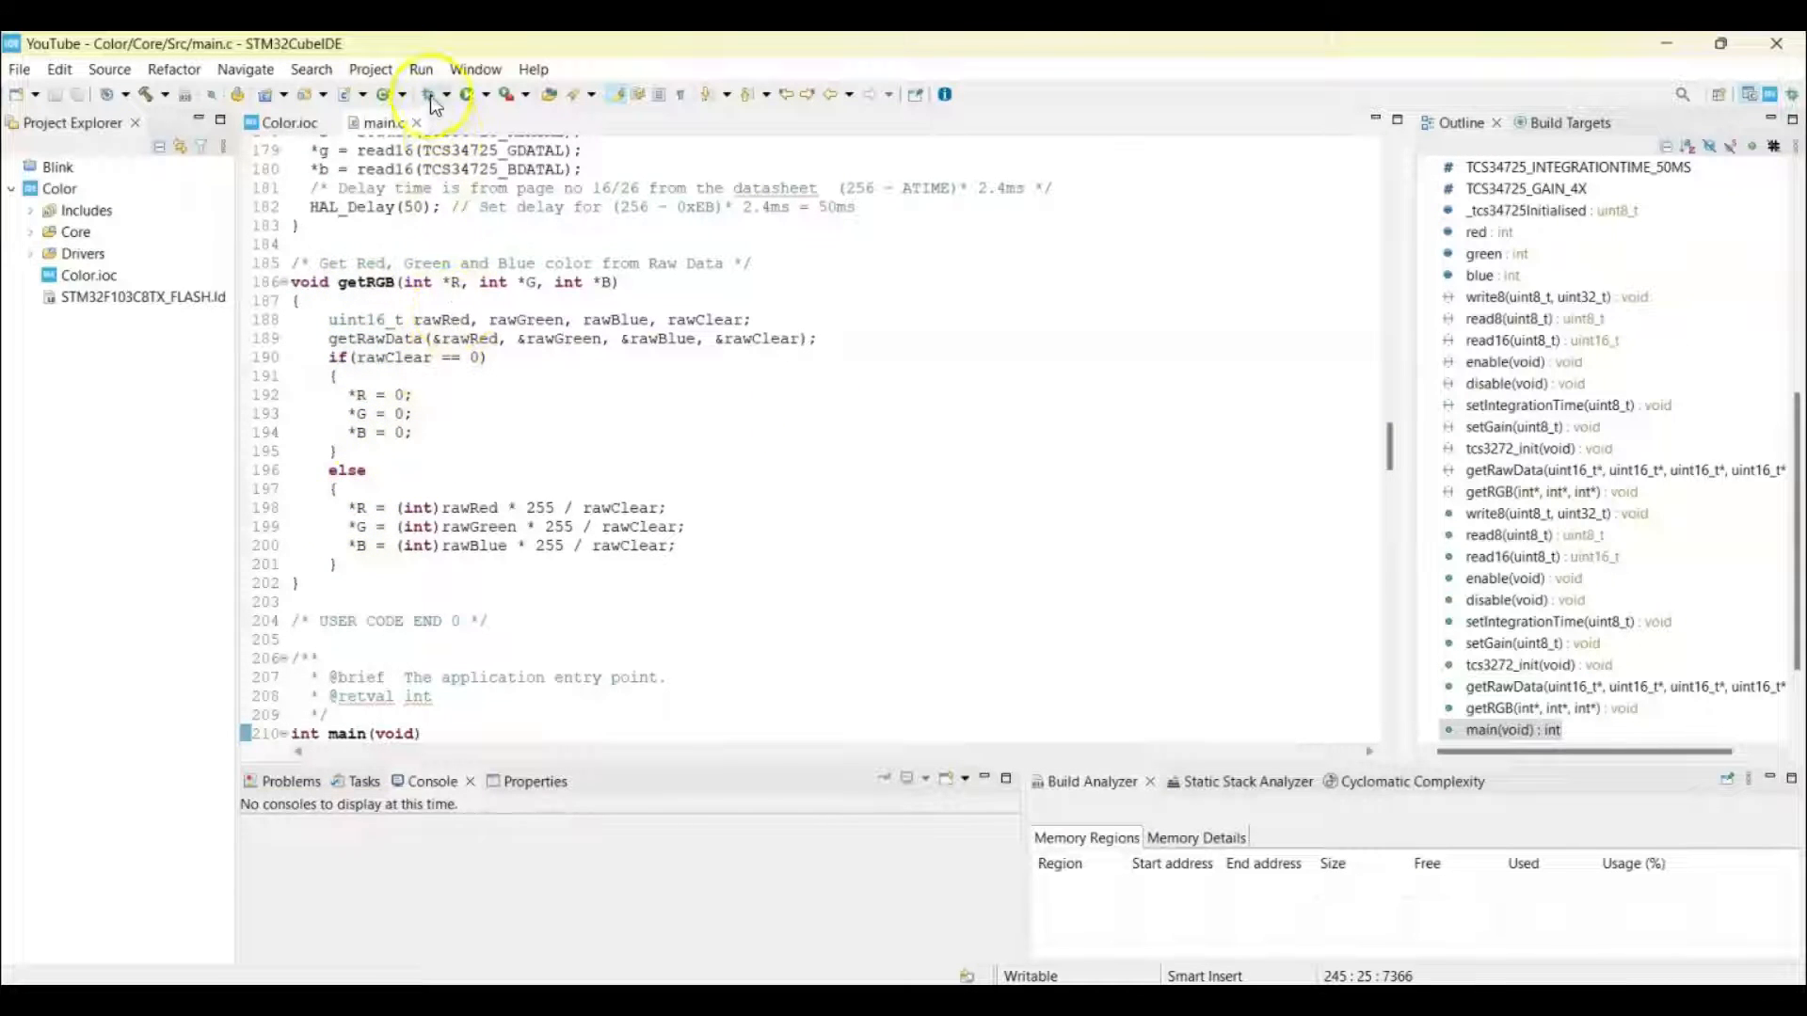
Build and debug the Color project with live expressions enabled in the debugger settings
left_click(426, 94)
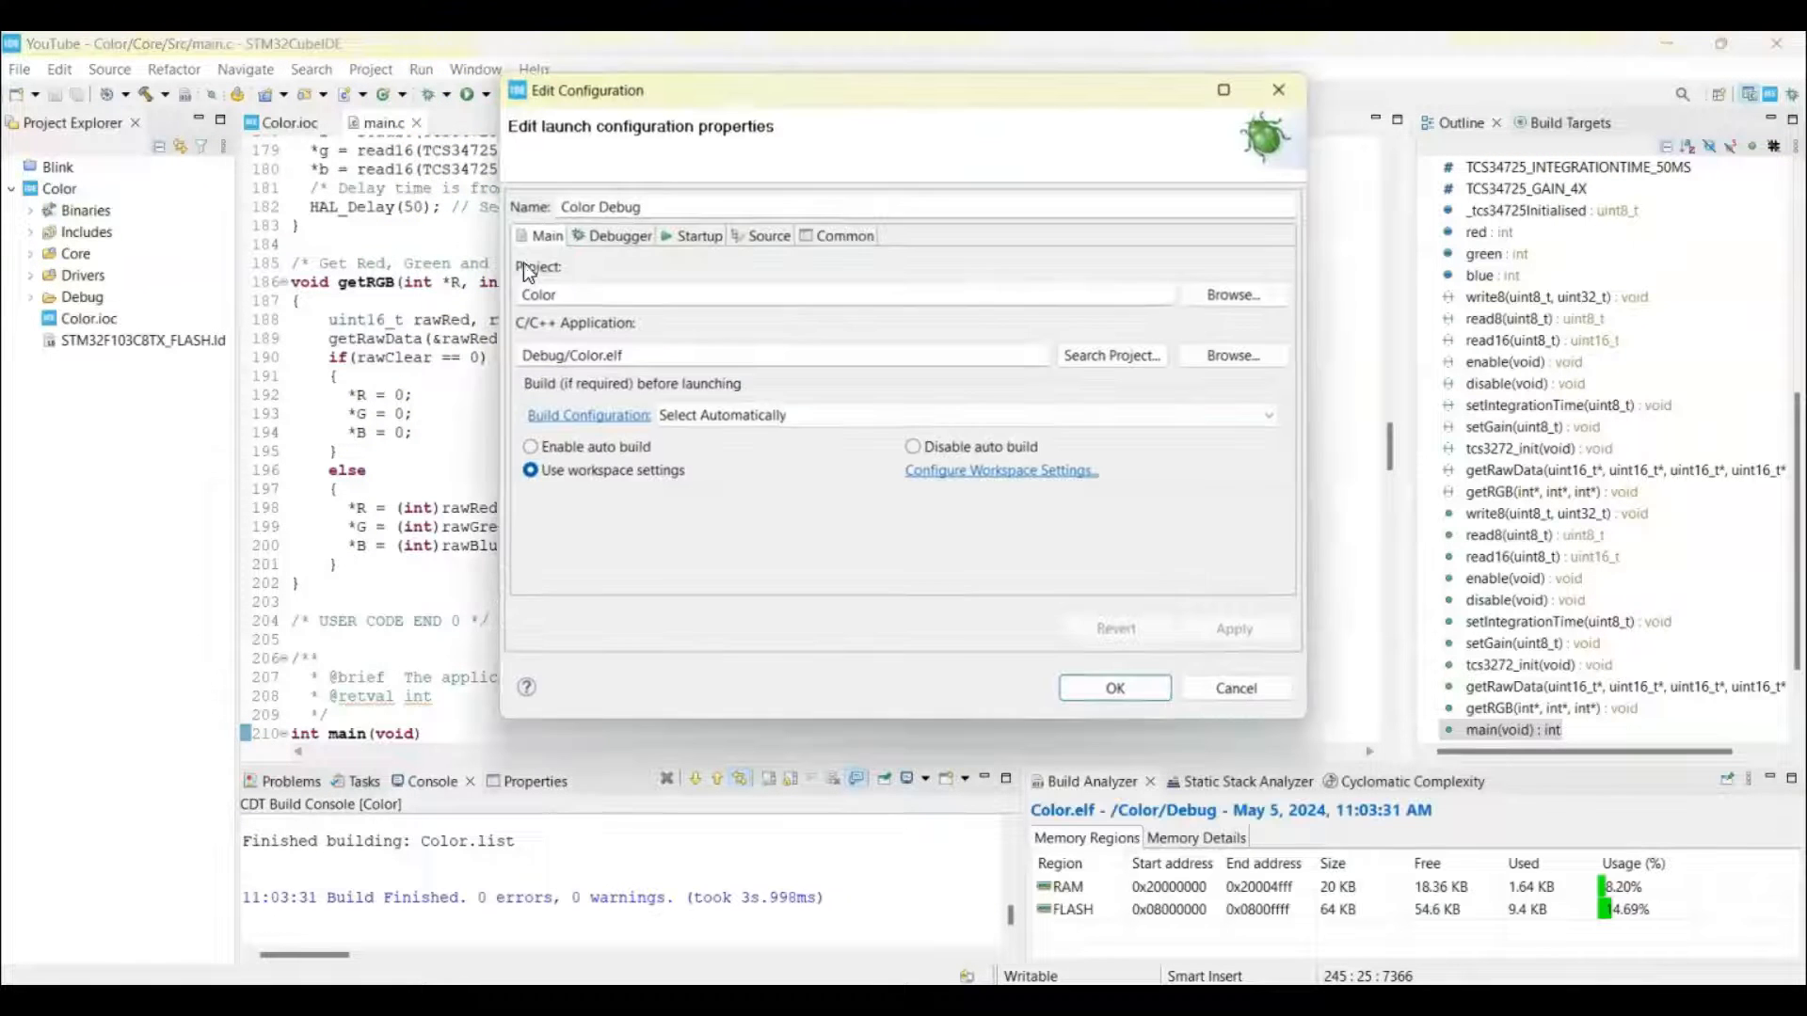
left_click(617, 235)
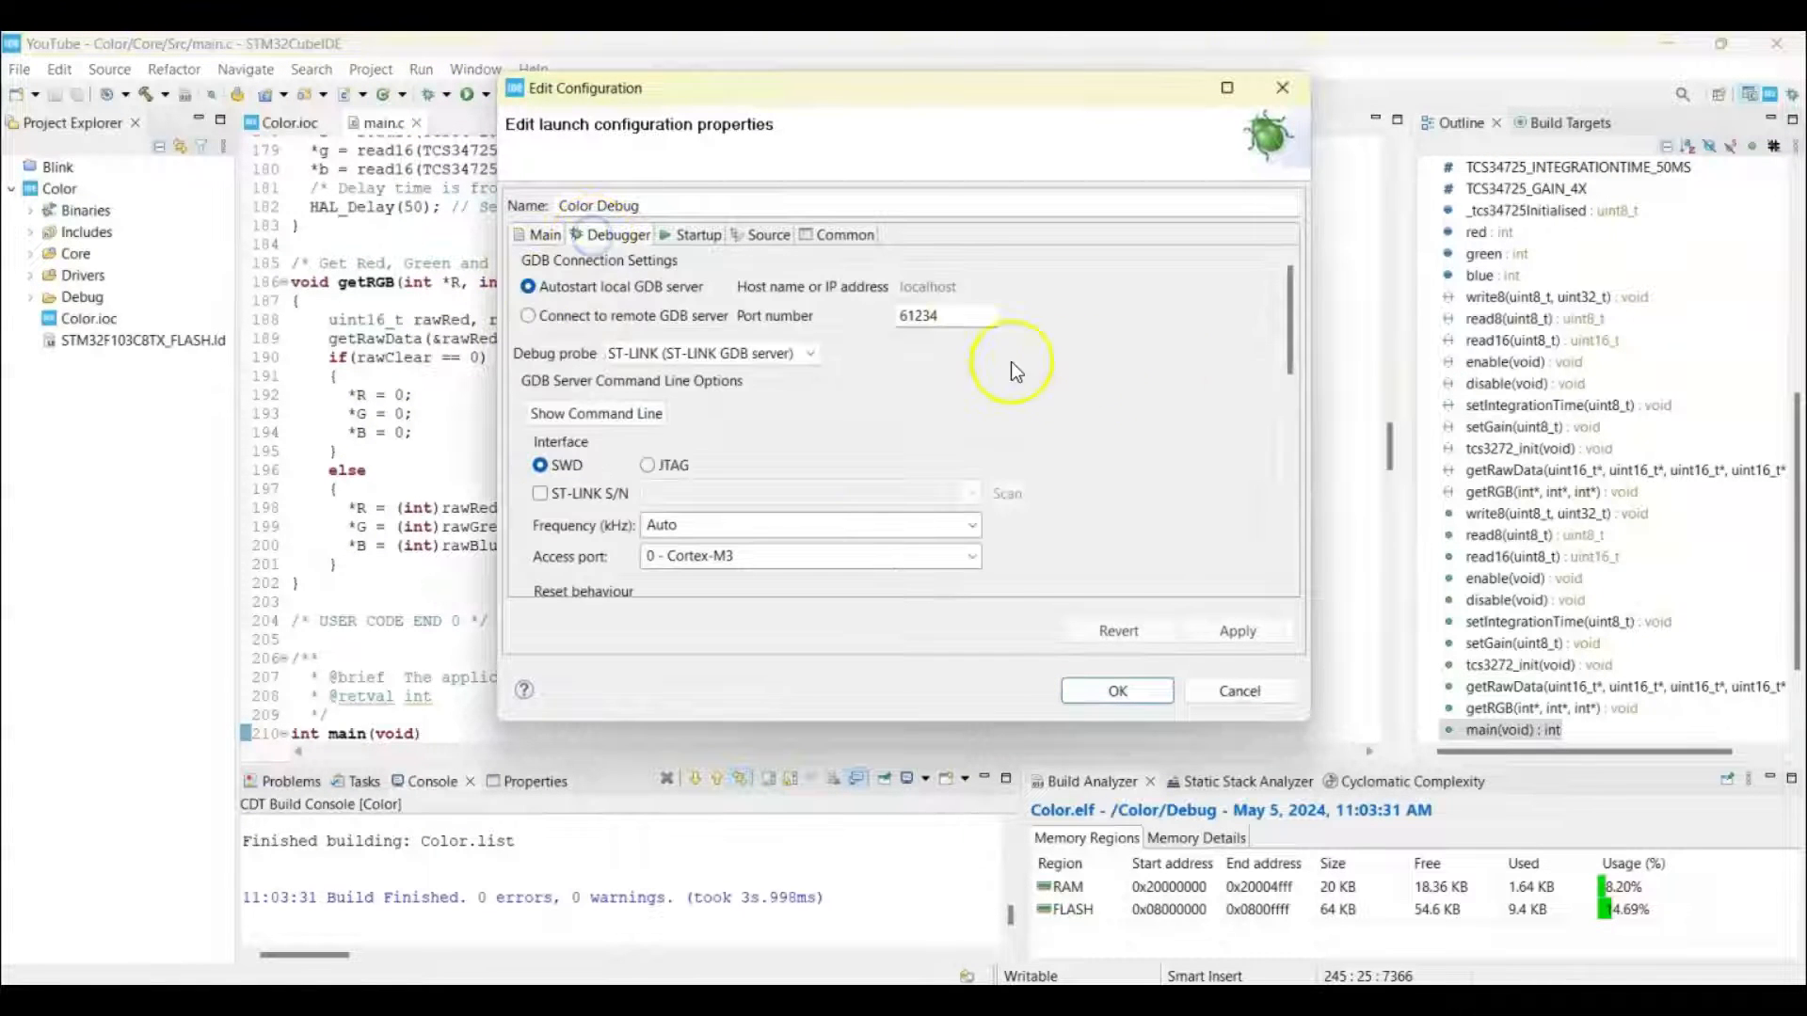
scroll("down", 3)
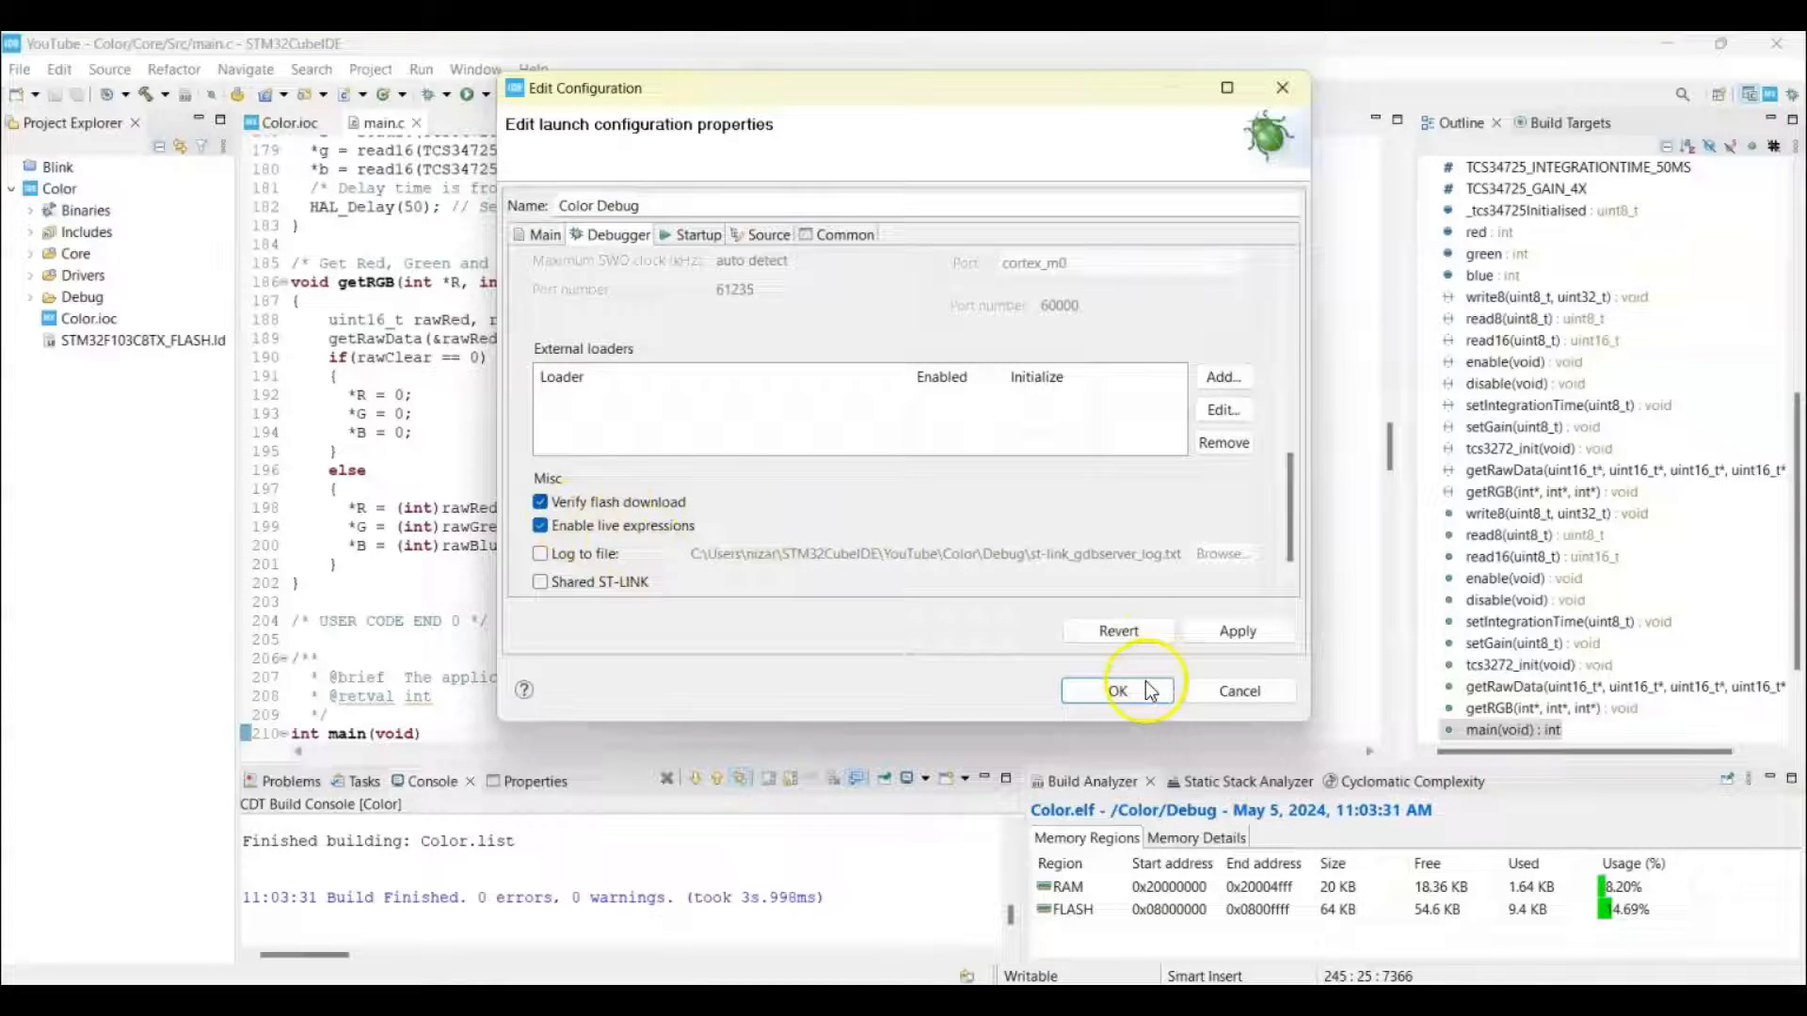
left_click(1115, 690)
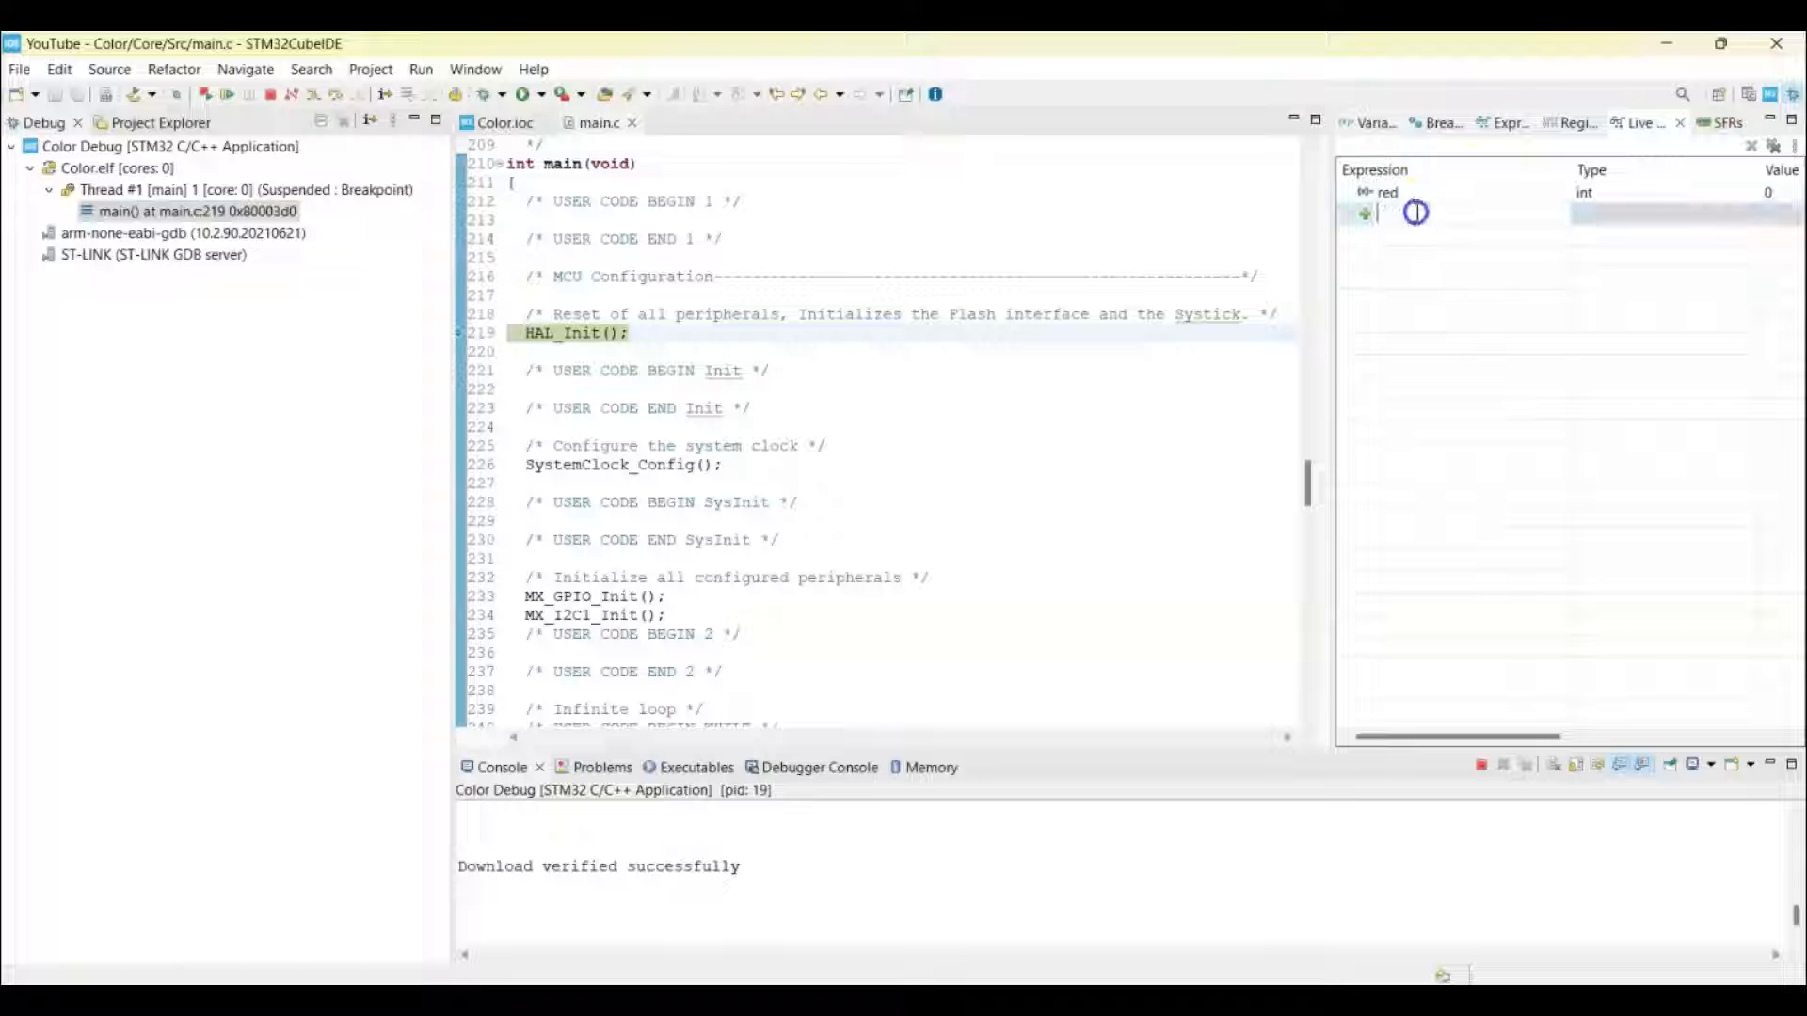
Add green as a live expression and resume execution past the HAL_Init breakpoint
type("green")
type("blue")
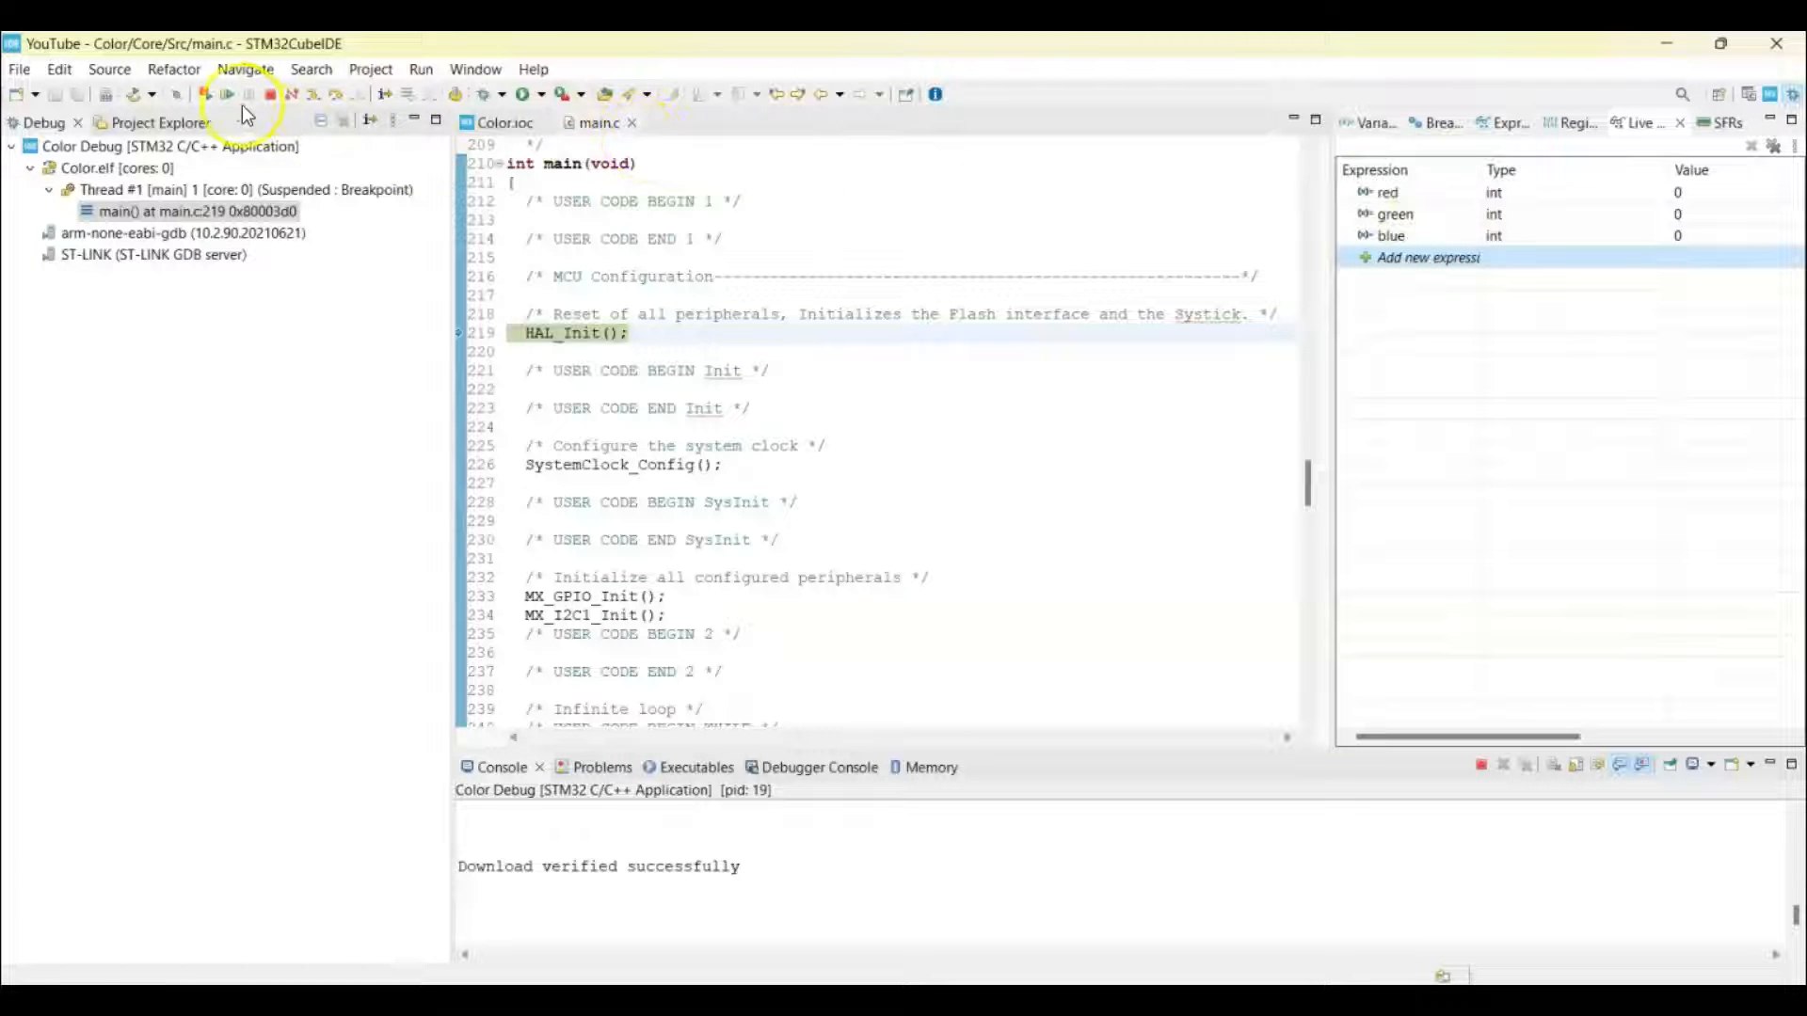
left_click(226, 94)
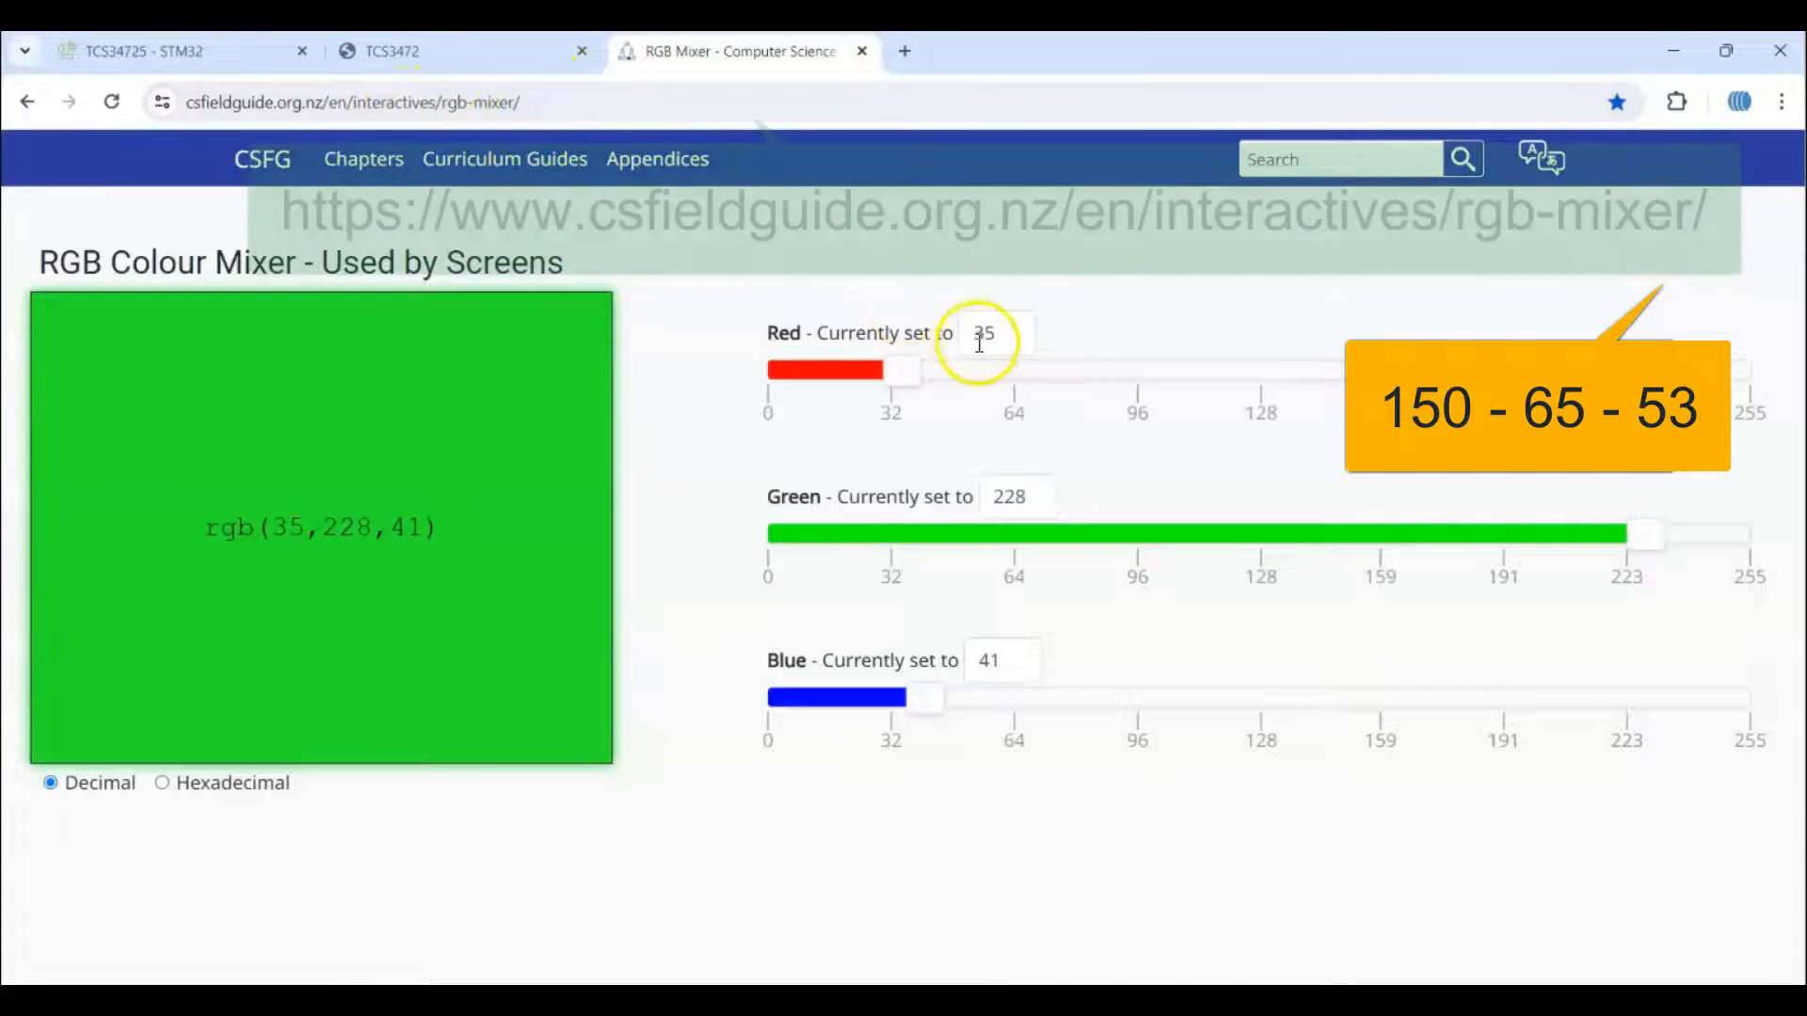
Enter the sensor reading into the colour mixer: red 150, green 65, blue 53
double_click(986, 333)
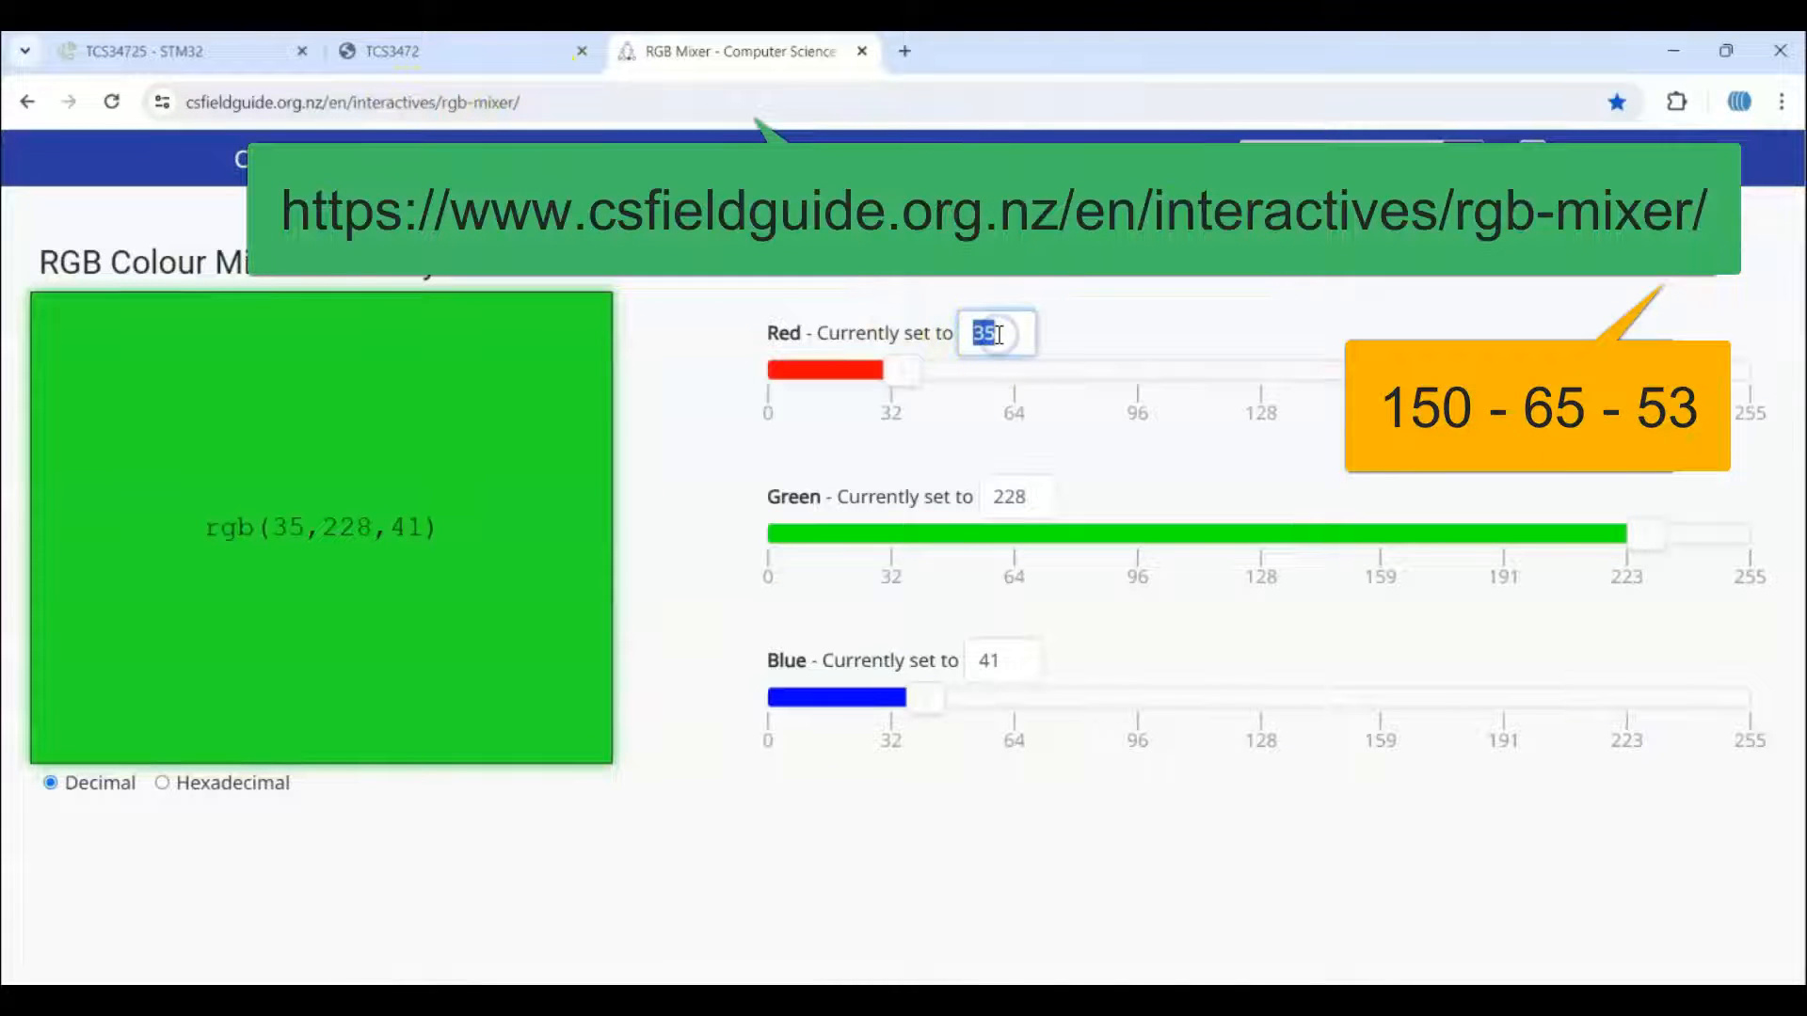
type("150")
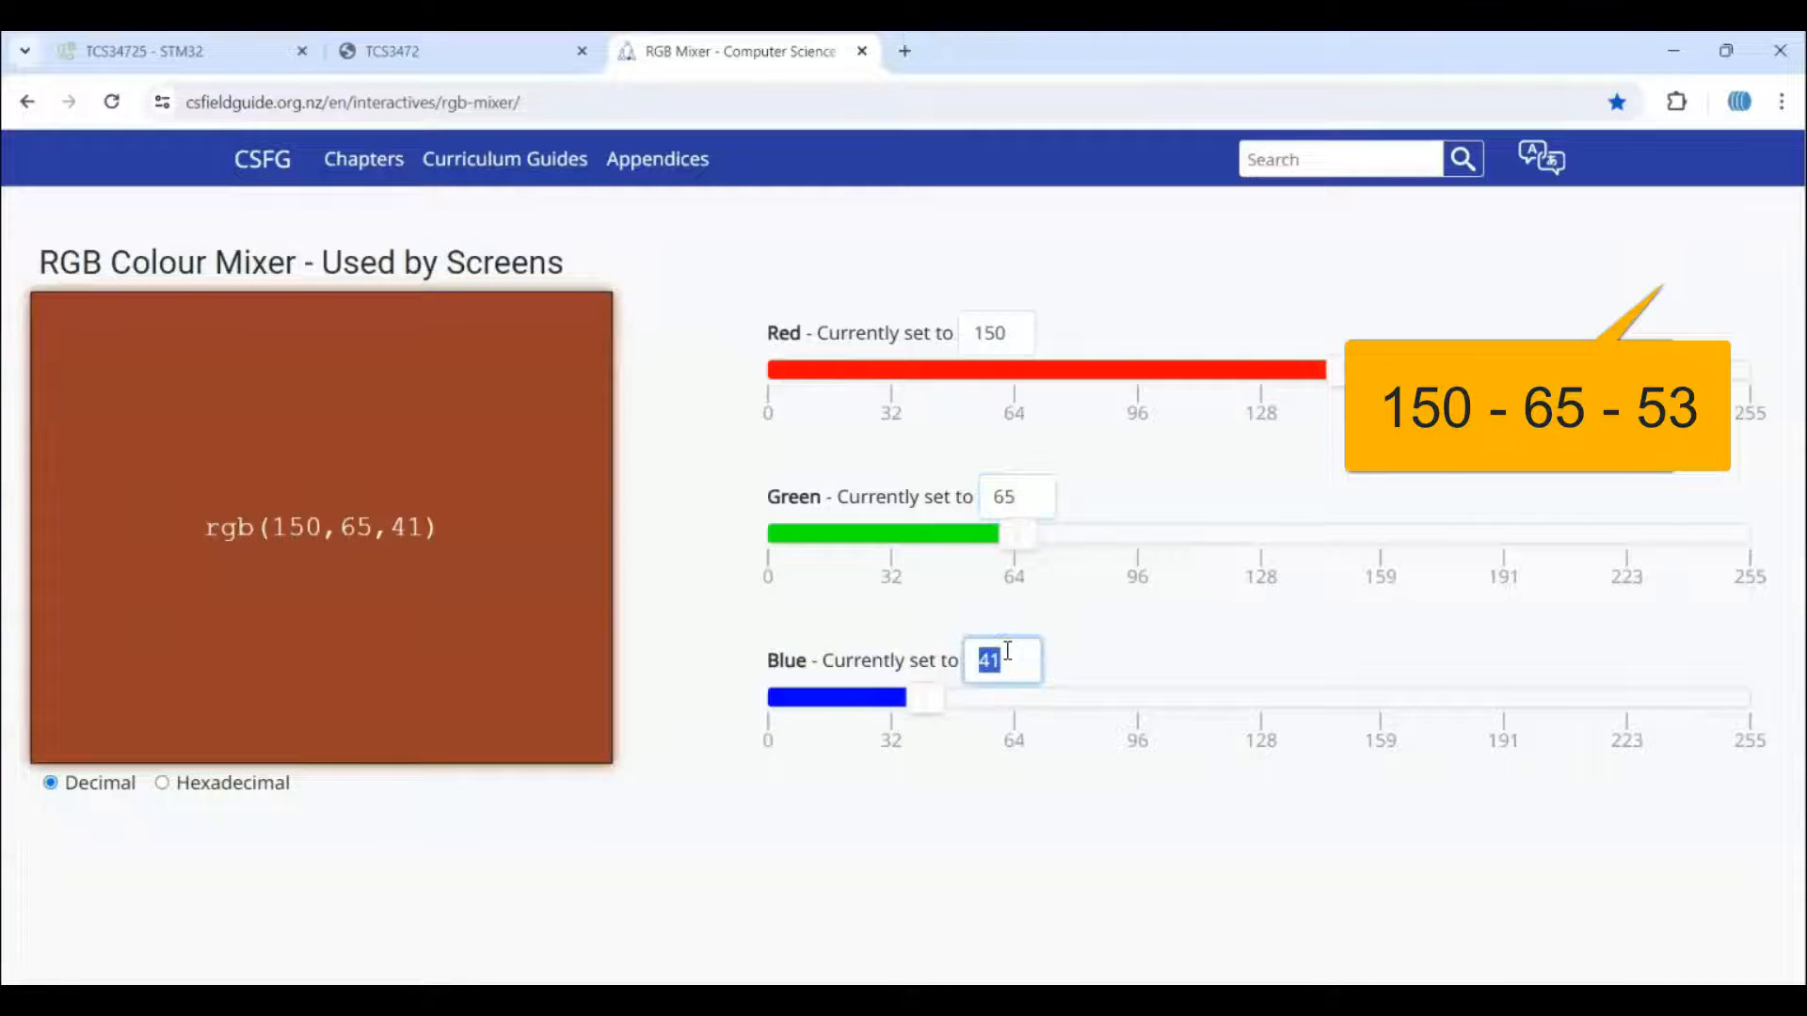
type("5")
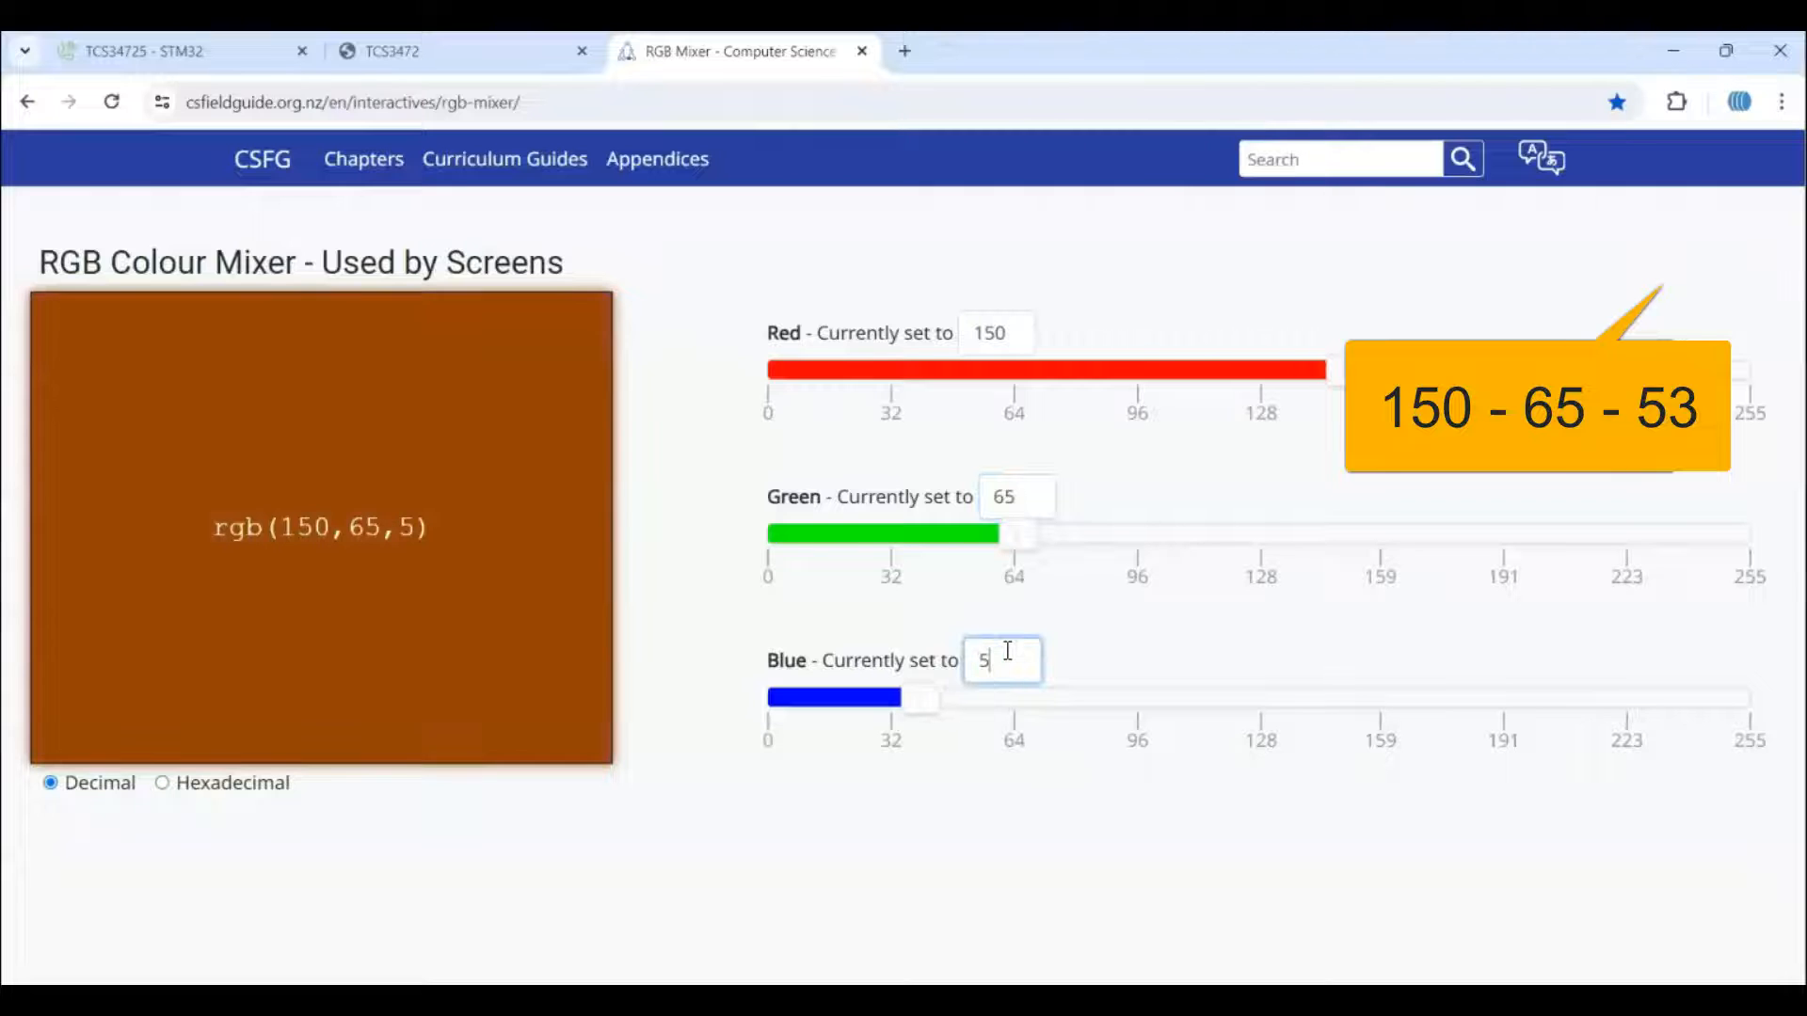
type("3")
left_click(997, 333)
type("40")
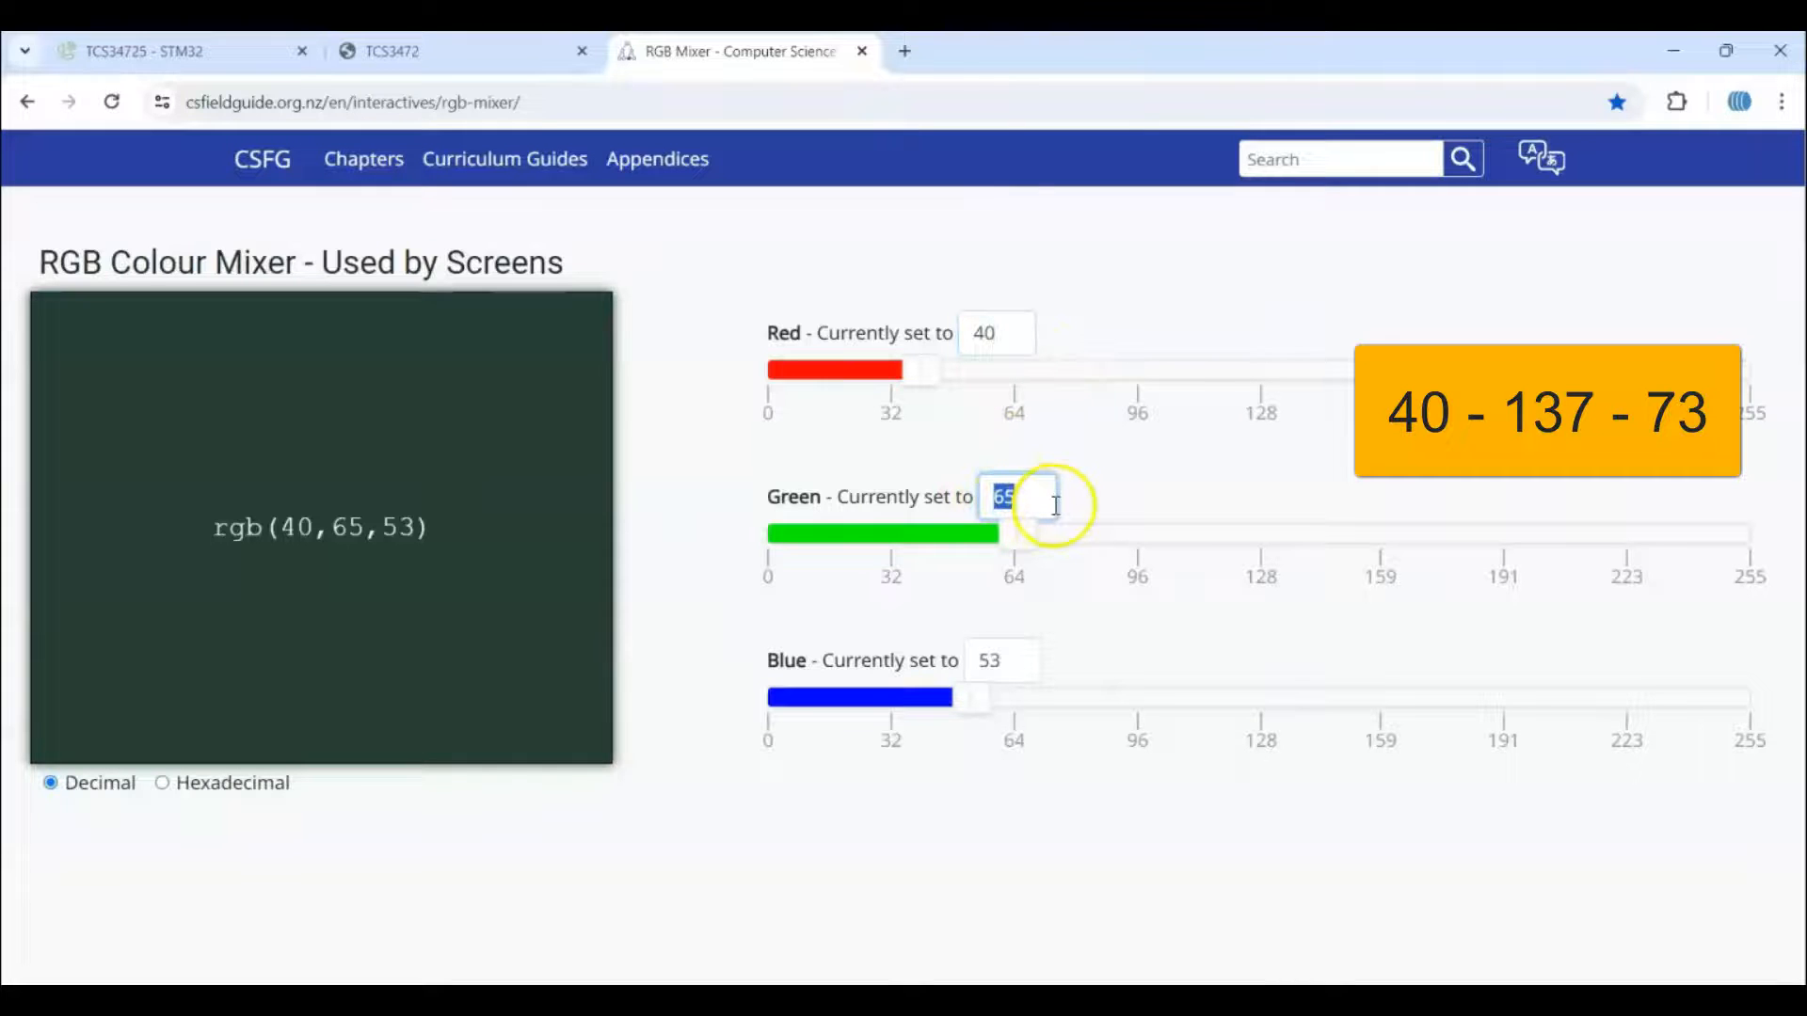
Enter 137 as the green value, giving rgb(40,137,73) for the second reading
type("137")
left_click(1007, 661)
type("73")
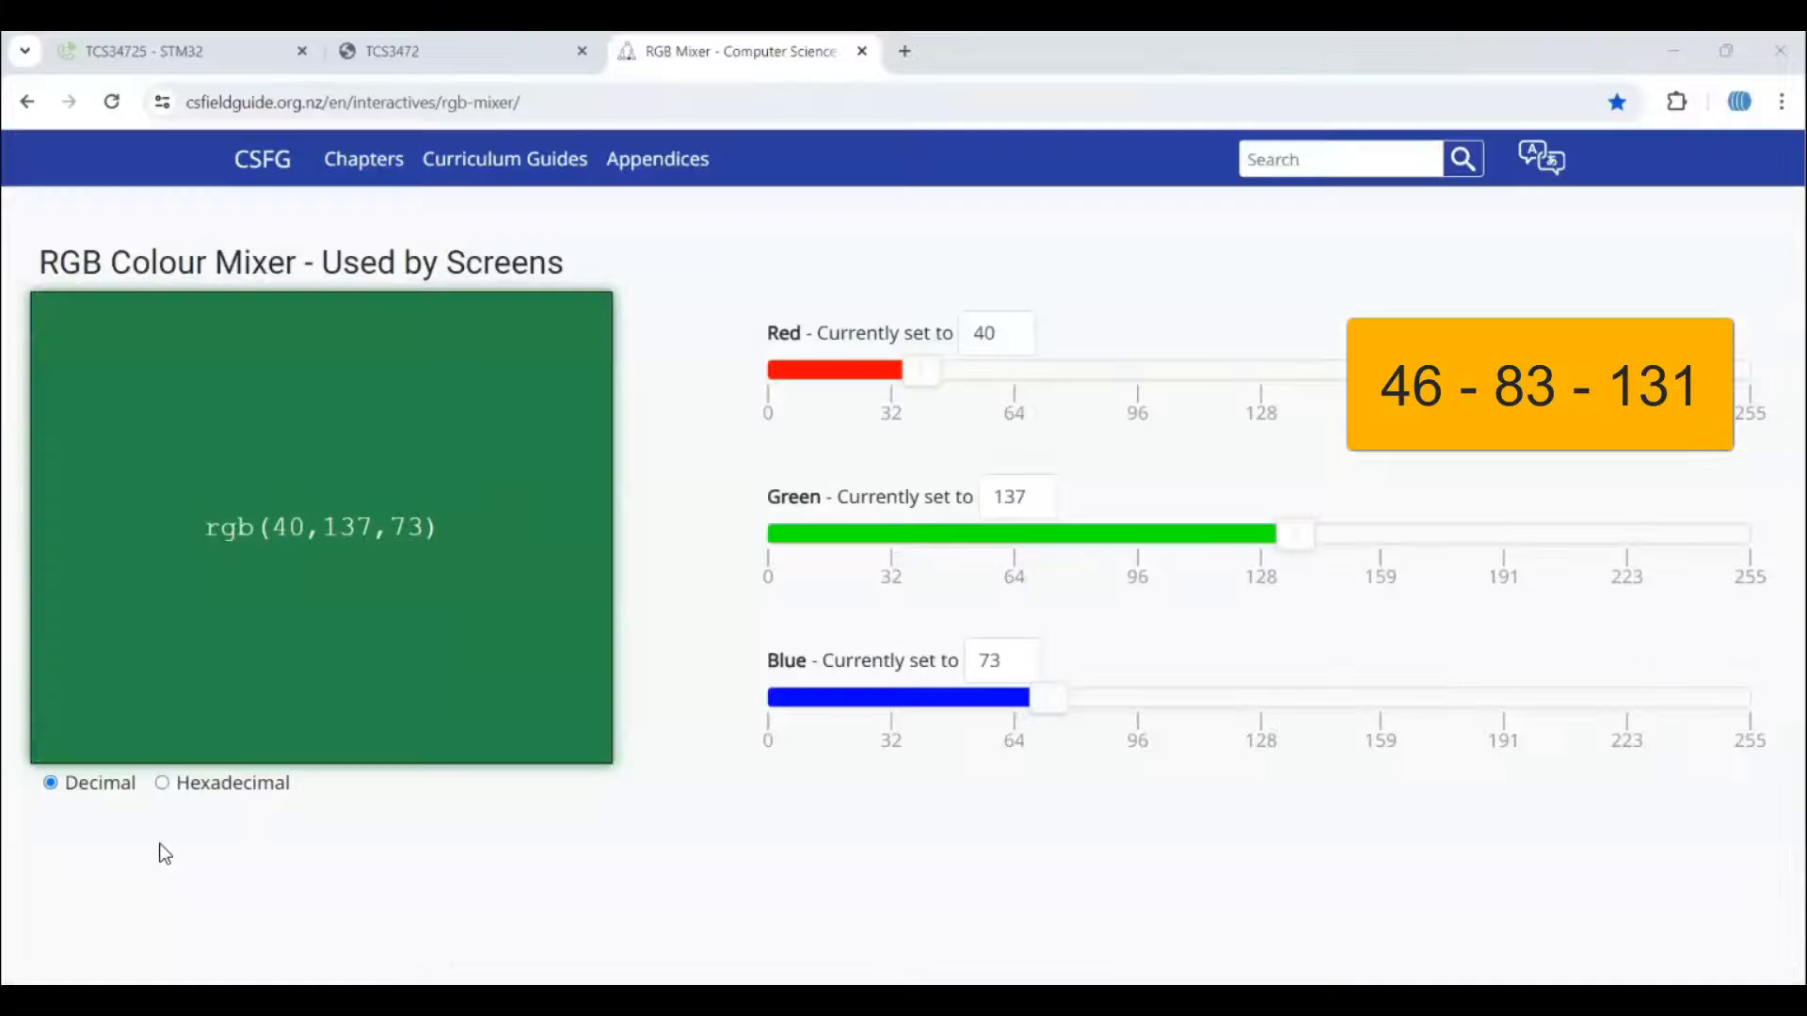
mouse_move(831, 484)
type("46")
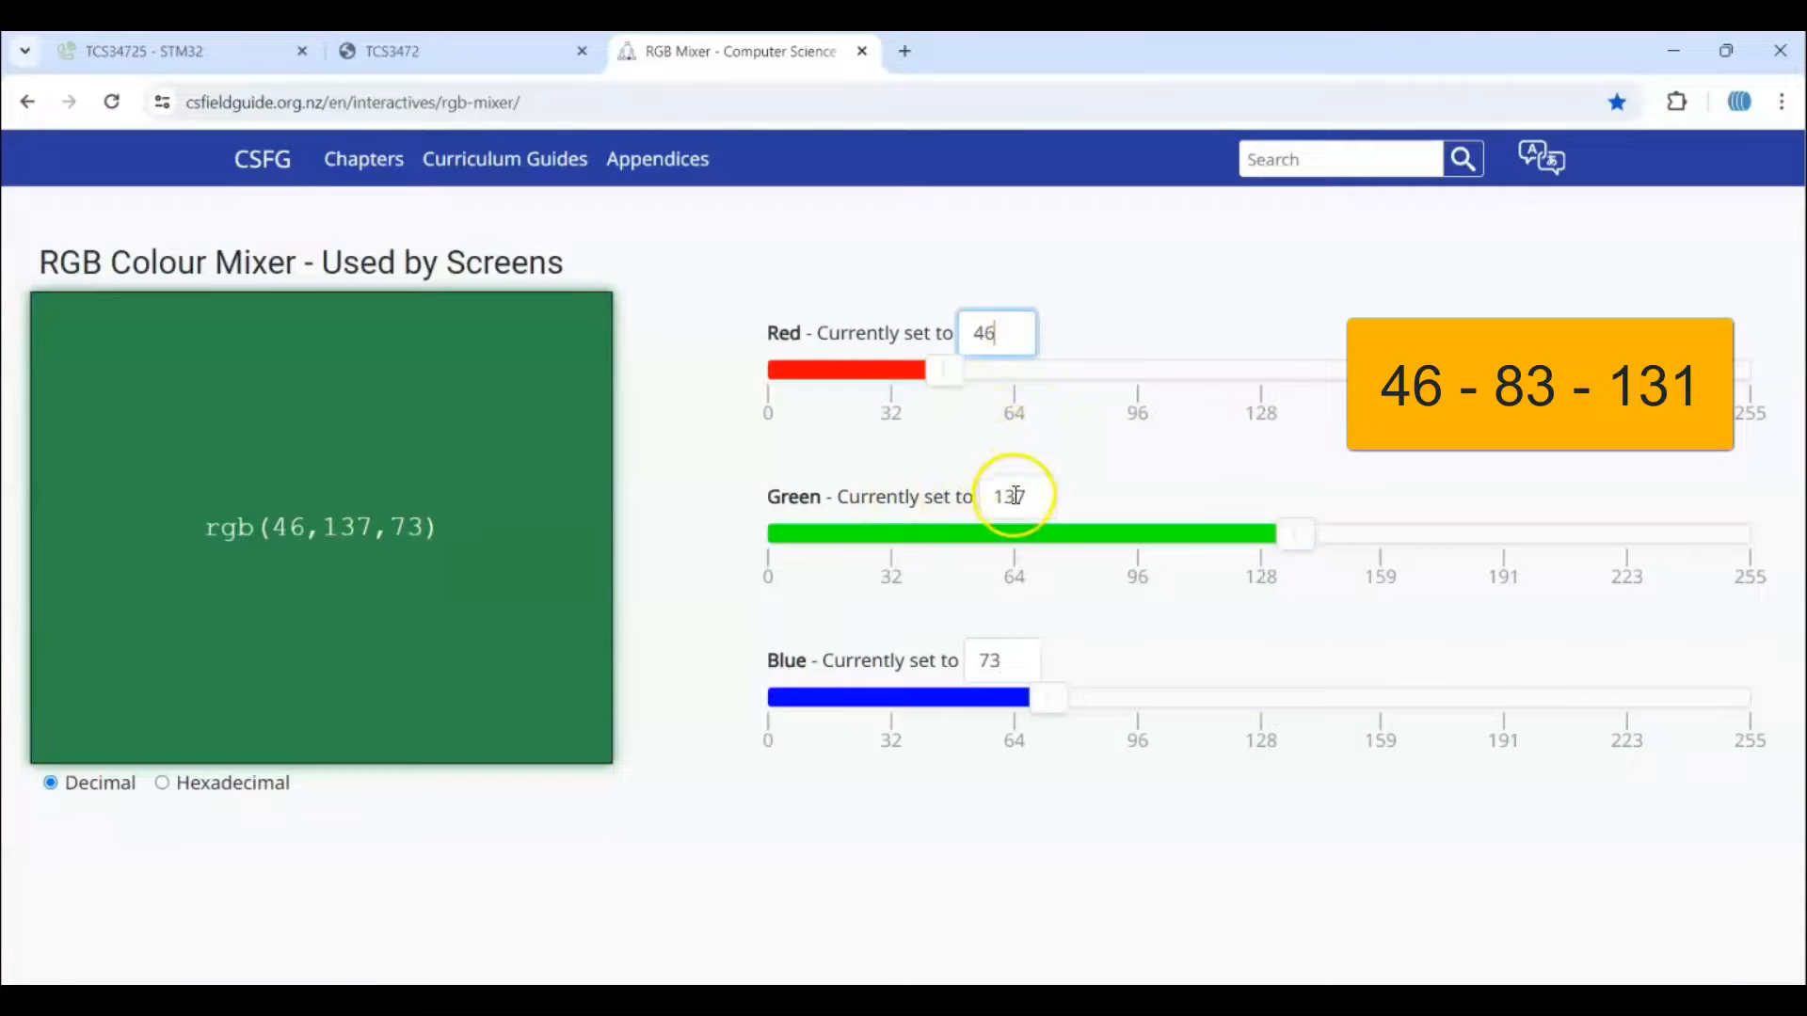
Enter green 83 and blue 131 to mix rgb(46,83,131) for the third reading
type("83")
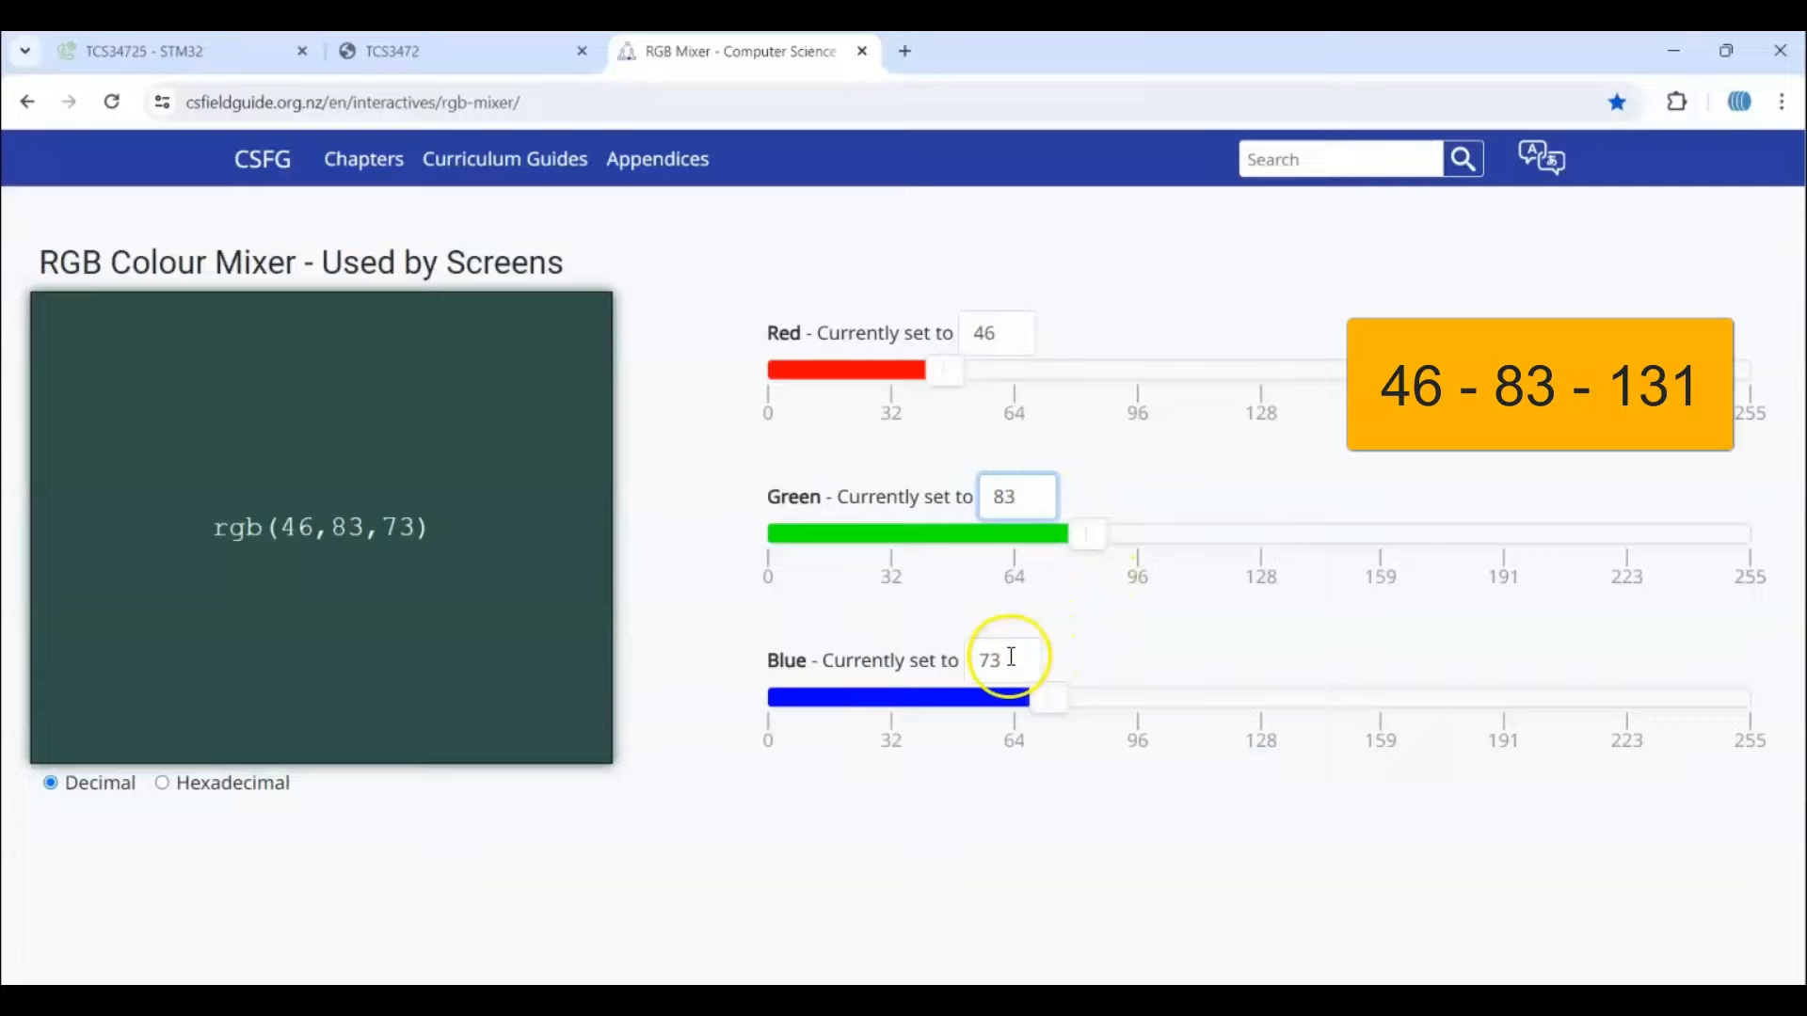
type("13")
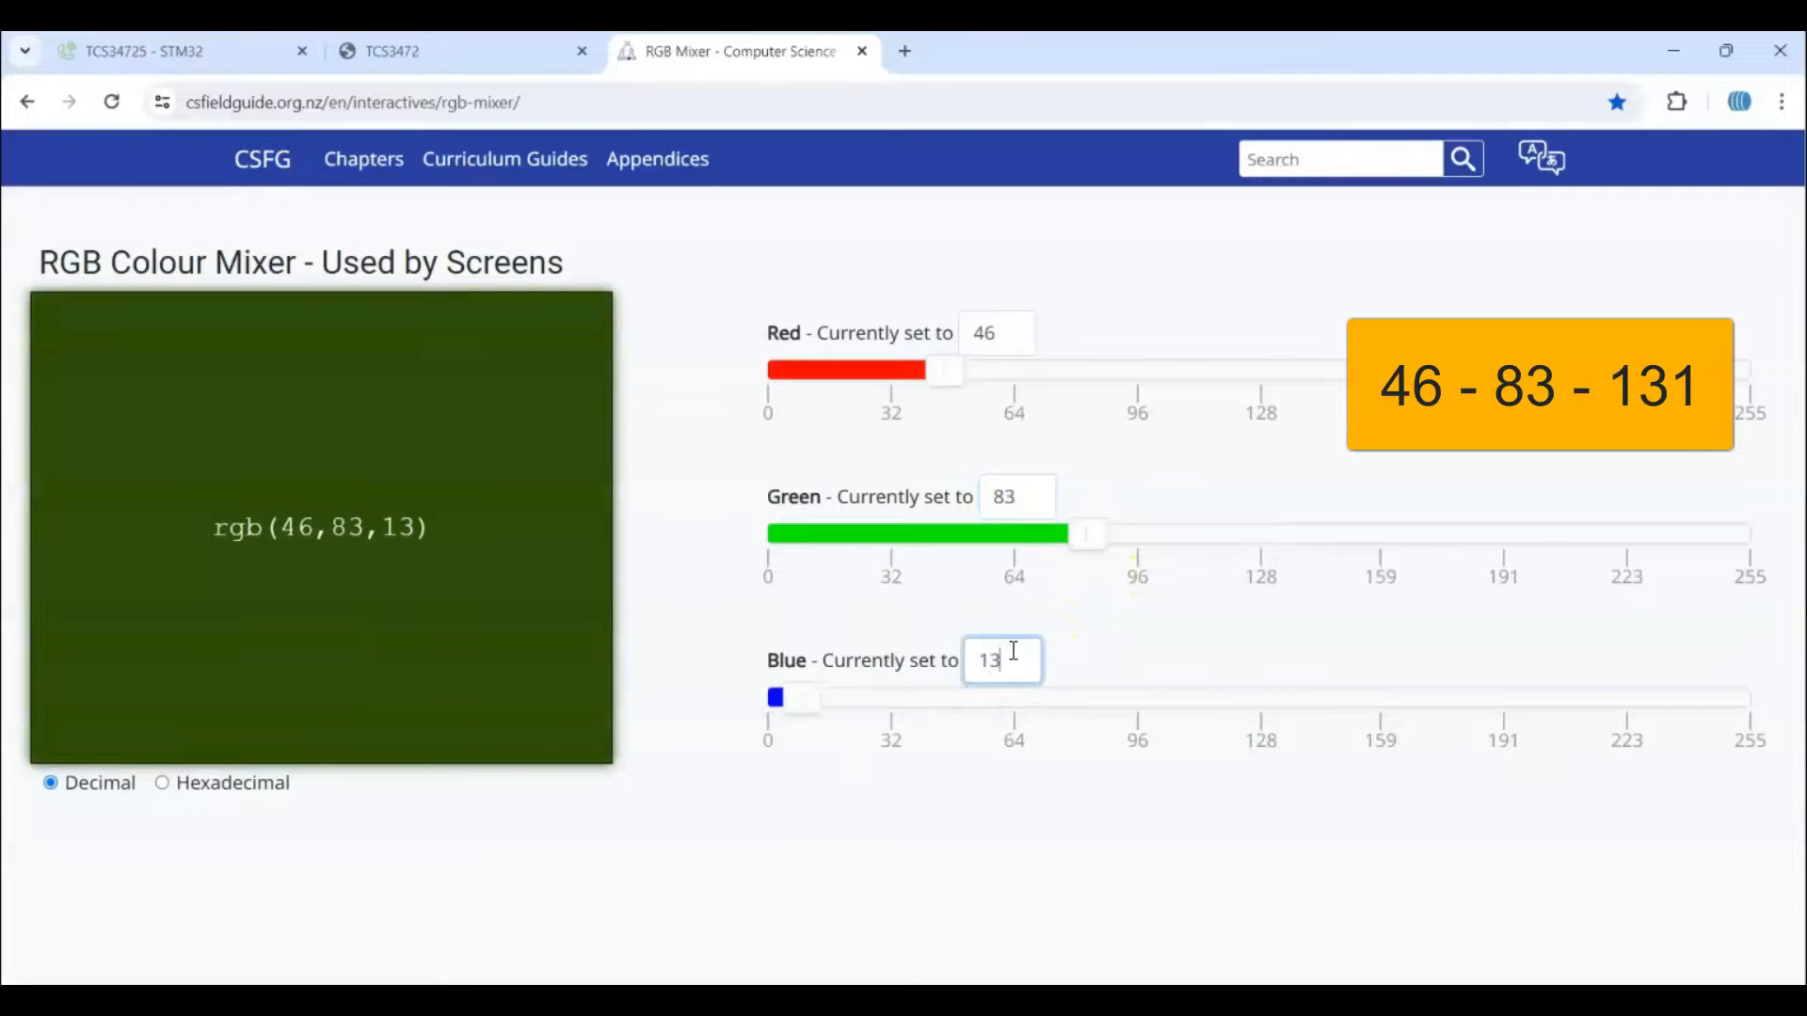
type("131")
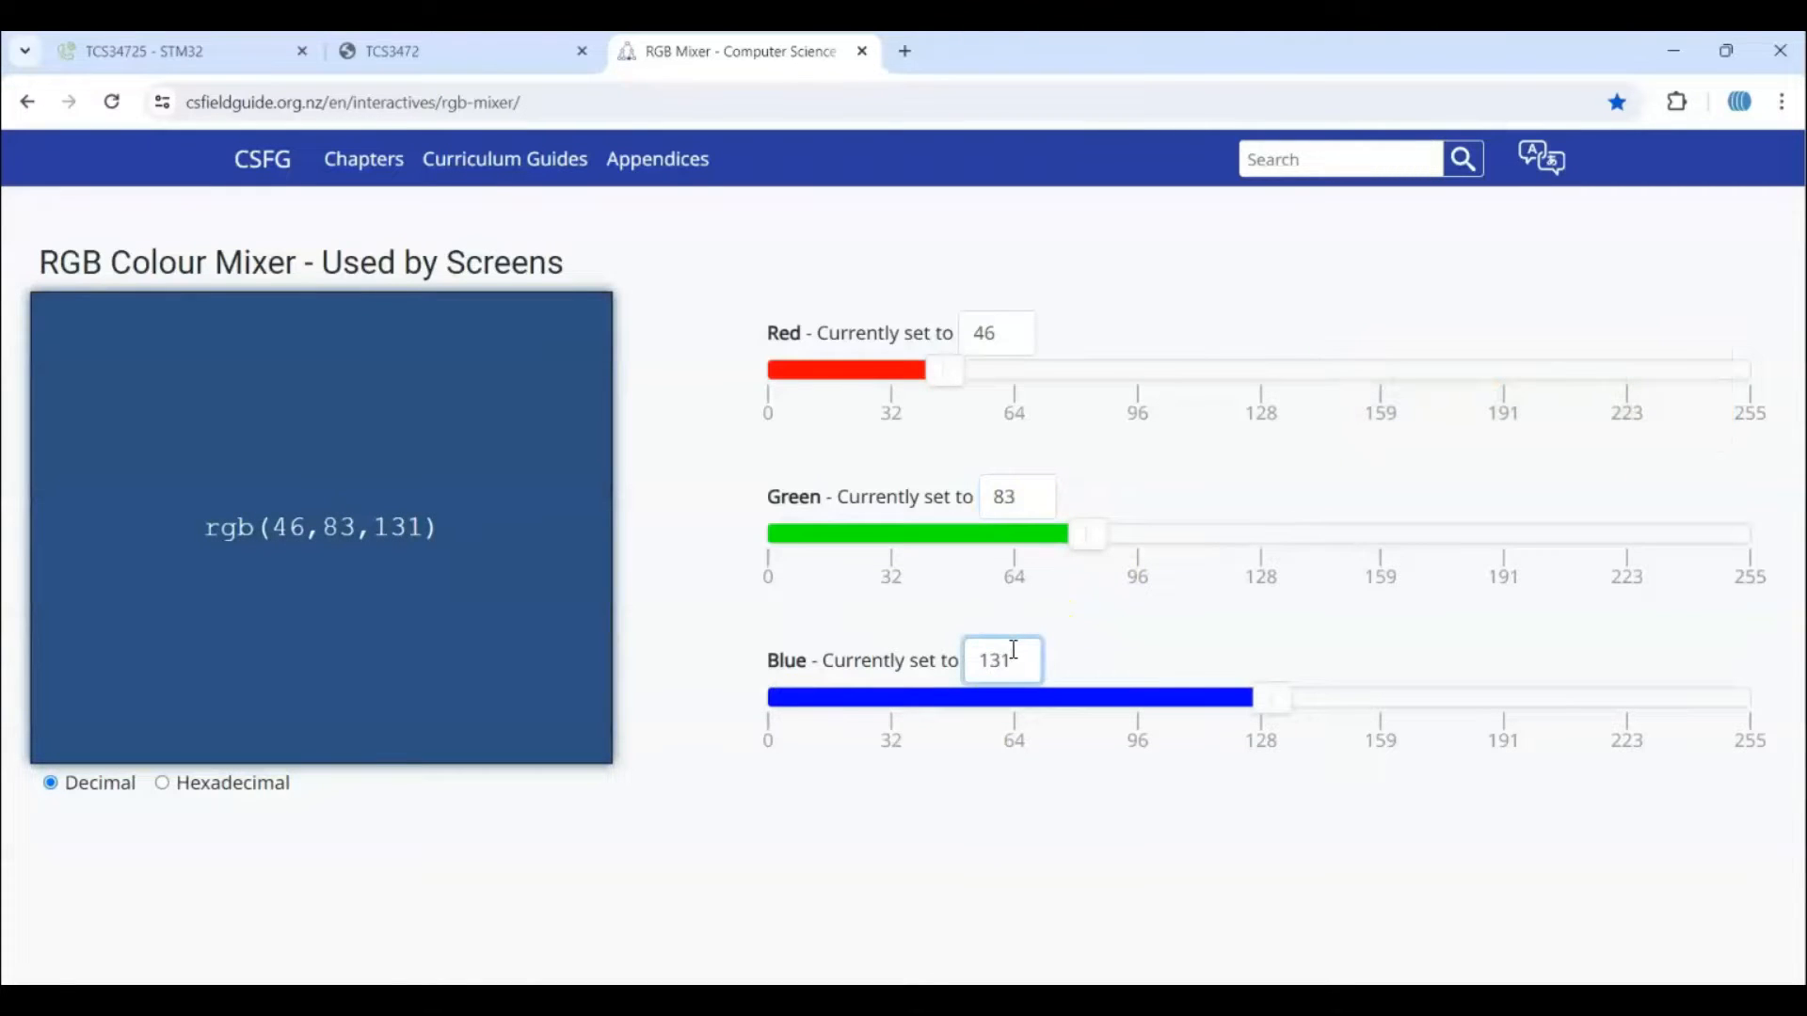